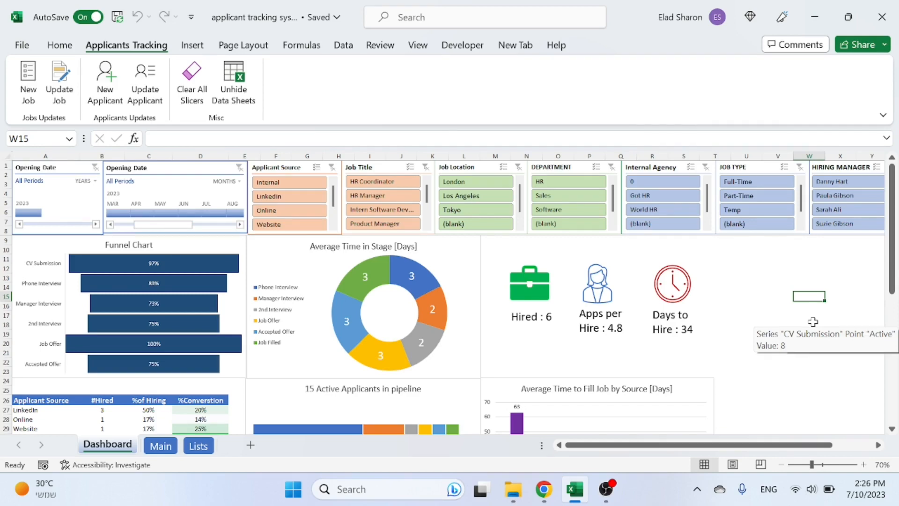
pyautogui.moveTo(821, 355)
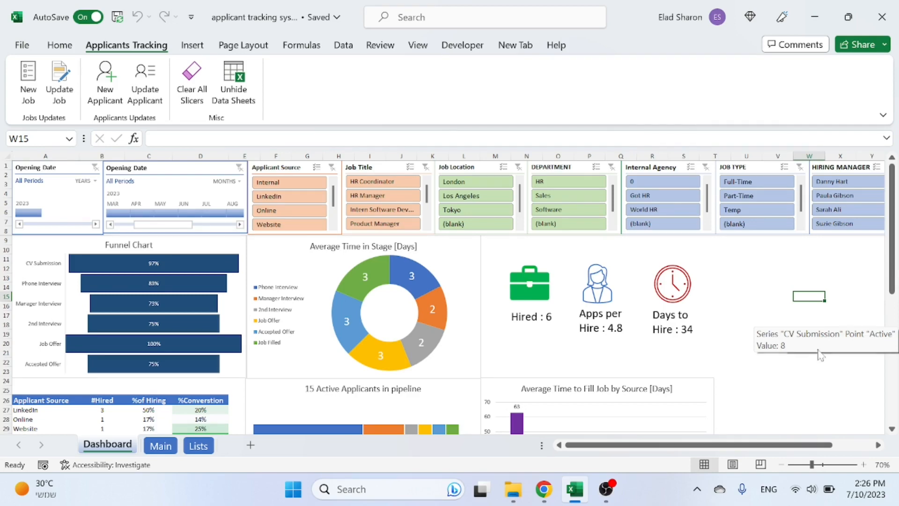
pyautogui.moveTo(843, 414)
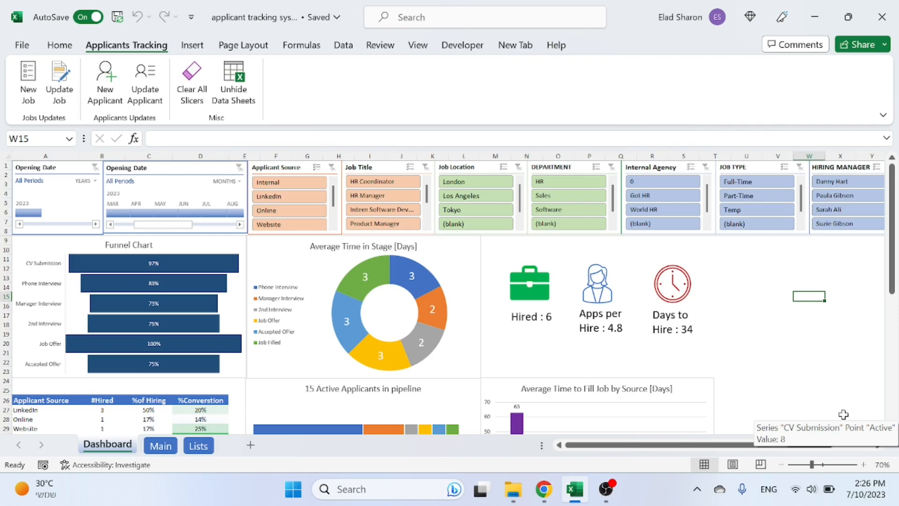
pyautogui.moveTo(840, 415)
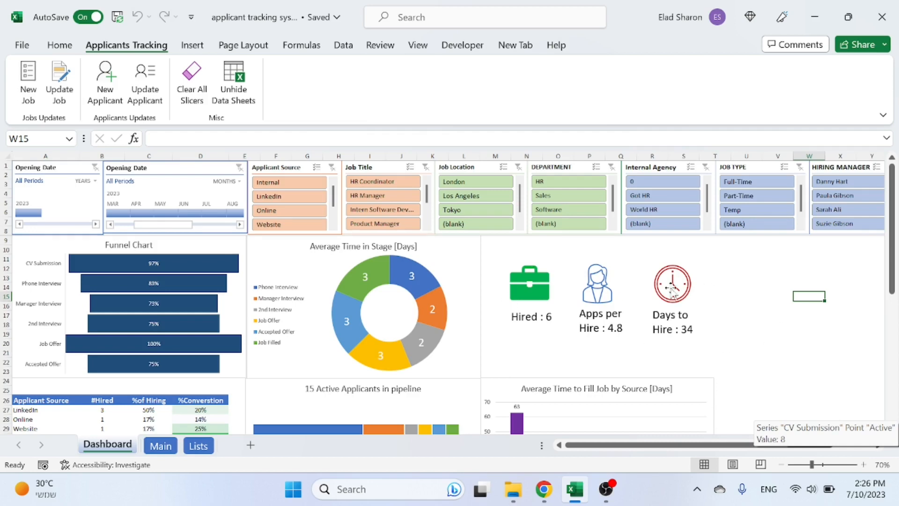
pyautogui.moveTo(745, 338)
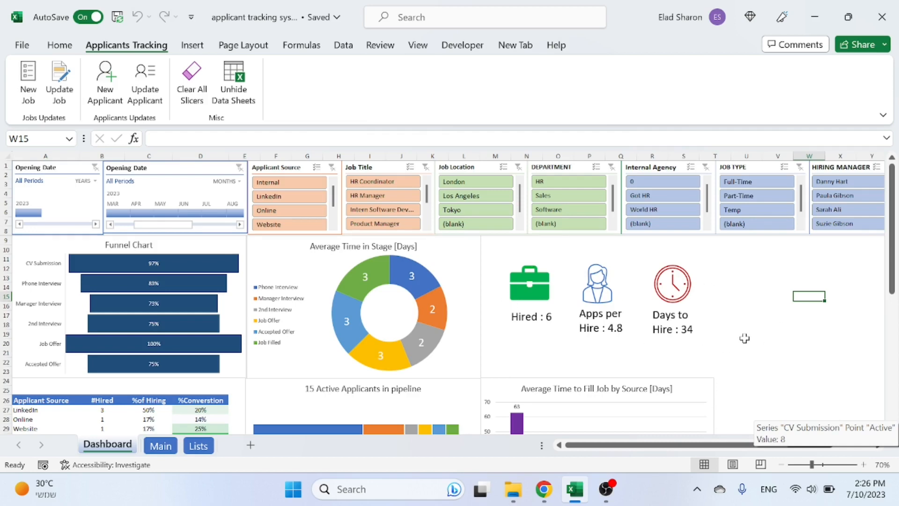
pyautogui.moveTo(778, 339)
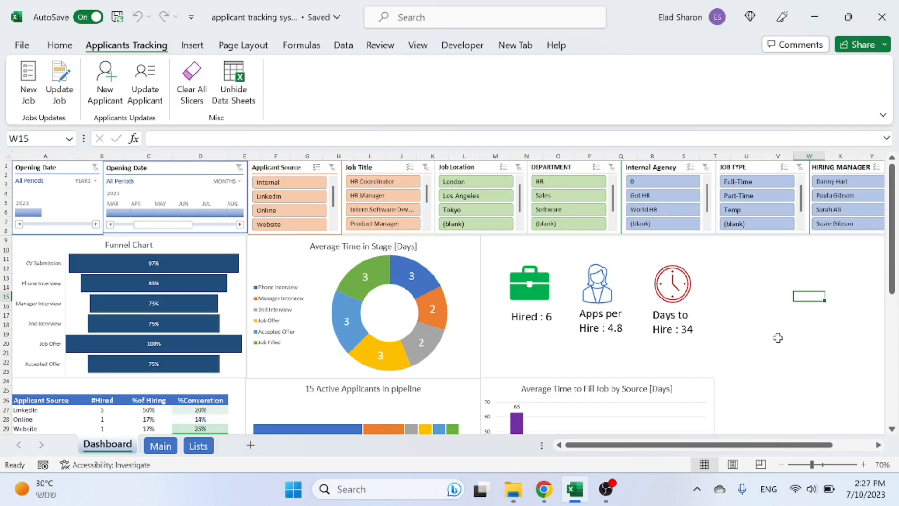
pyautogui.moveTo(735, 370)
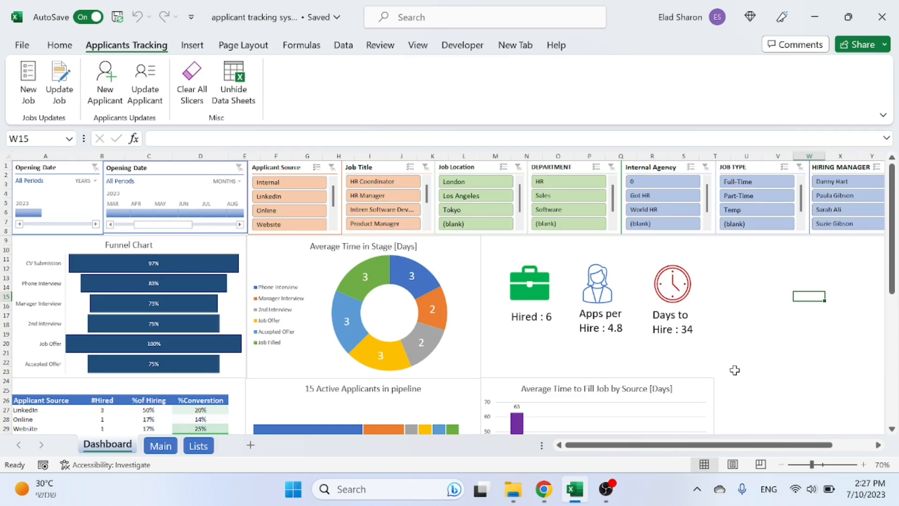
pyautogui.moveTo(740, 367)
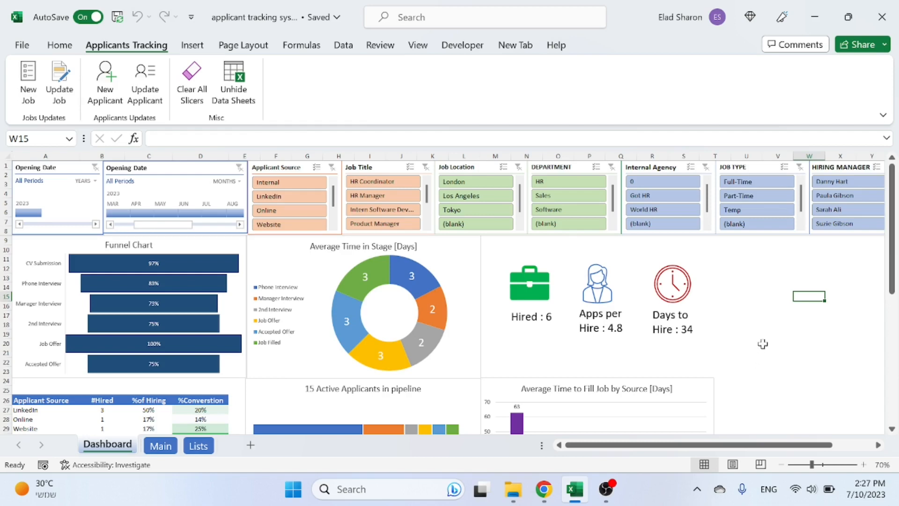
pyautogui.moveTo(768, 329)
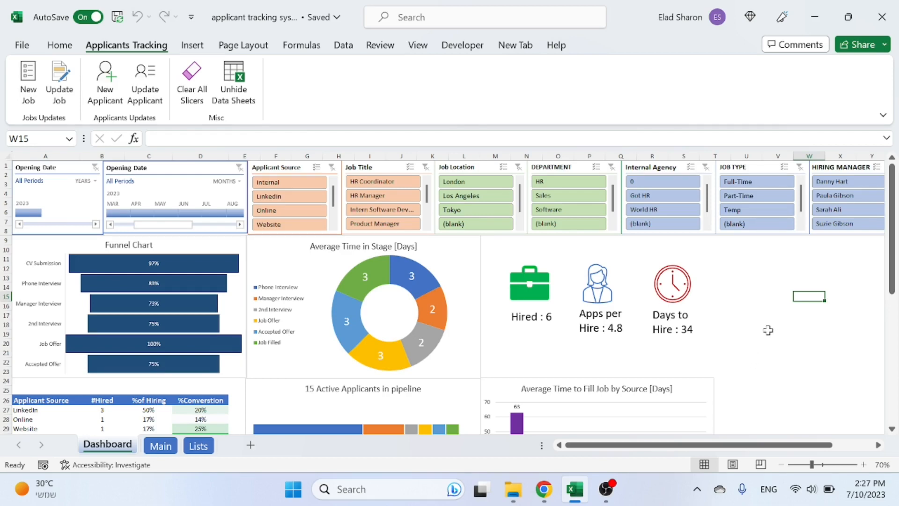
pyautogui.moveTo(789, 330)
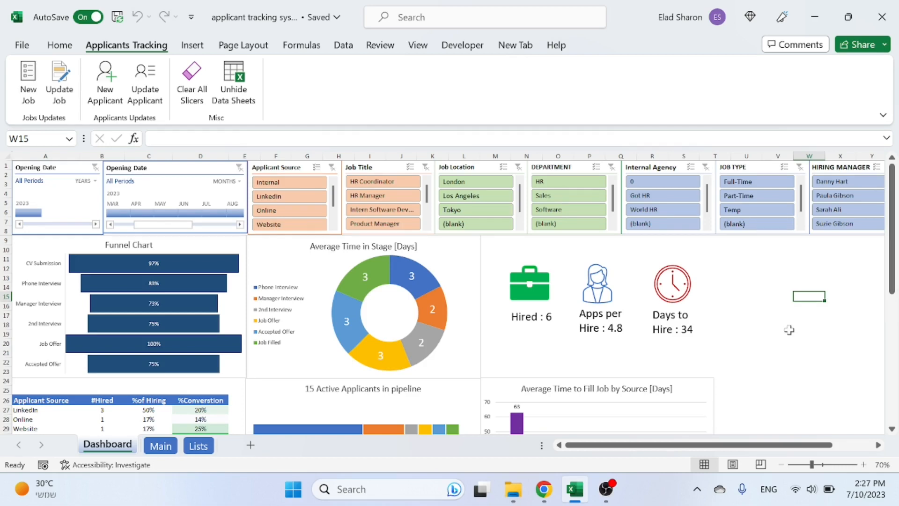
pyautogui.moveTo(344, 319)
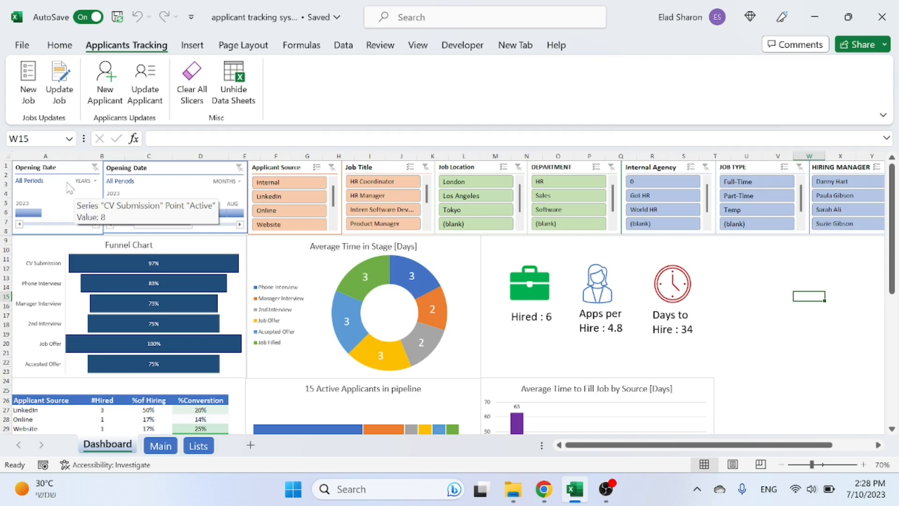
pyautogui.moveTo(529, 339)
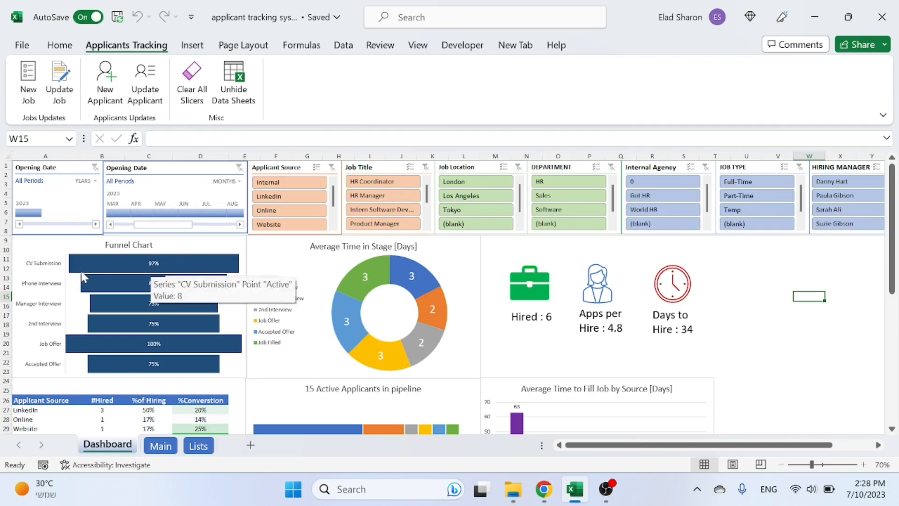
pyautogui.moveTo(419, 264)
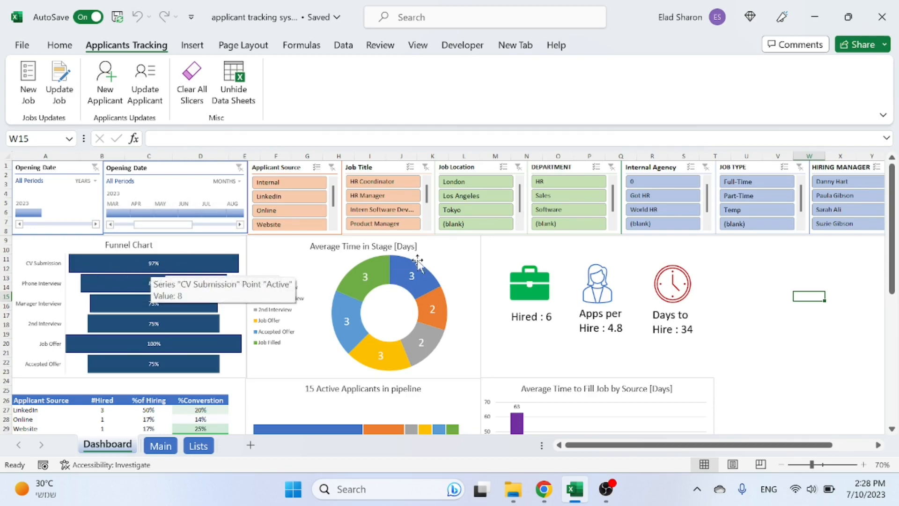
pyautogui.moveTo(819, 346)
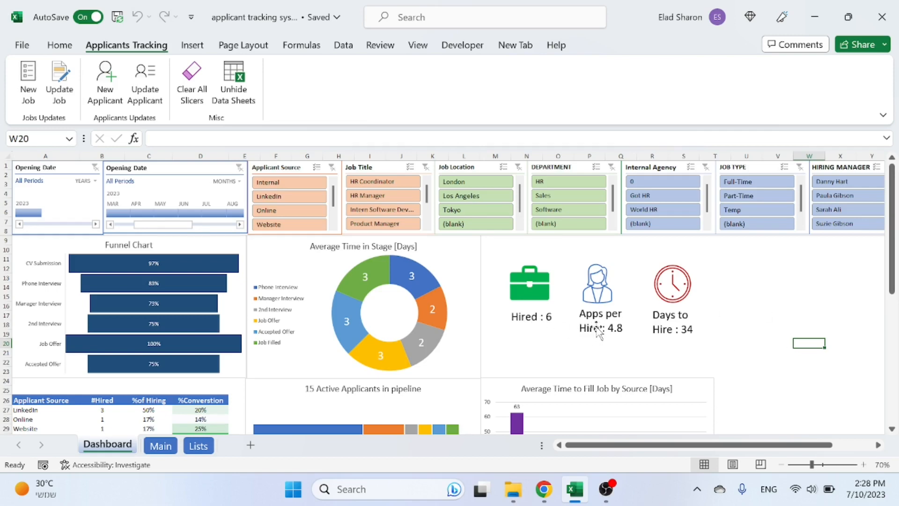
# - Filter the dashboard to Internal, LinkedIn and Online applicants for jobs opened July 2023
pyautogui.scroll(-3)
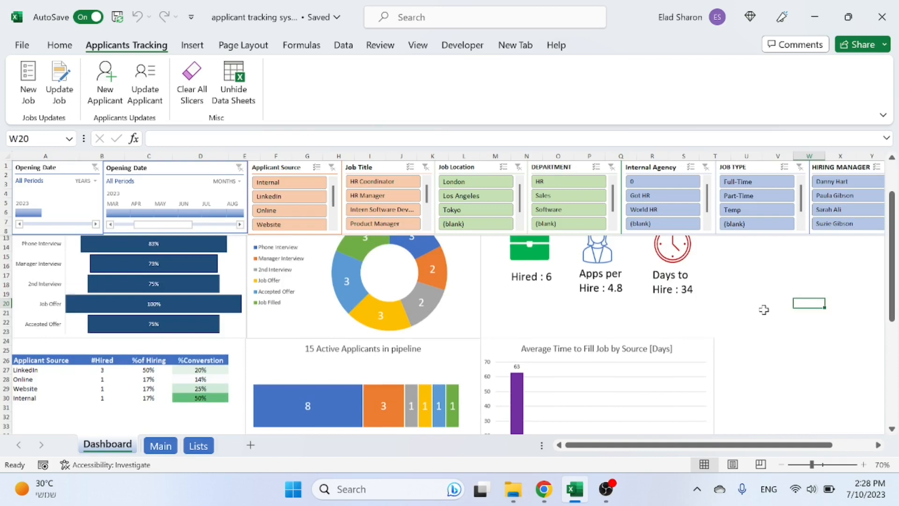
pyautogui.scroll(-3)
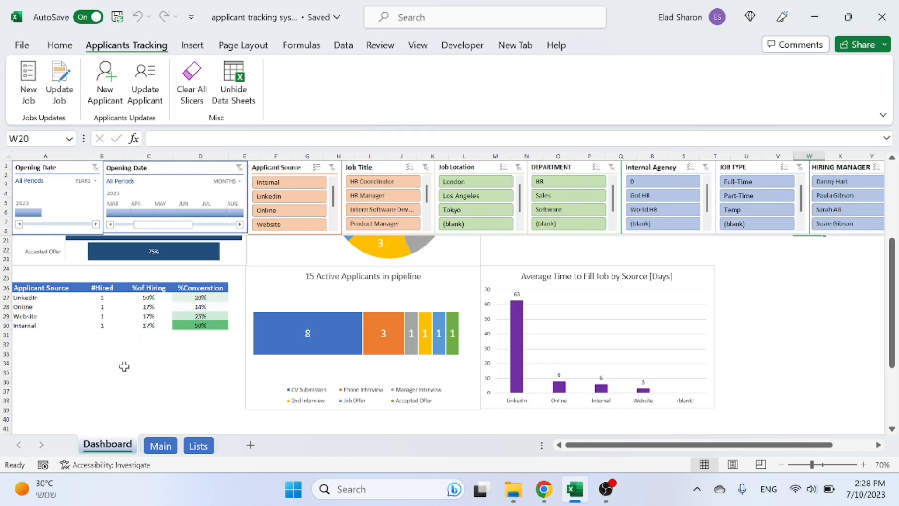
pyautogui.moveTo(156, 298)
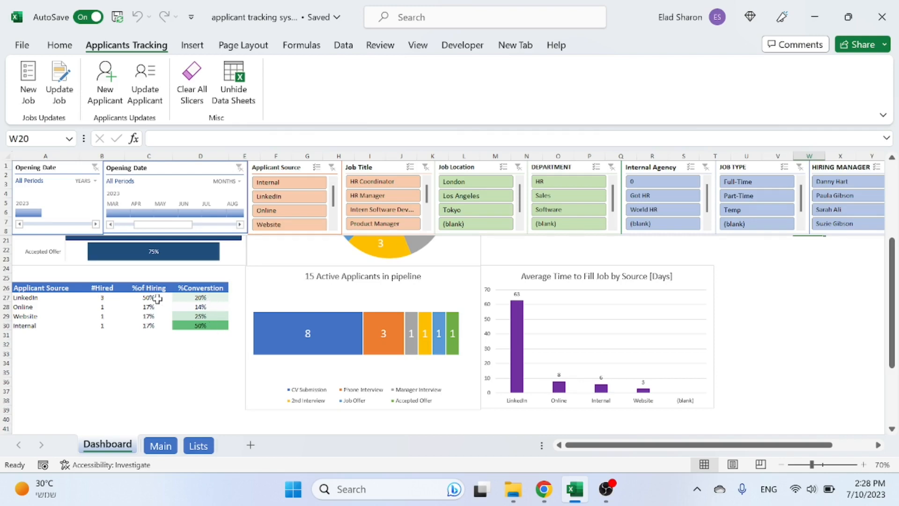
pyautogui.moveTo(672, 340)
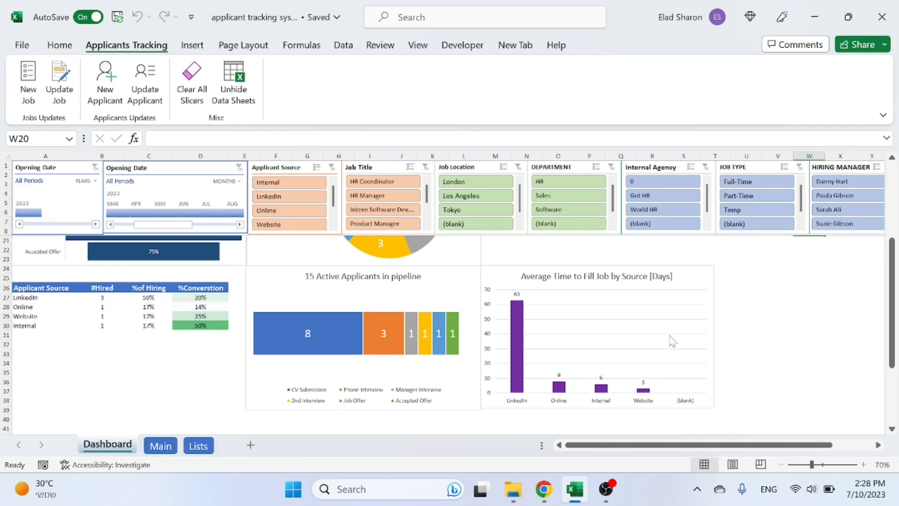
pyautogui.moveTo(410, 279)
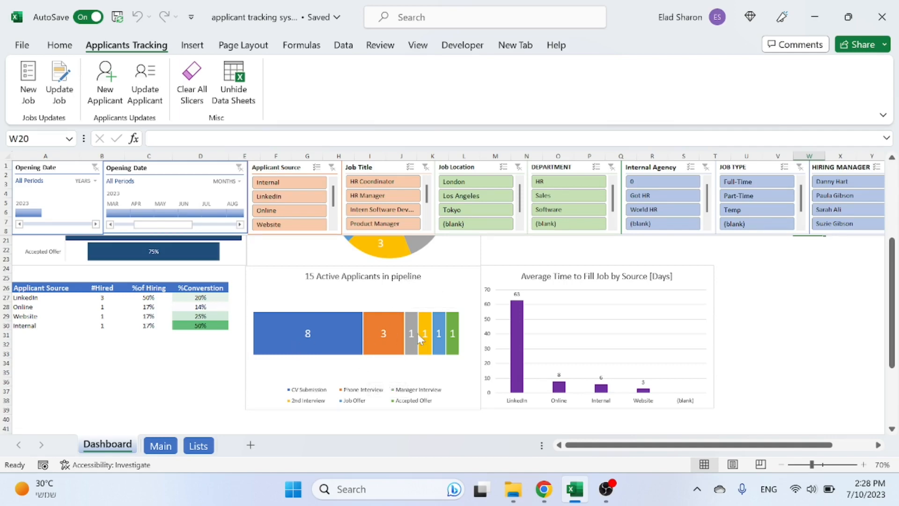
pyautogui.moveTo(594, 290)
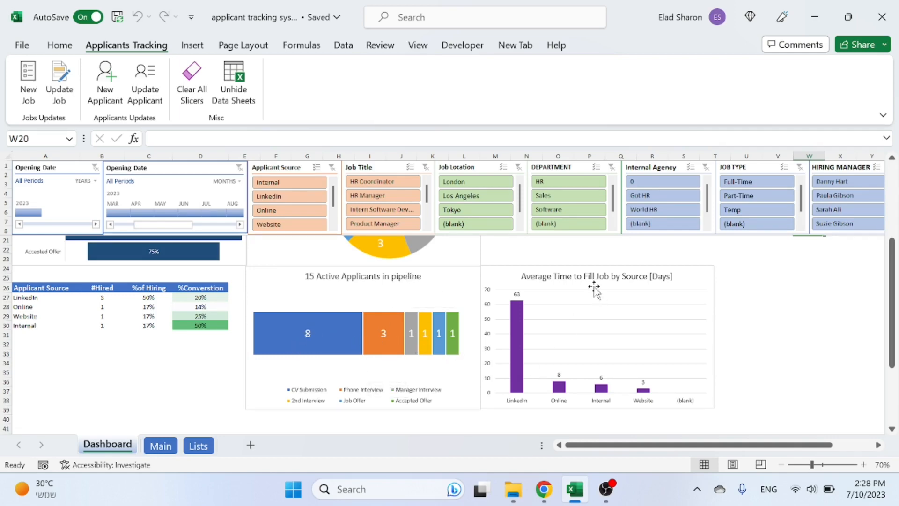
pyautogui.moveTo(656, 280)
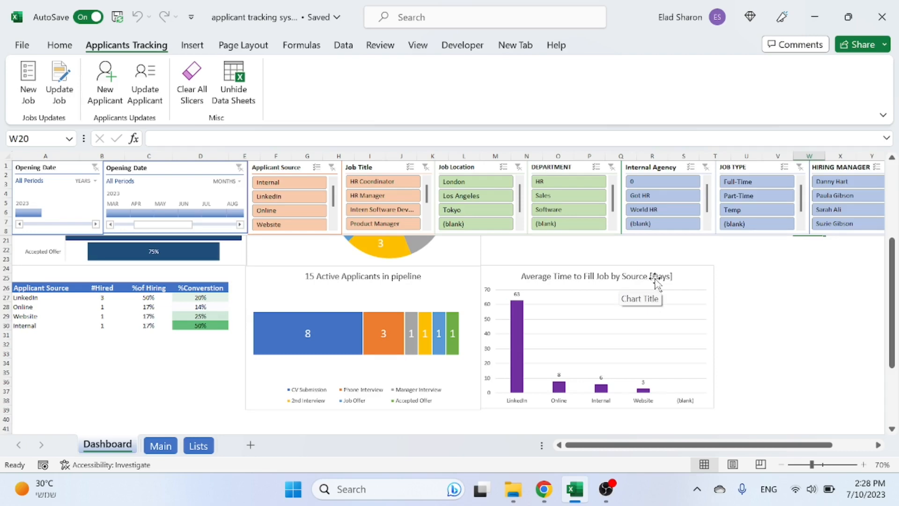
pyautogui.moveTo(740, 310)
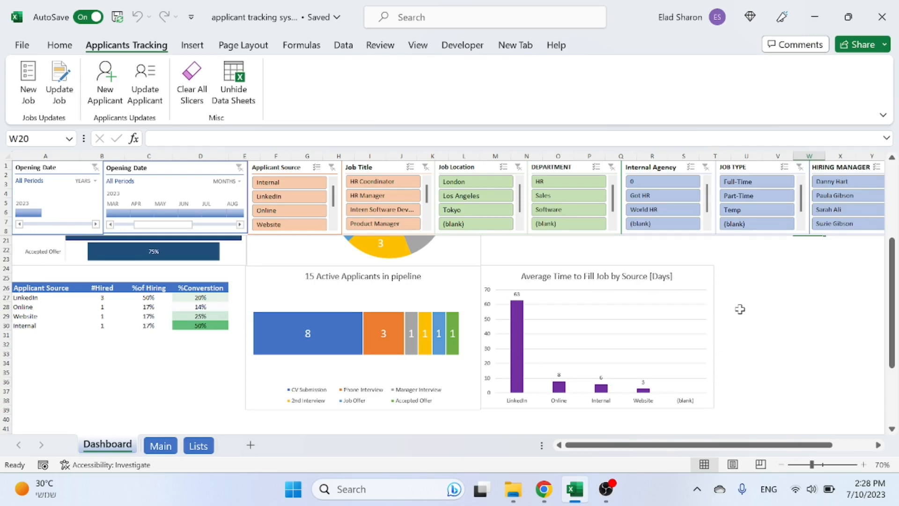
pyautogui.click(289, 182)
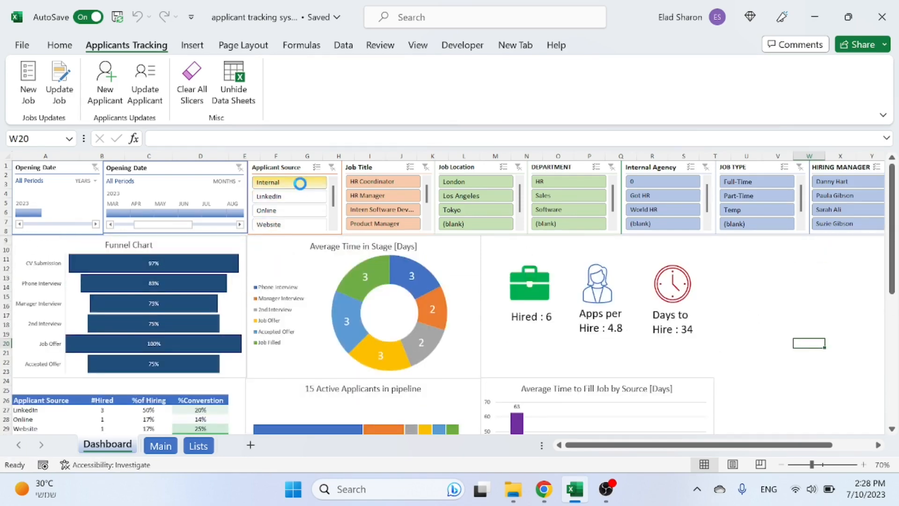
pyautogui.click(276, 195)
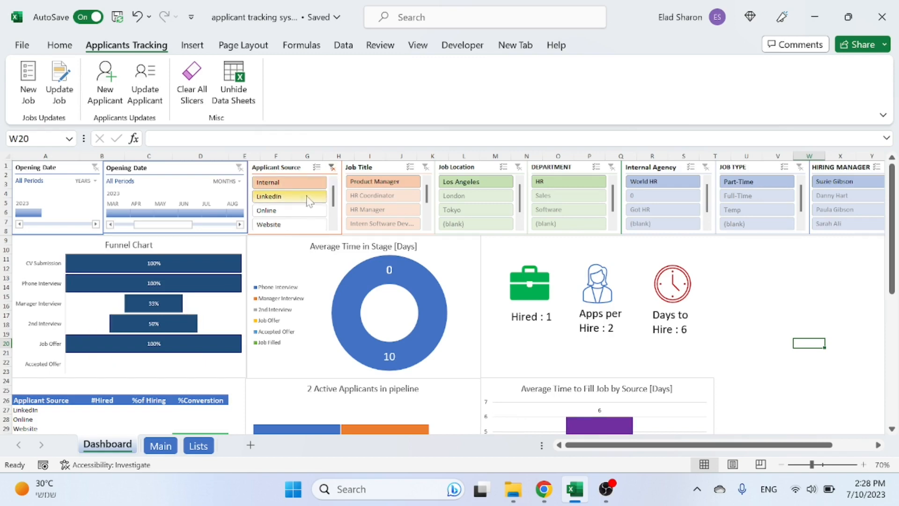
pyautogui.click(267, 210)
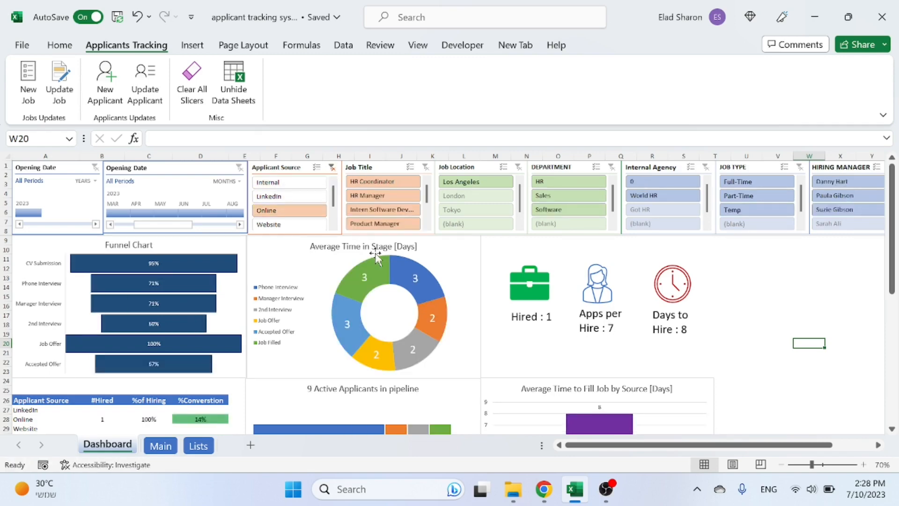
pyautogui.moveTo(452, 364)
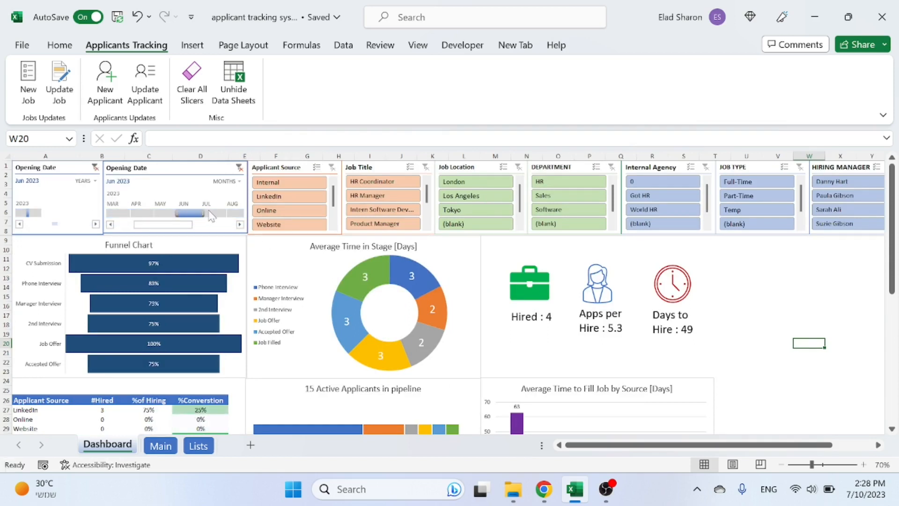
pyautogui.moveTo(192, 214); pyautogui.dragTo(217, 214)
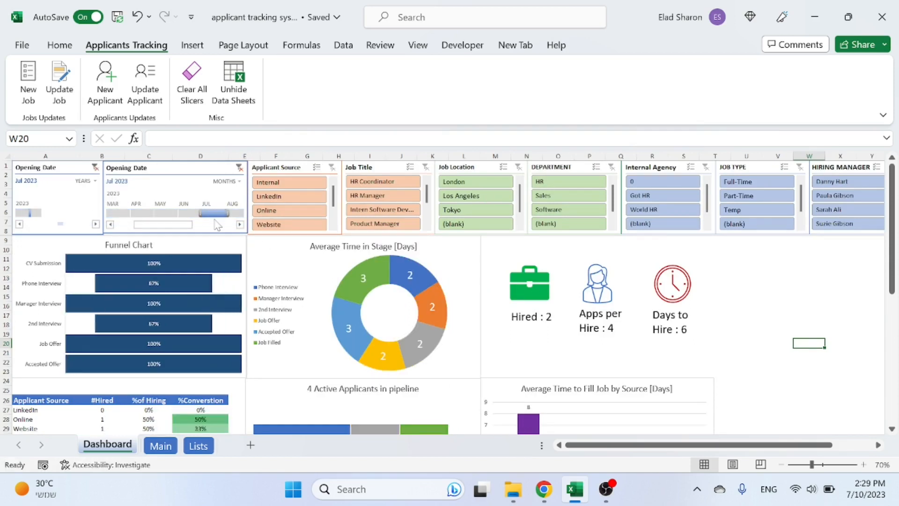
pyautogui.moveTo(215, 224); pyautogui.dragTo(192, 224)
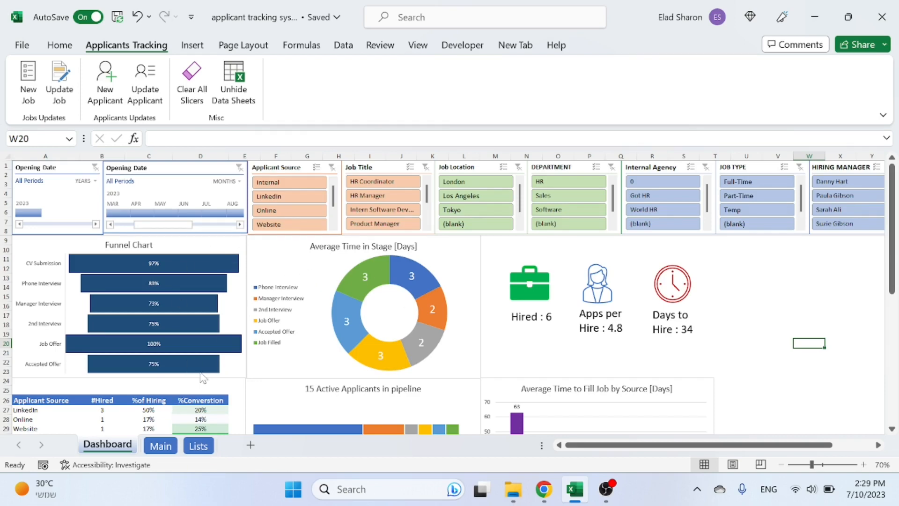
# - On the Main sheet, filter jobs to HR Coordinator, then job 451, clearing each filter
pyautogui.click(161, 446)
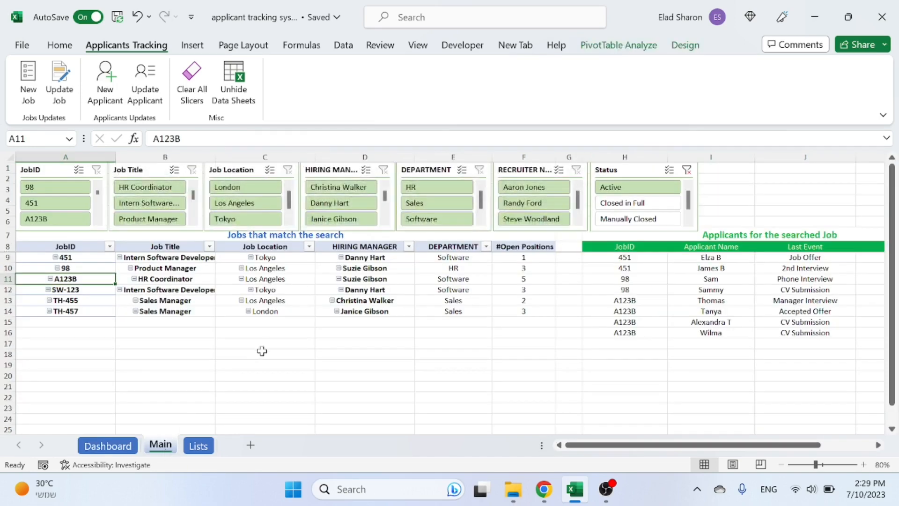
pyautogui.moveTo(204, 379)
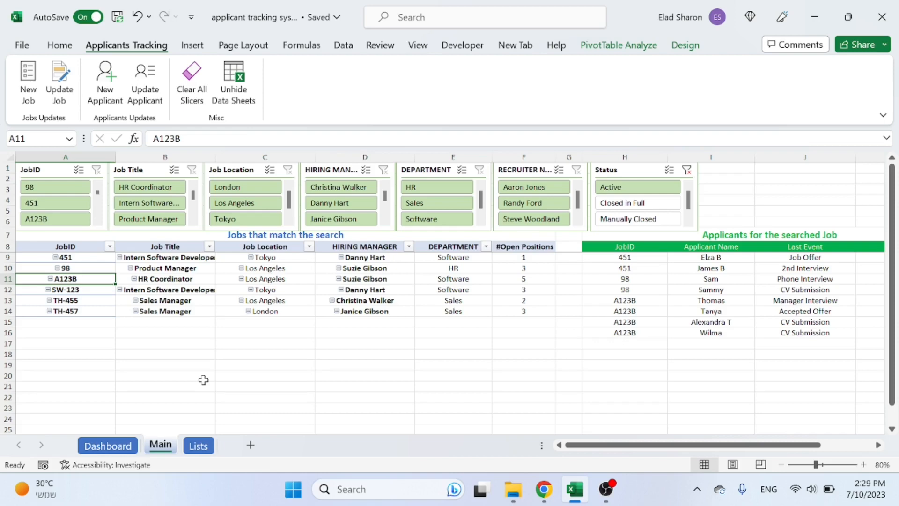
pyautogui.moveTo(224, 316)
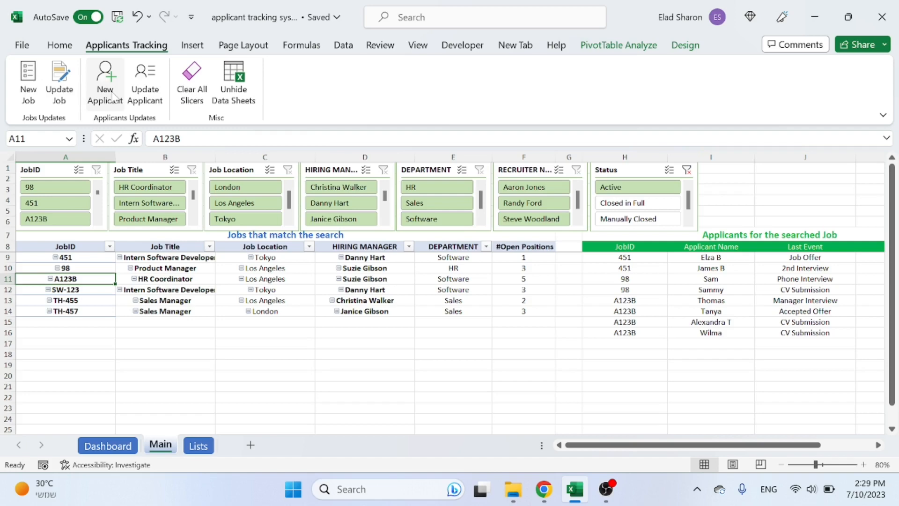
pyautogui.moveTo(145, 83)
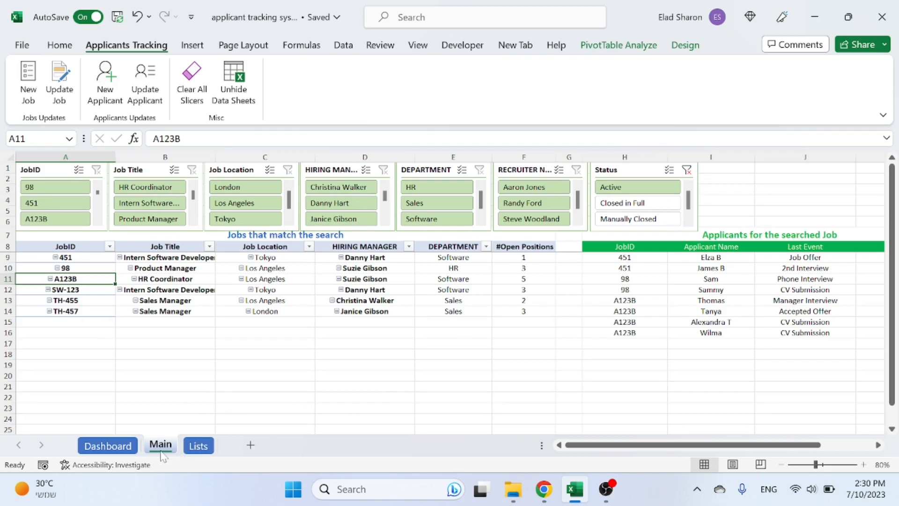
pyautogui.click(623, 155)
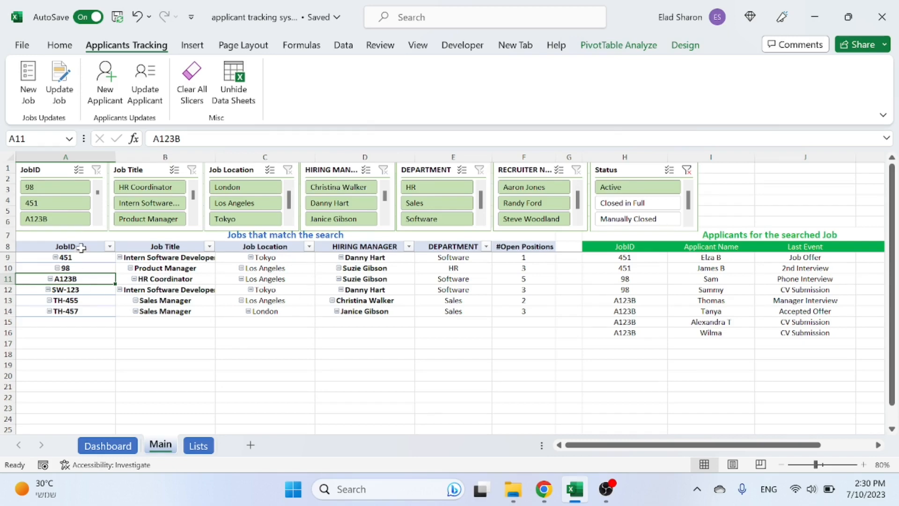
pyautogui.click(364, 332)
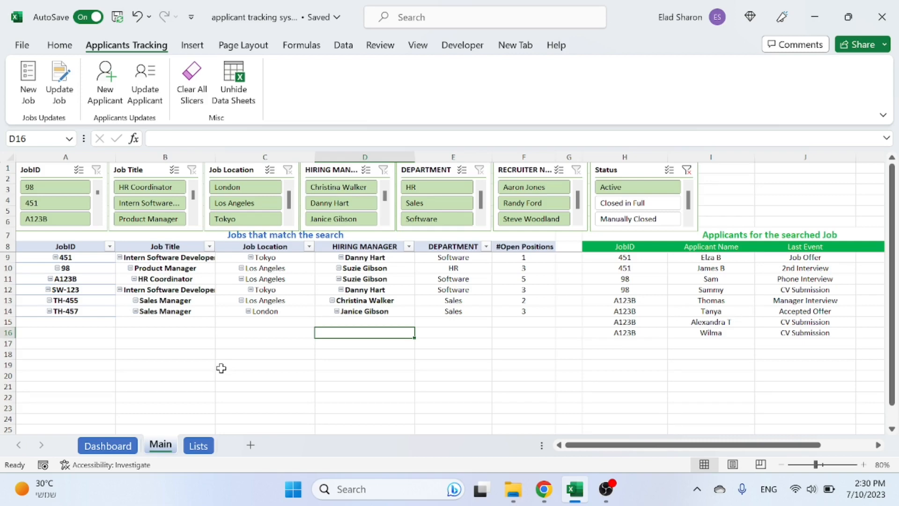
pyautogui.moveTo(228, 353)
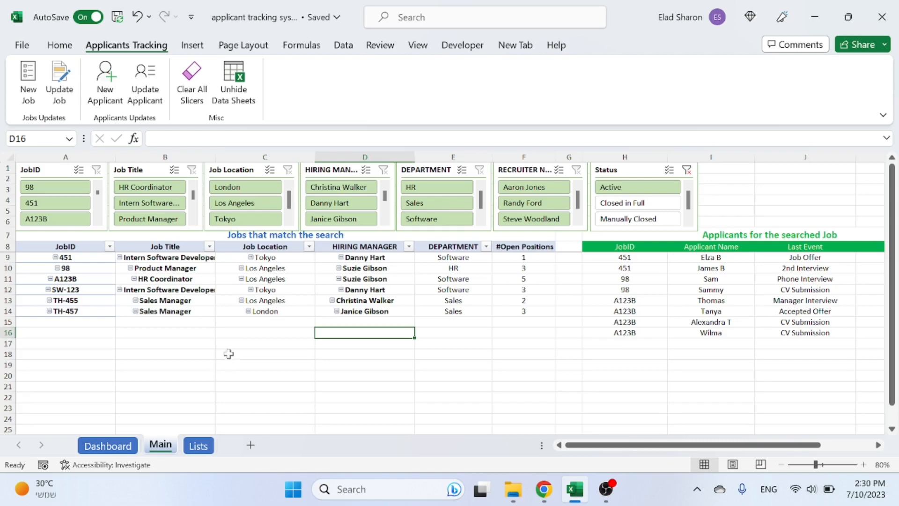
pyautogui.moveTo(229, 347)
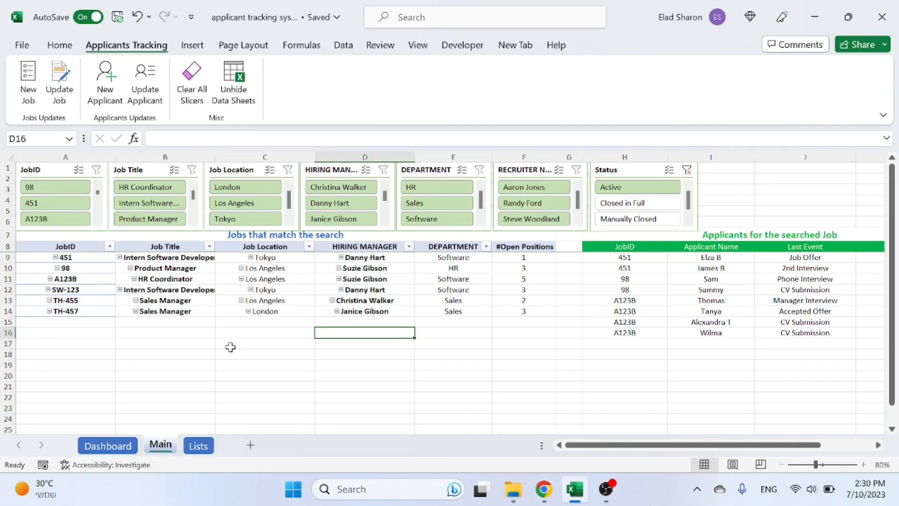
pyautogui.click(149, 187)
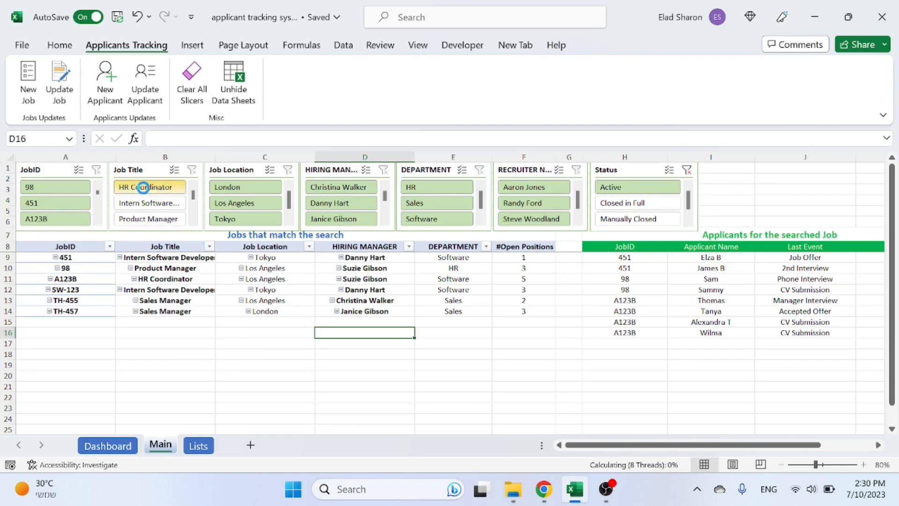
pyautogui.click(149, 186)
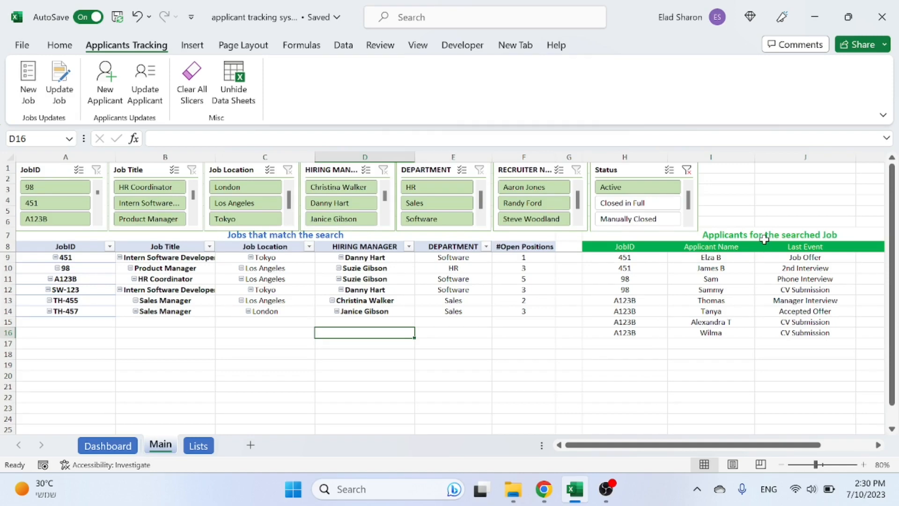
pyautogui.hscroll(3)
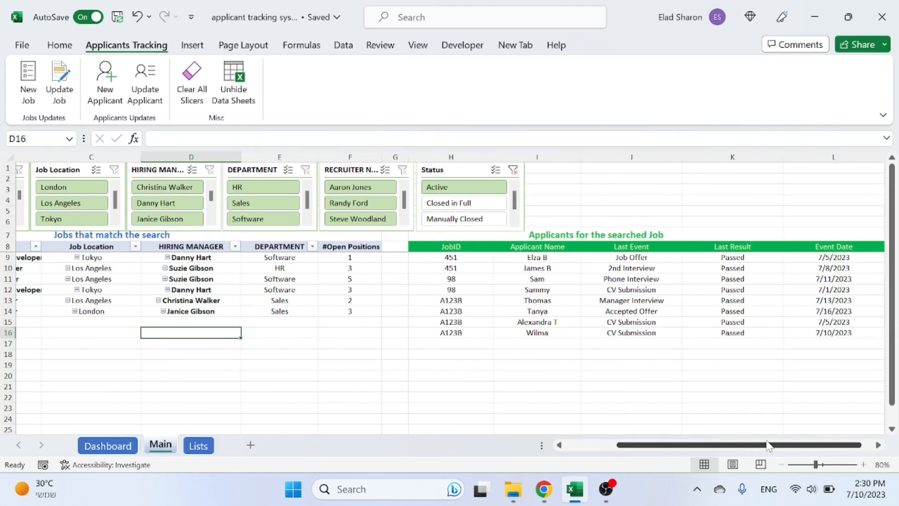
pyautogui.moveTo(505, 273)
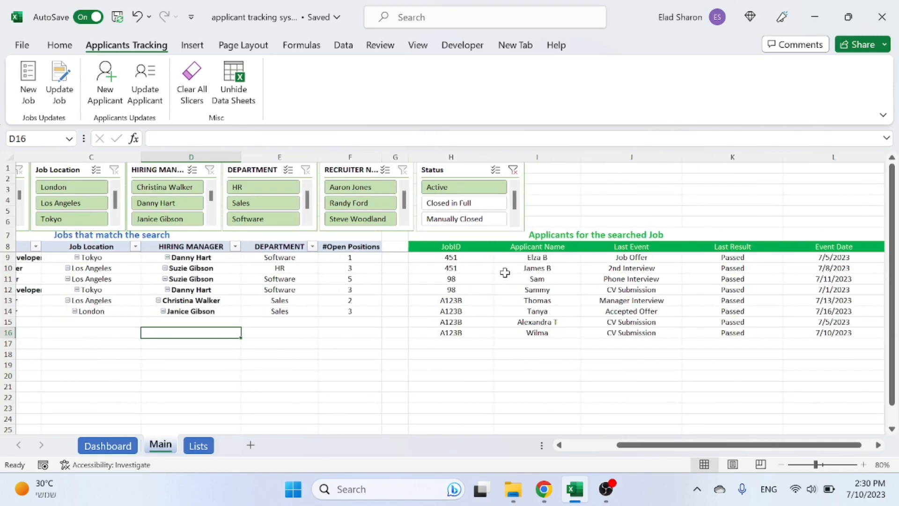
pyautogui.moveTo(491, 288)
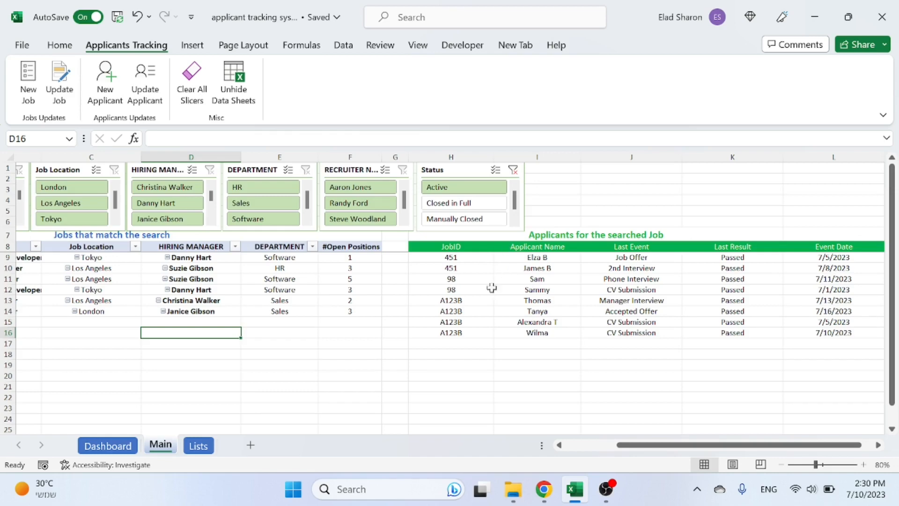
pyautogui.click(360, 186)
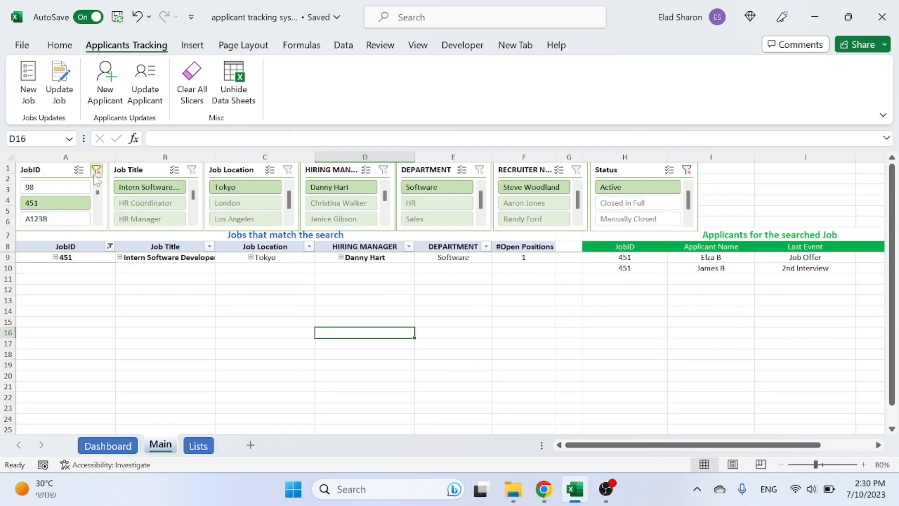
pyautogui.click(95, 169)
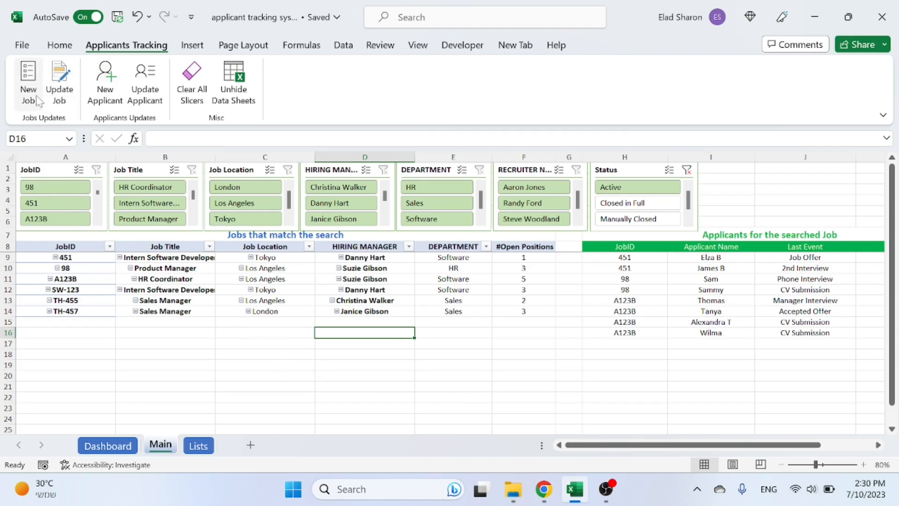
pyautogui.moveTo(28, 86)
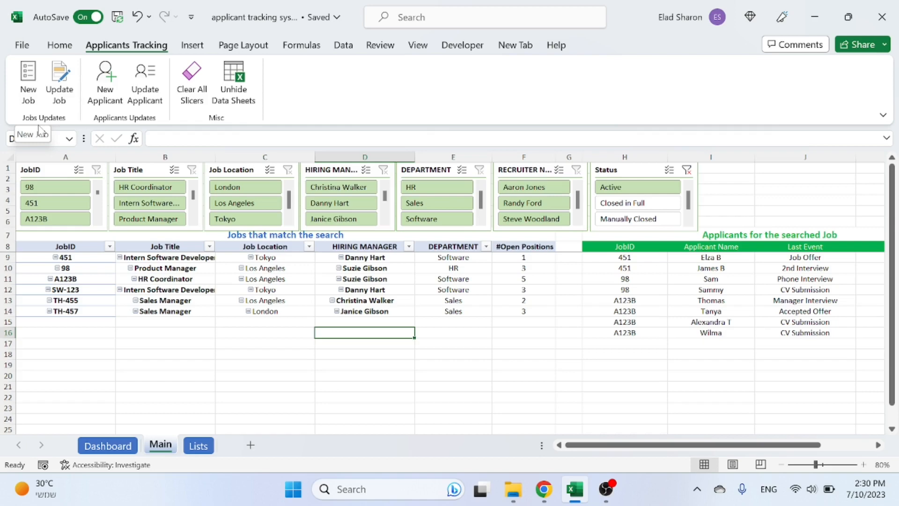
# - Add job New-123 as HR Manager in Los Angeles with one open position
pyautogui.click(27, 84)
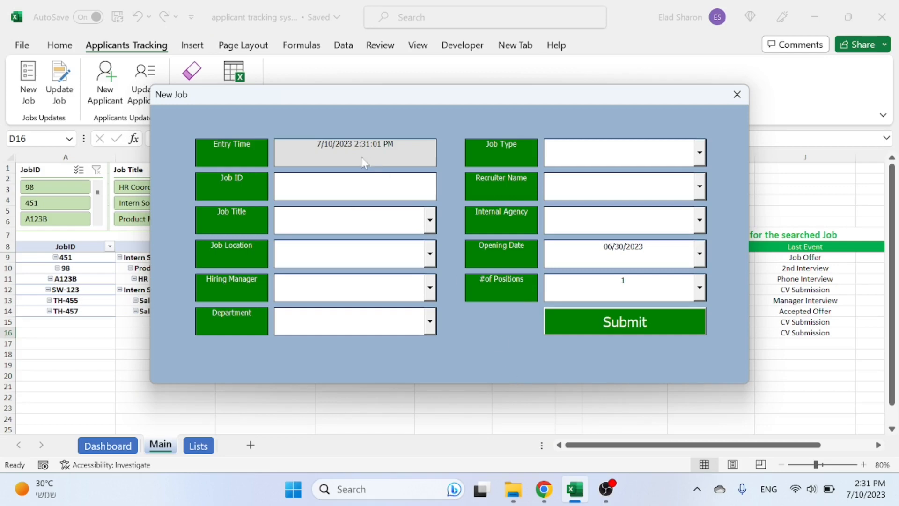
pyautogui.click(352, 219)
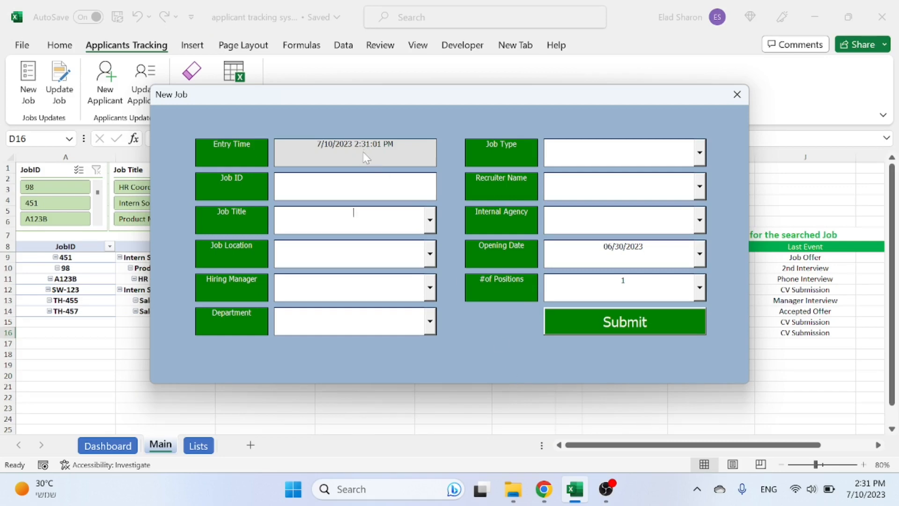
pyautogui.moveTo(366, 159)
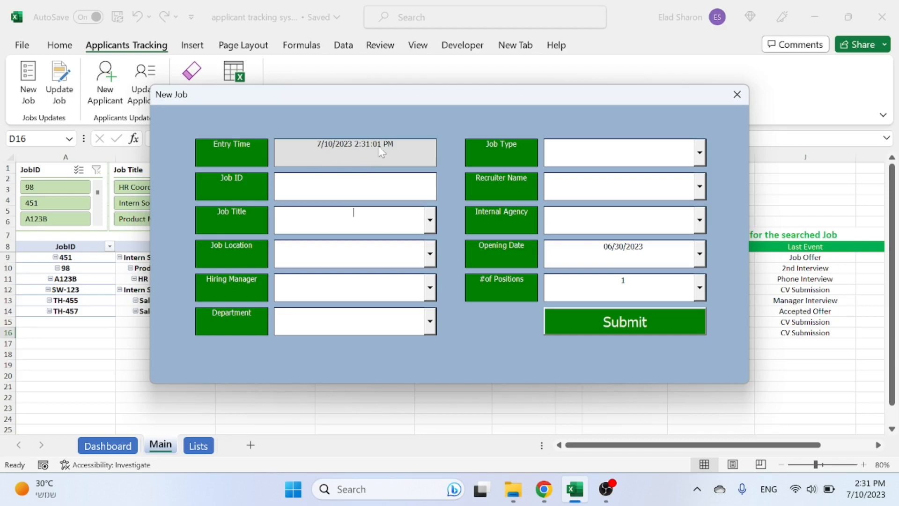
pyautogui.click(355, 186)
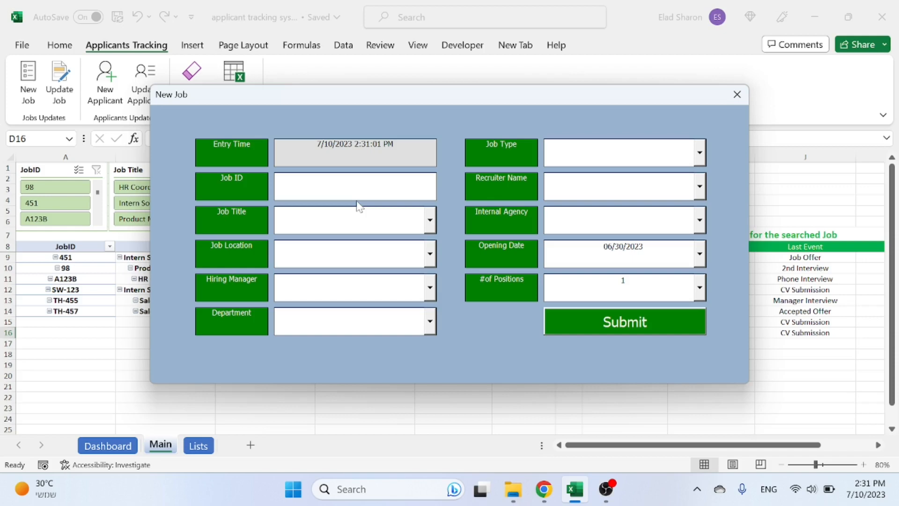
pyautogui.write('New-123')
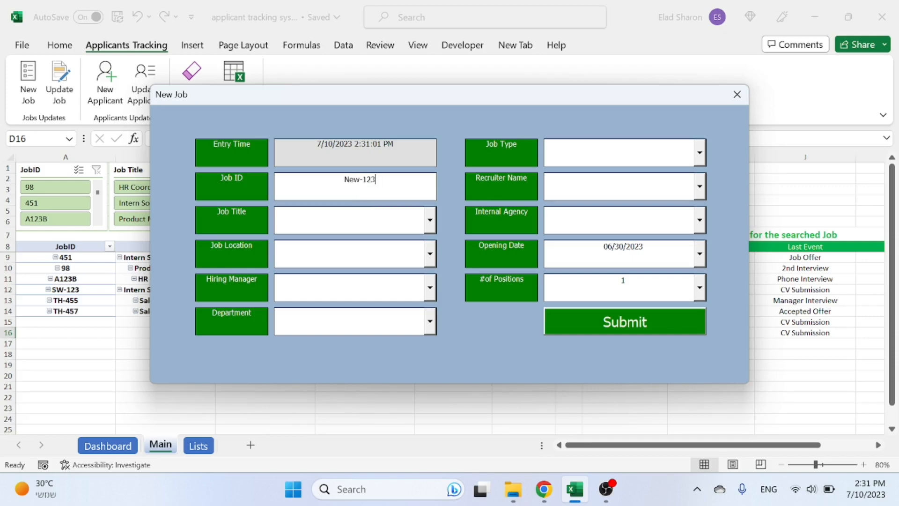
pyautogui.click(429, 220)
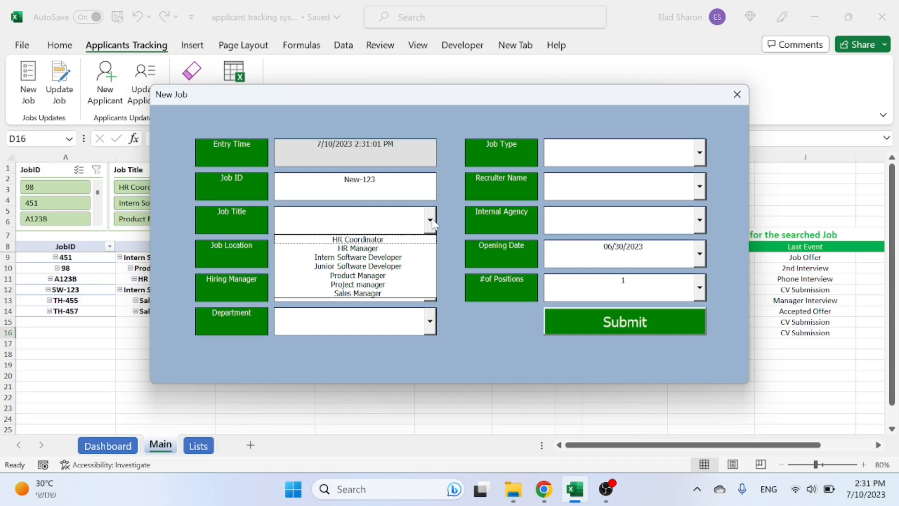
pyautogui.click(429, 220)
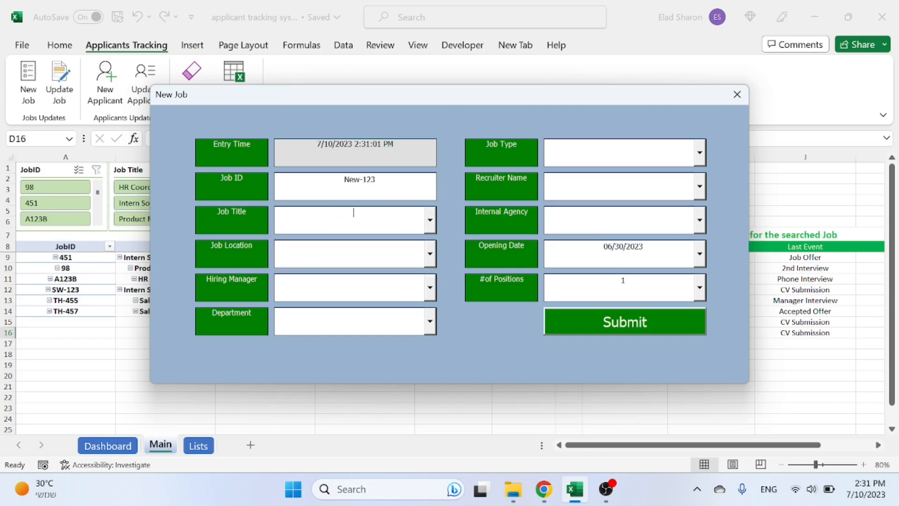
pyautogui.click(429, 253)
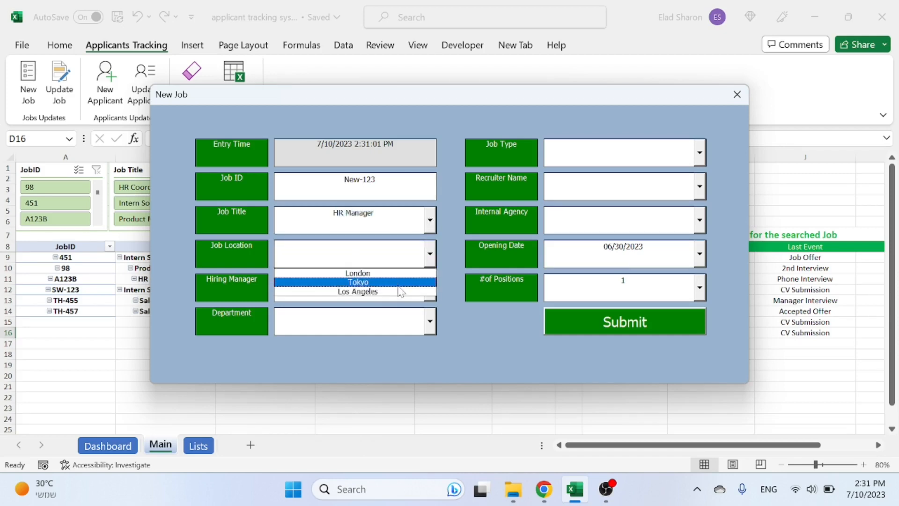
pyautogui.click(357, 291)
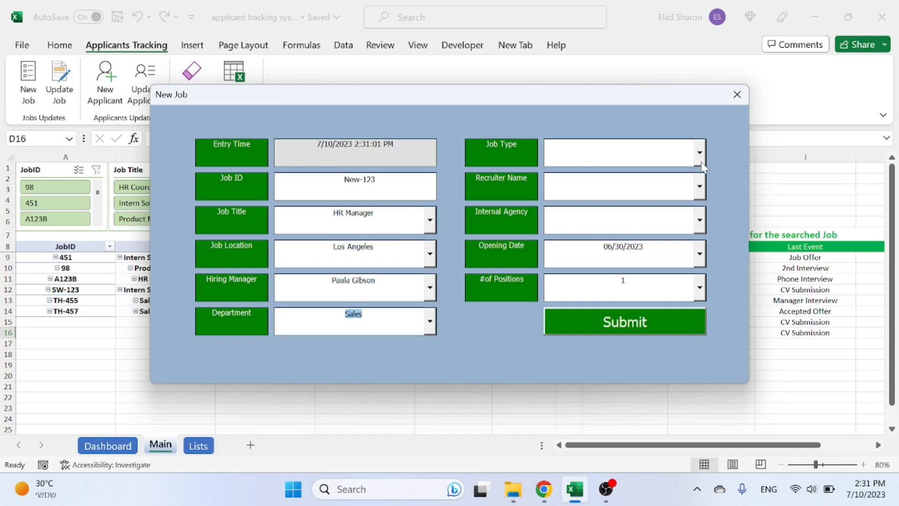
pyautogui.click(699, 186)
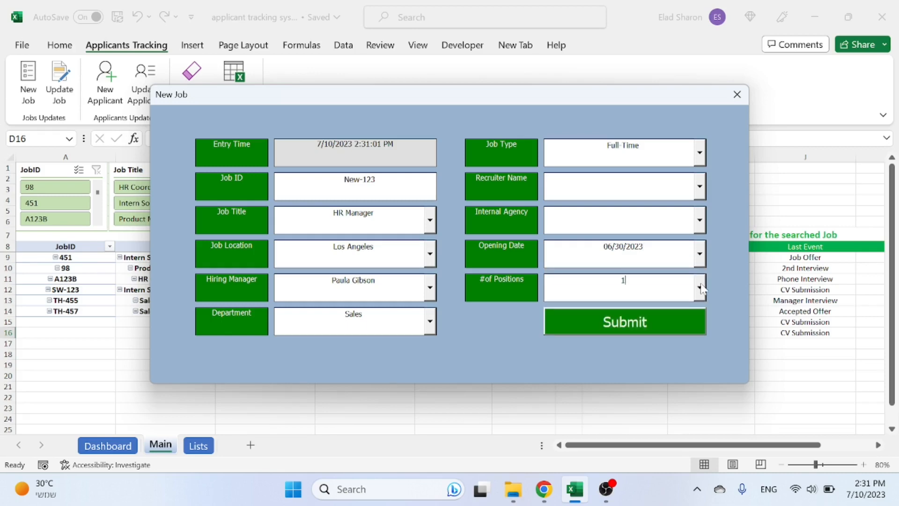
pyautogui.click(698, 288)
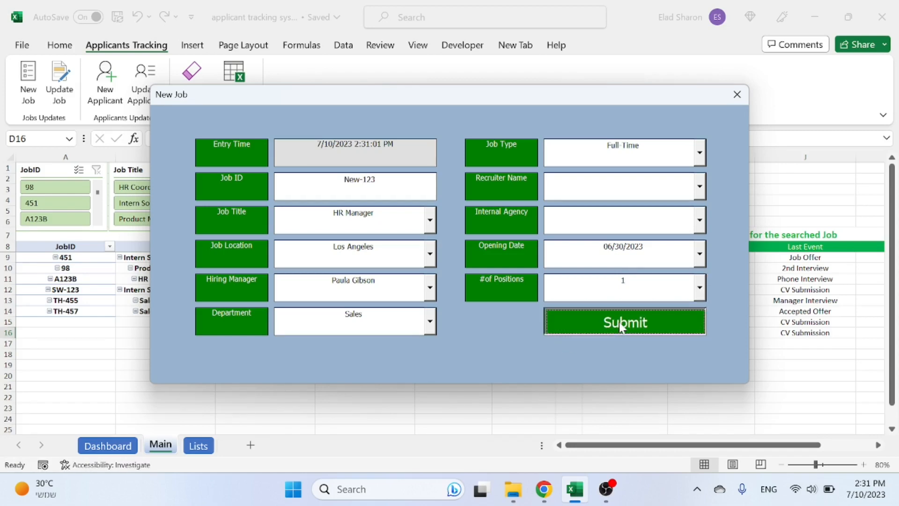
pyautogui.click(624, 322)
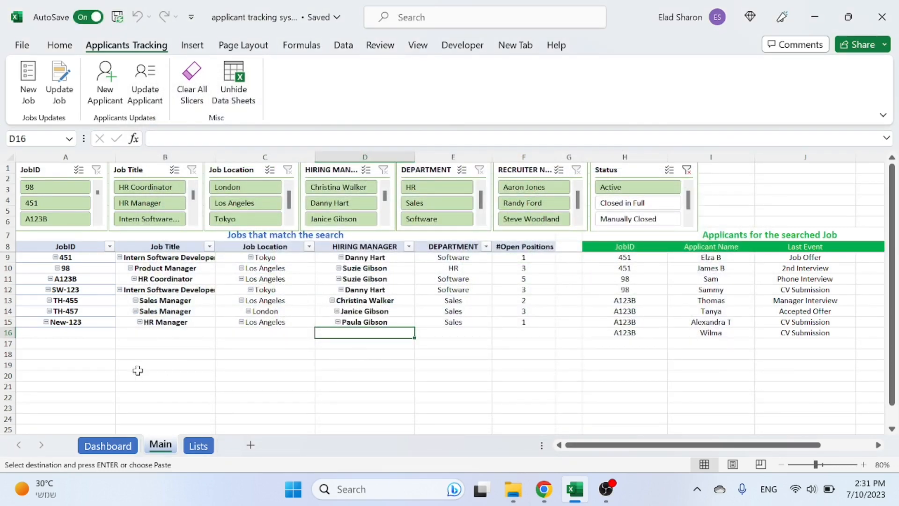
pyautogui.moveTo(179, 352)
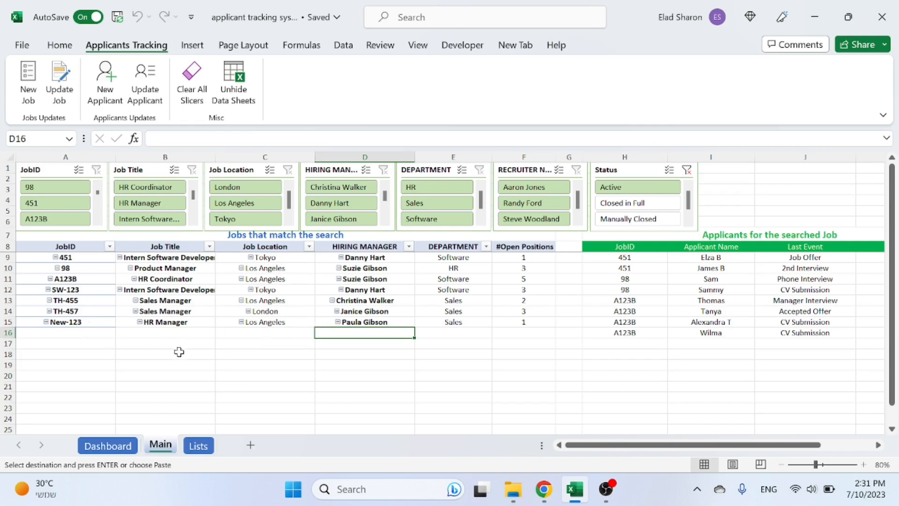
pyautogui.click(64, 322)
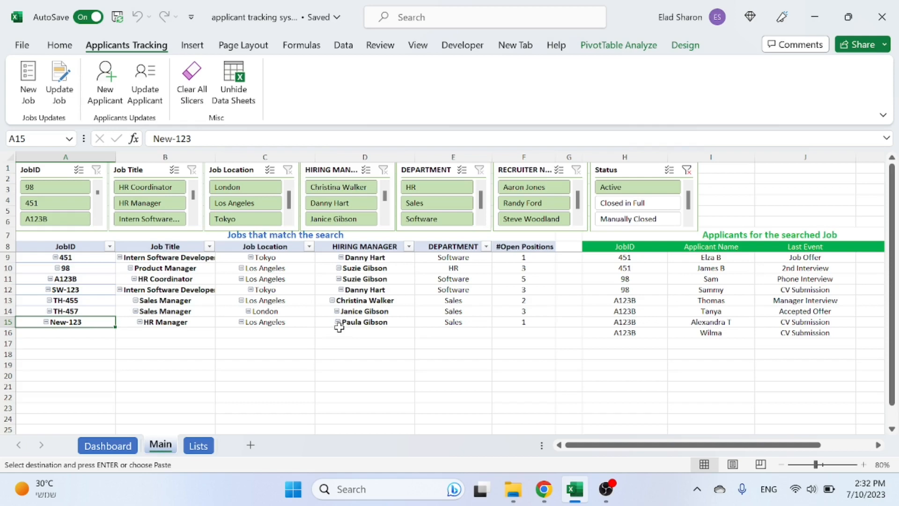
pyautogui.moveTo(92, 321)
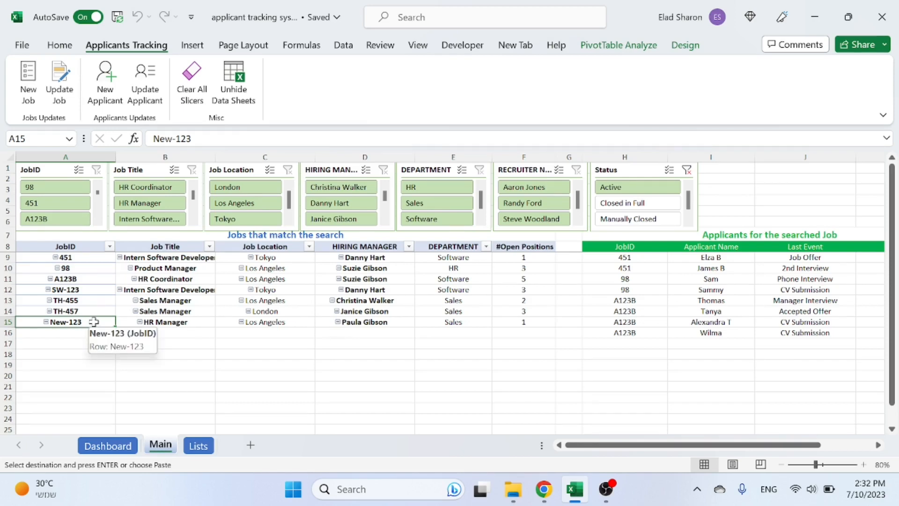
pyautogui.click(453, 322)
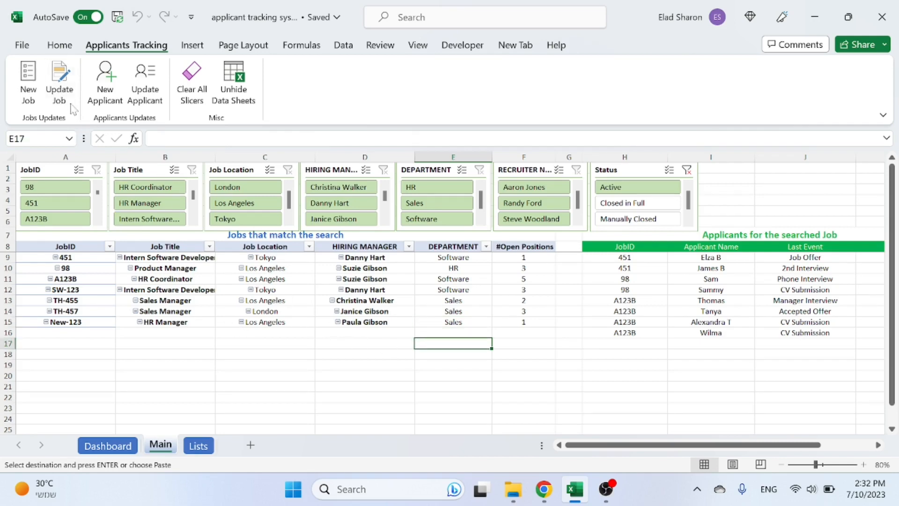
pyautogui.click(59, 84)
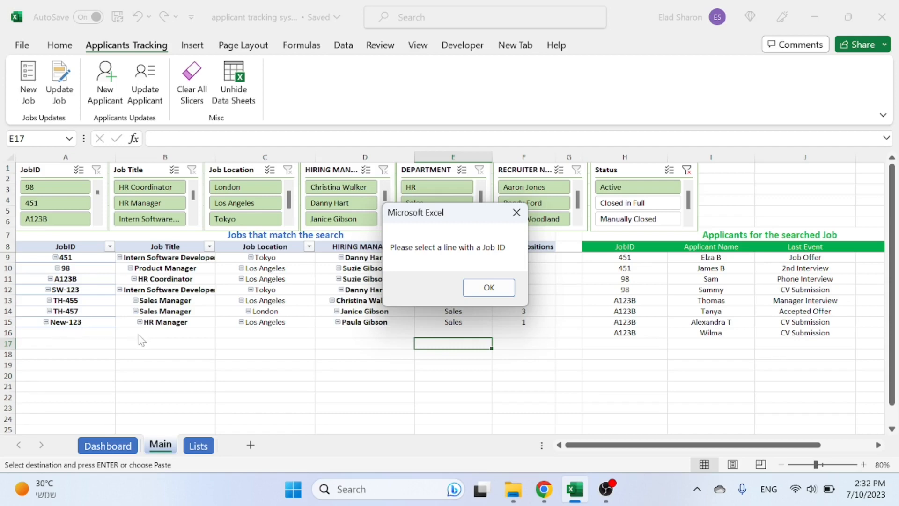
pyautogui.moveTo(499, 302)
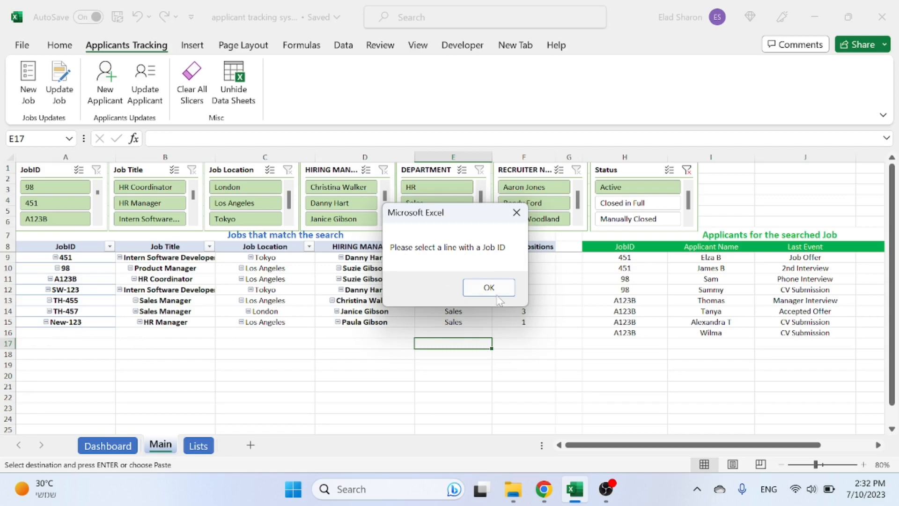
pyautogui.click(488, 287)
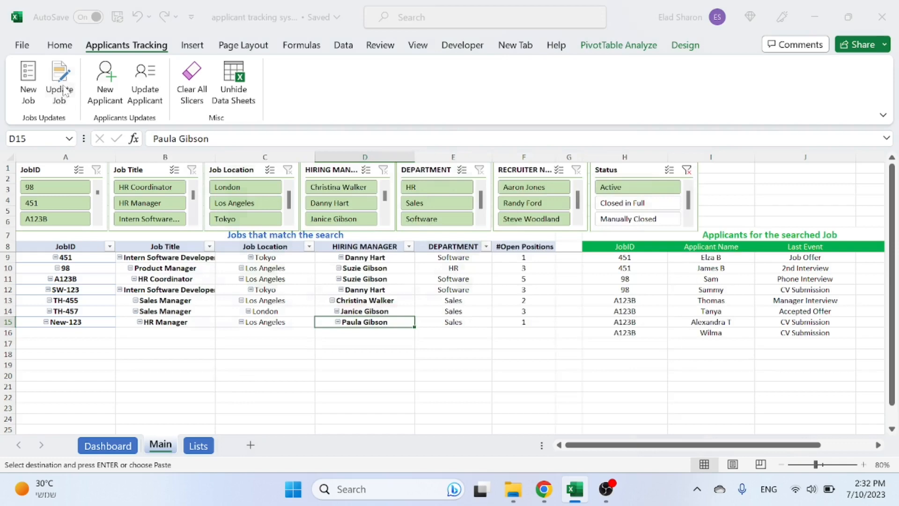
pyautogui.click(59, 83)
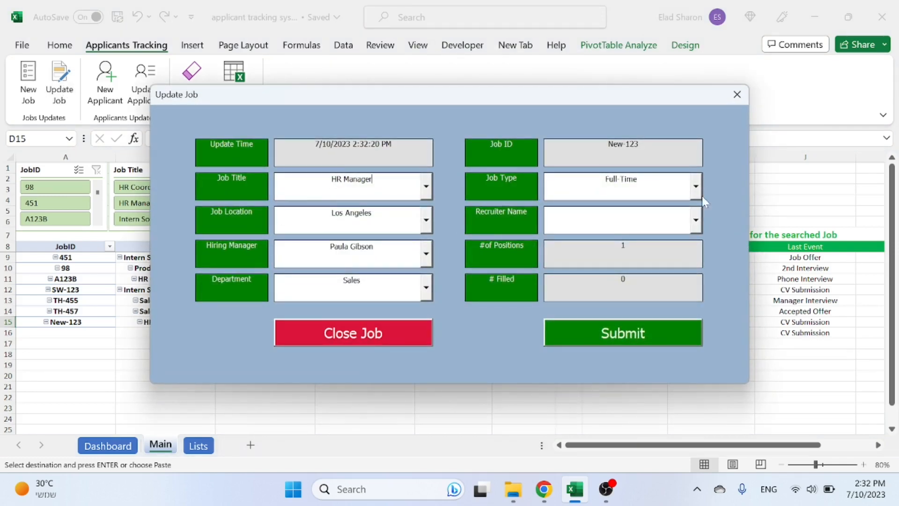
pyautogui.click(695, 220)
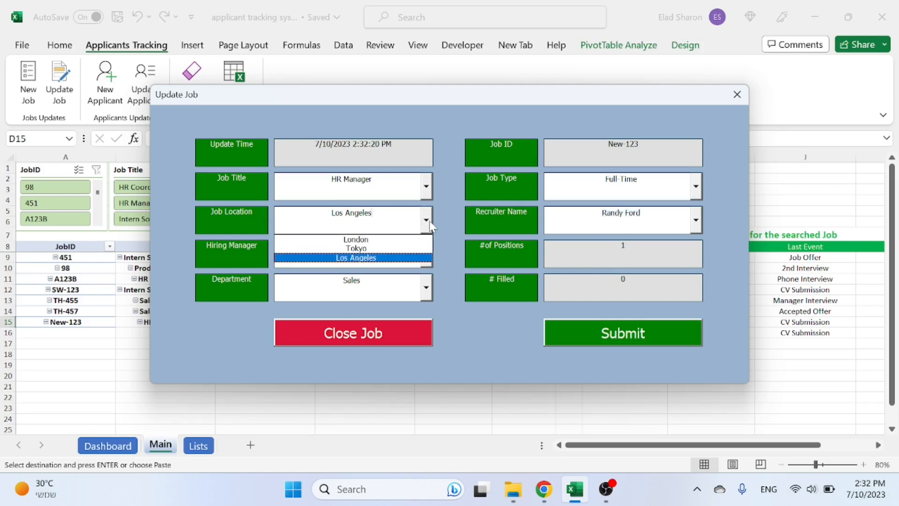
pyautogui.click(355, 258)
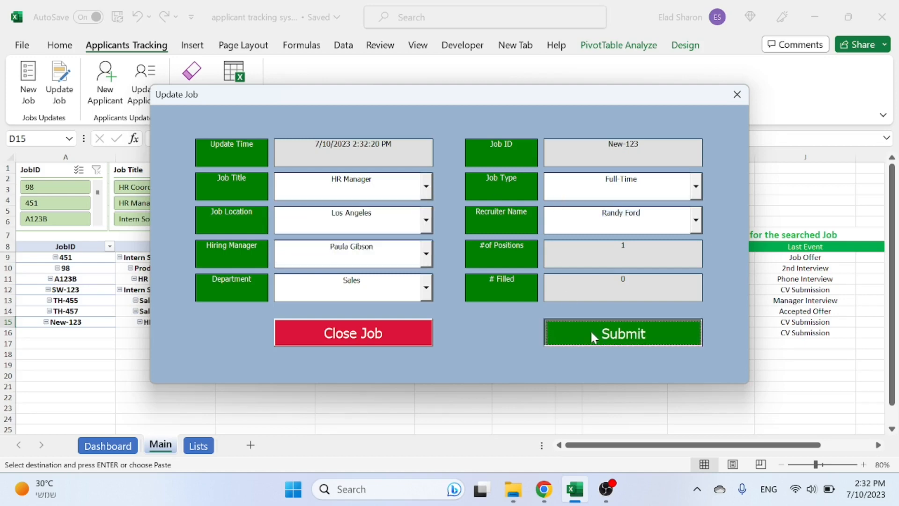
pyautogui.click(622, 333)
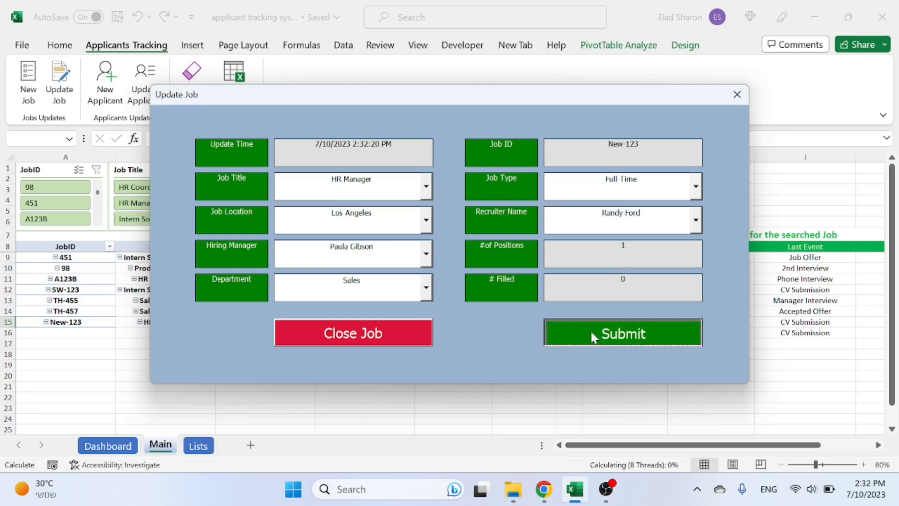
pyautogui.click(622, 333)
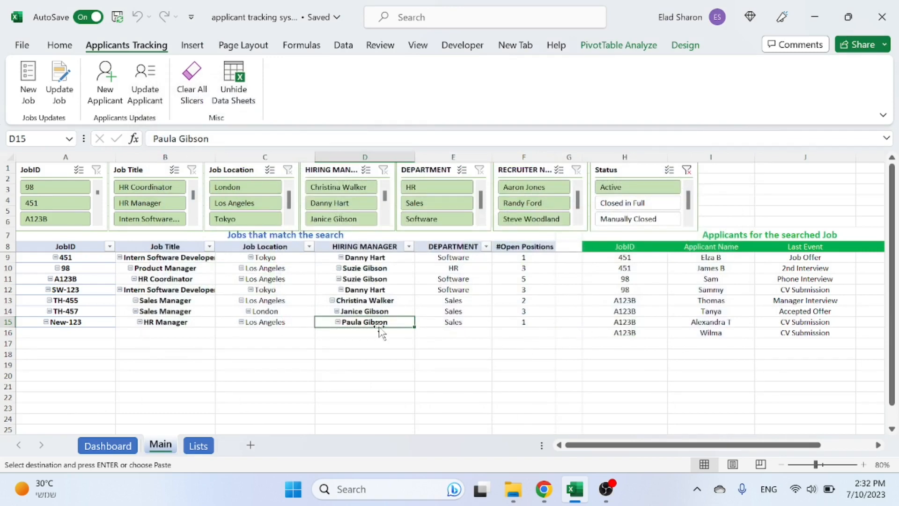
pyautogui.moveTo(297, 329)
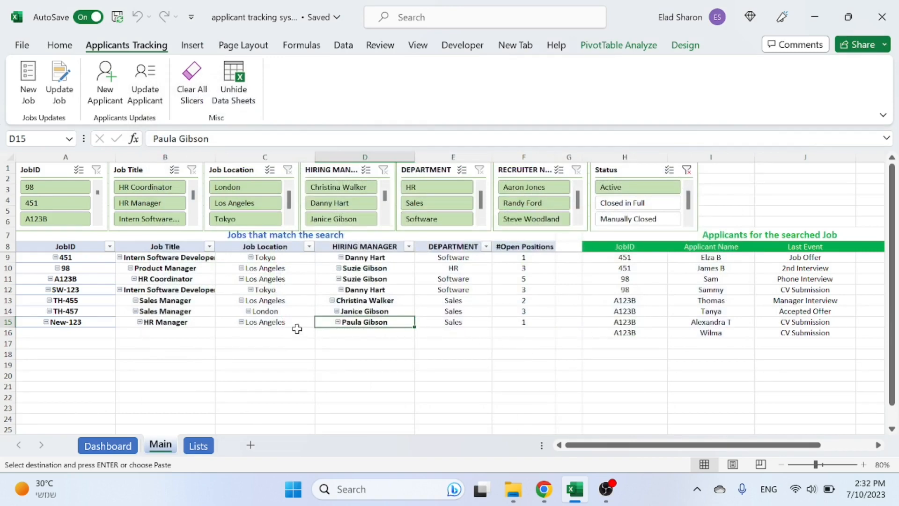
pyautogui.moveTo(271, 334)
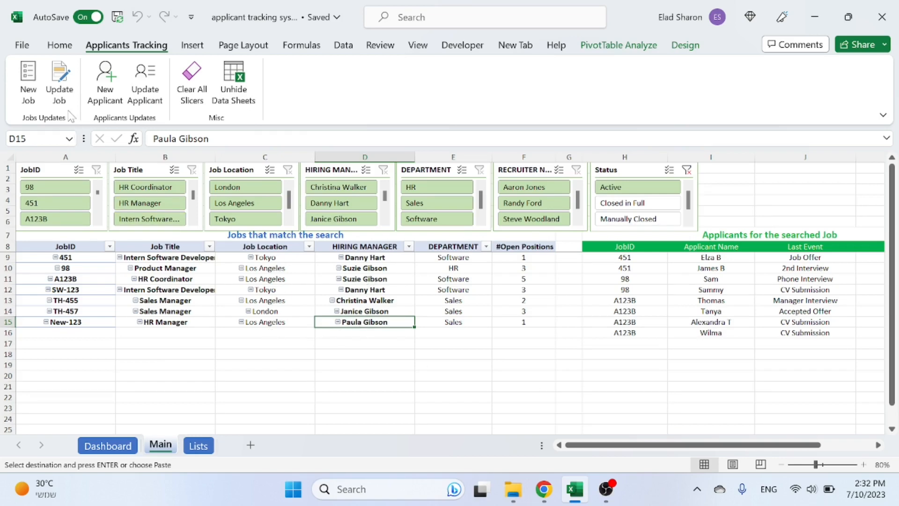
# - Close job New-123 with confirmation, then show only active jobs again
pyautogui.click(59, 83)
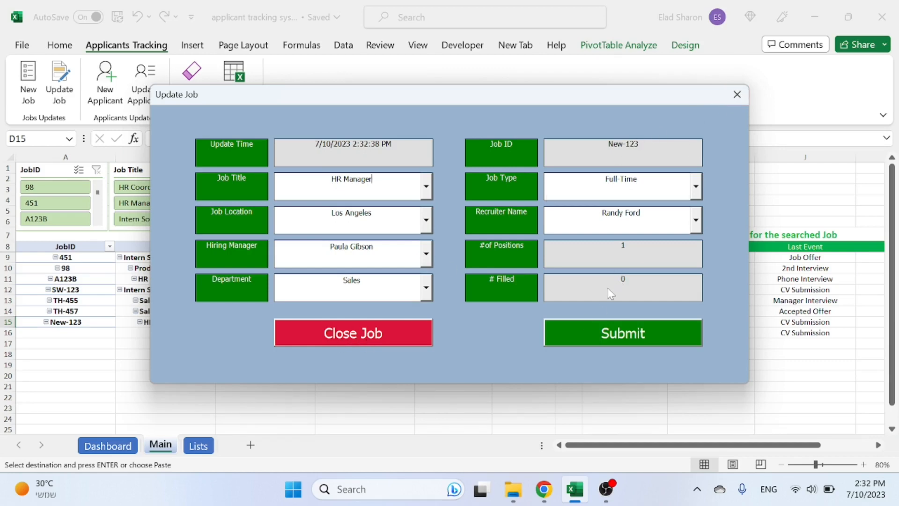
pyautogui.moveTo(388, 338)
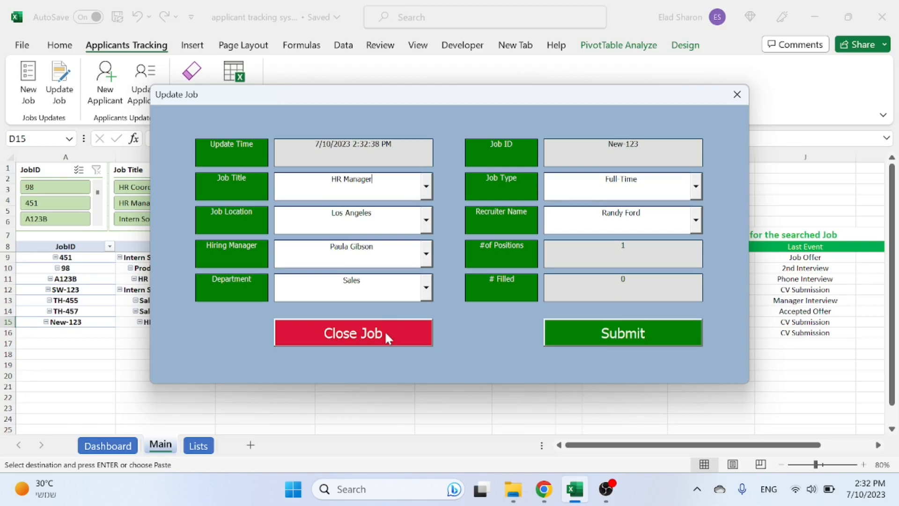
pyautogui.click(353, 333)
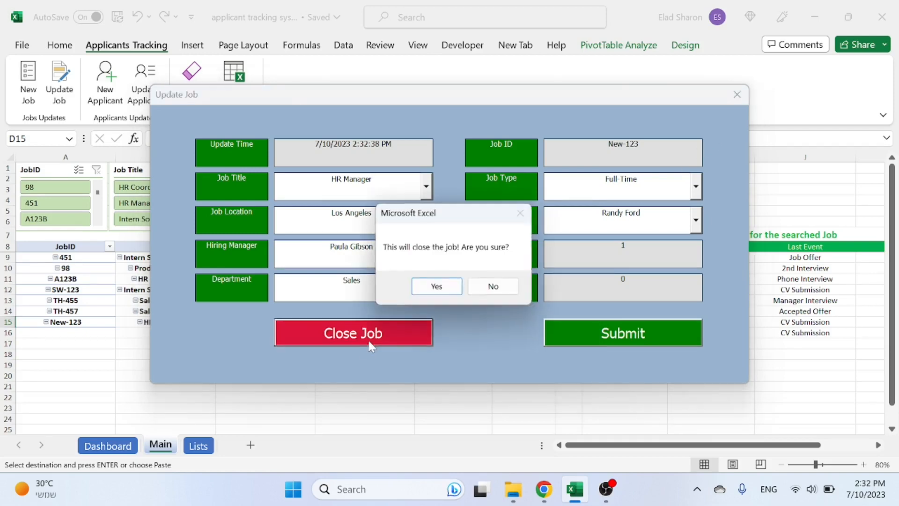
pyautogui.click(436, 286)
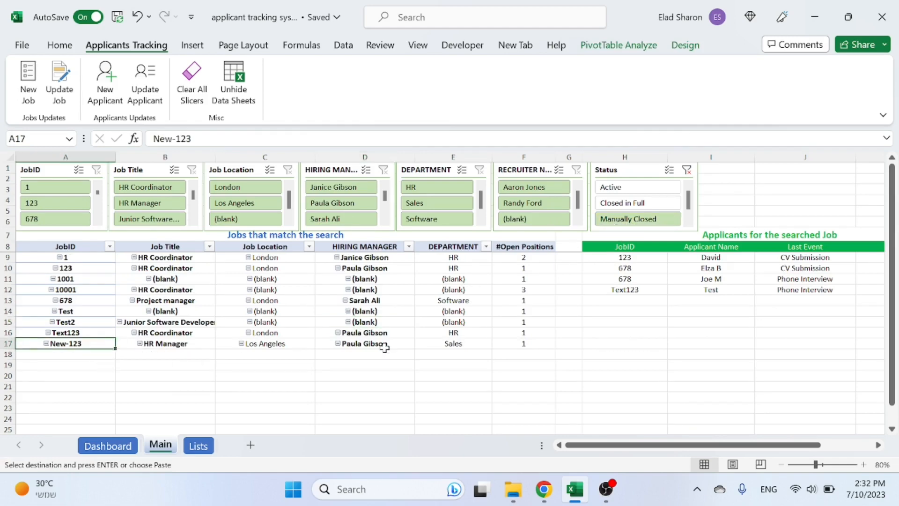
pyautogui.click(636, 186)
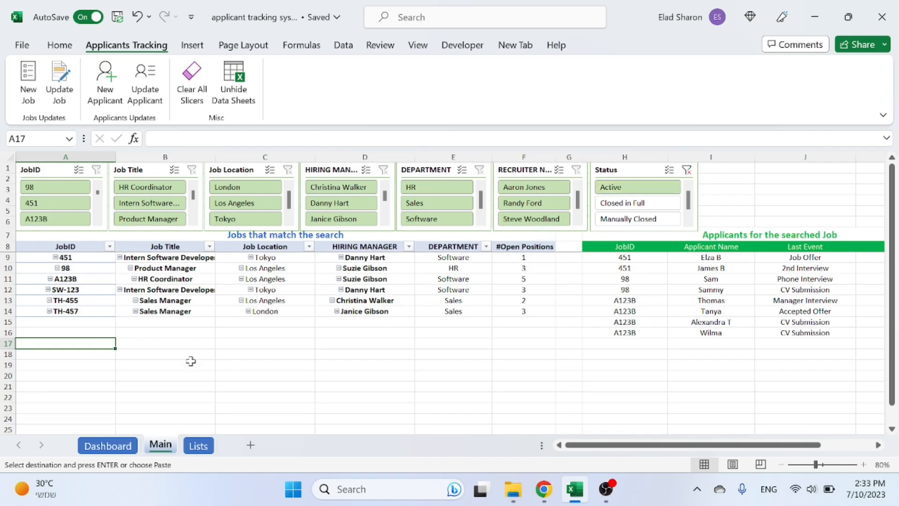
pyautogui.click(66, 311)
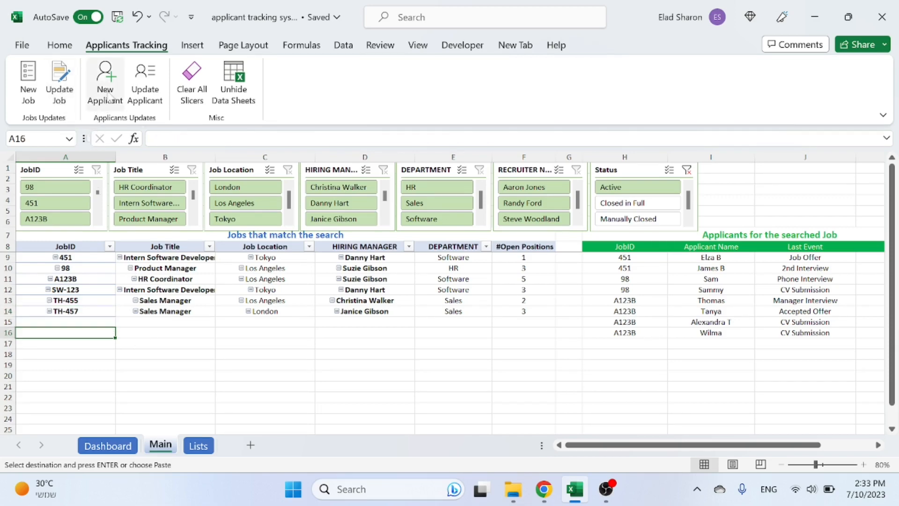
pyautogui.moveTo(106, 115)
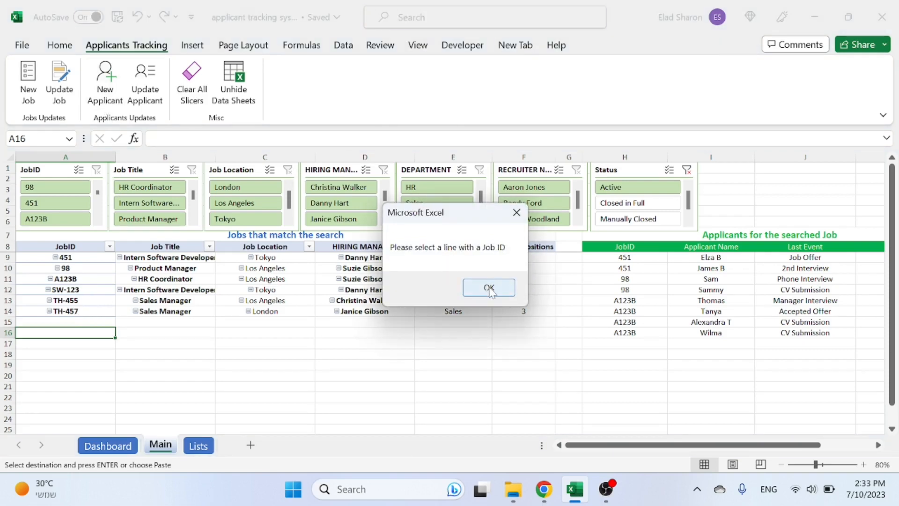
# - Dismiss the job-row warning and start a new applicant for job TH-457
pyautogui.click(488, 287)
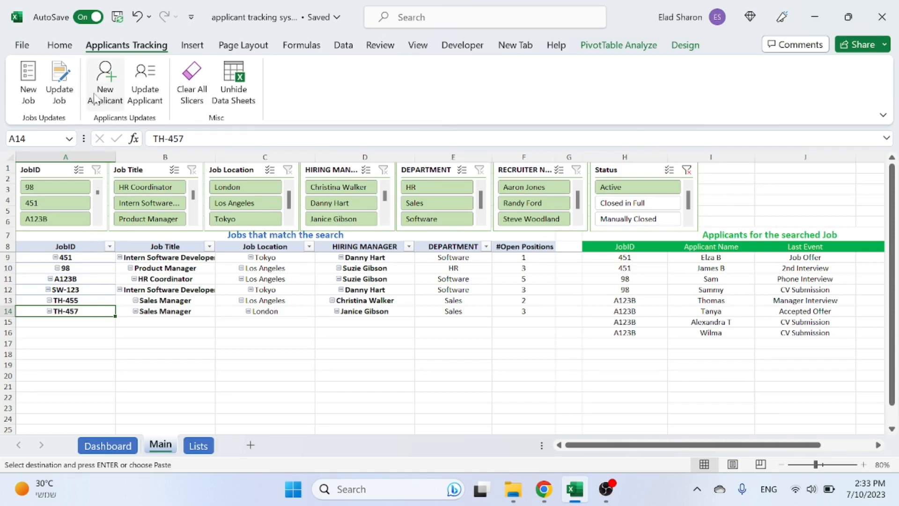
pyautogui.click(105, 83)
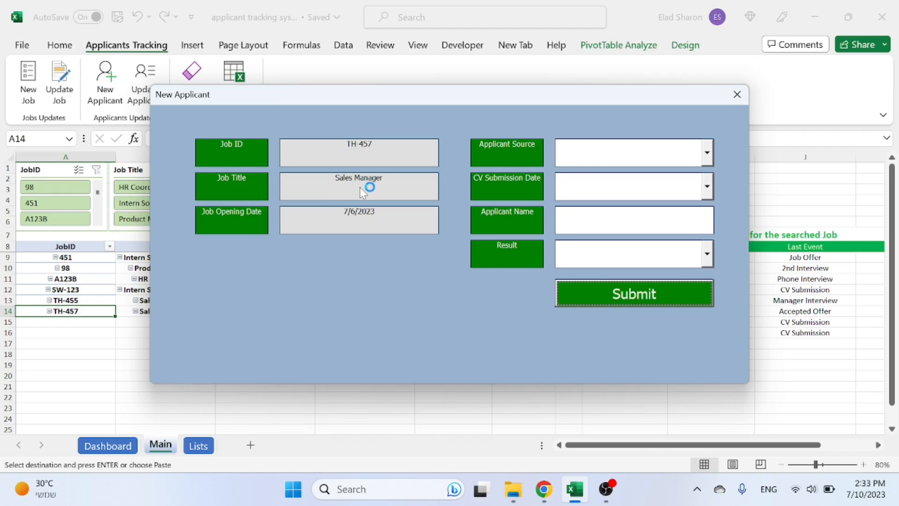
pyautogui.moveTo(567, 176)
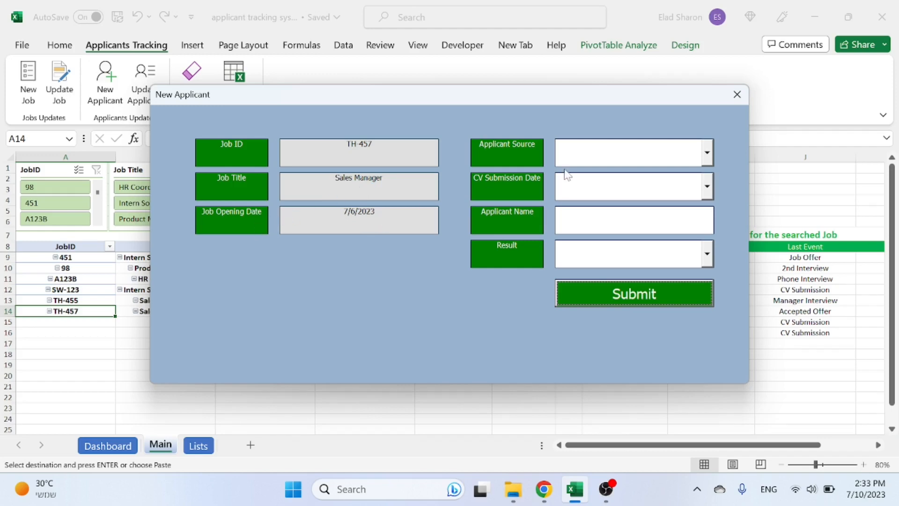
pyautogui.click(706, 153)
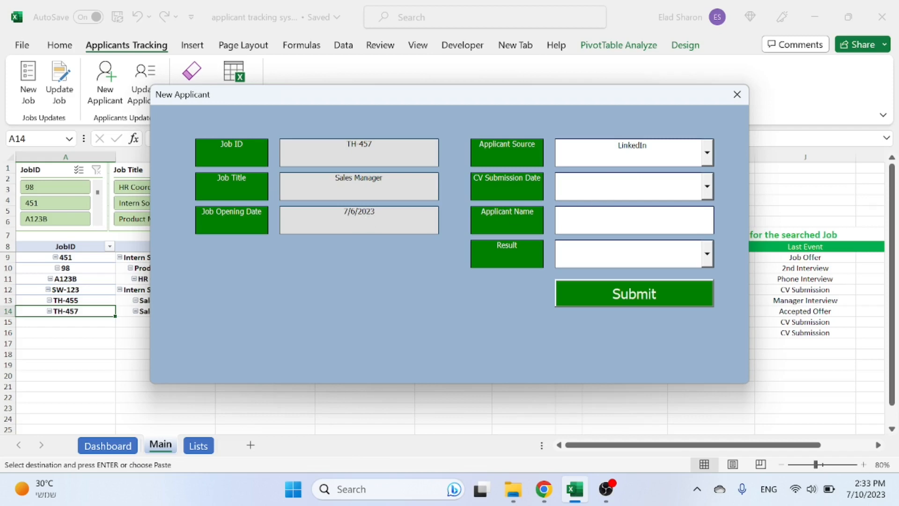
pyautogui.click(707, 186)
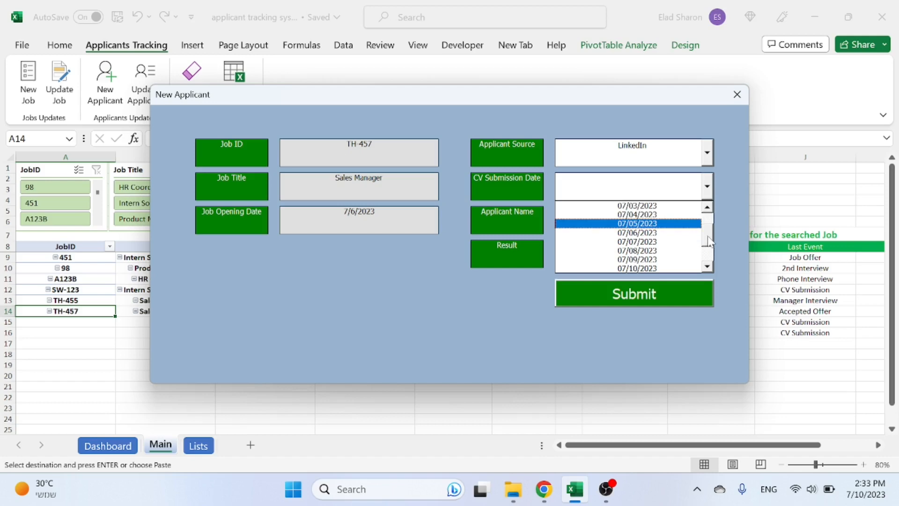
pyautogui.click(633, 250)
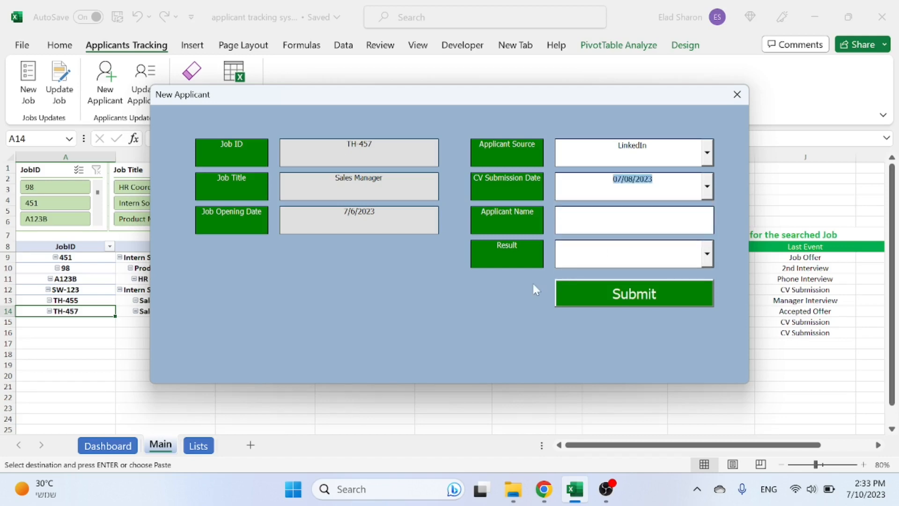
pyautogui.click(633, 220)
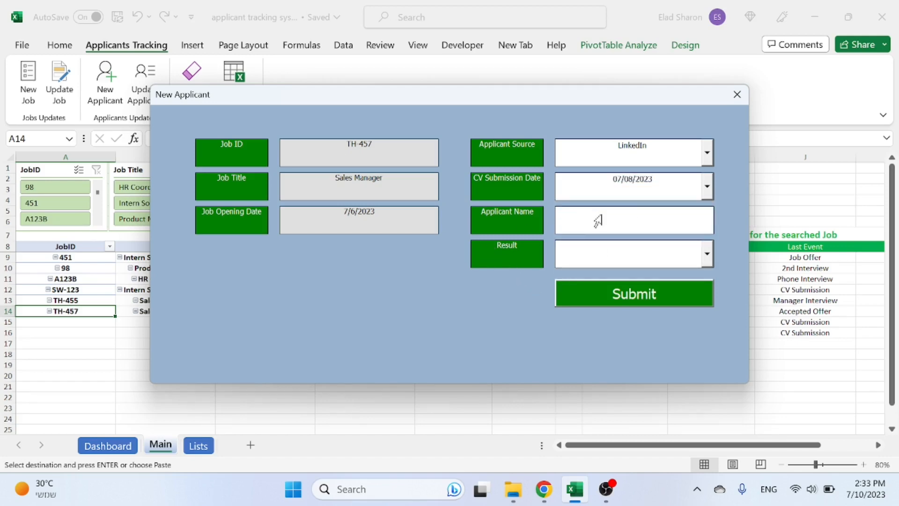
pyautogui.write('1')
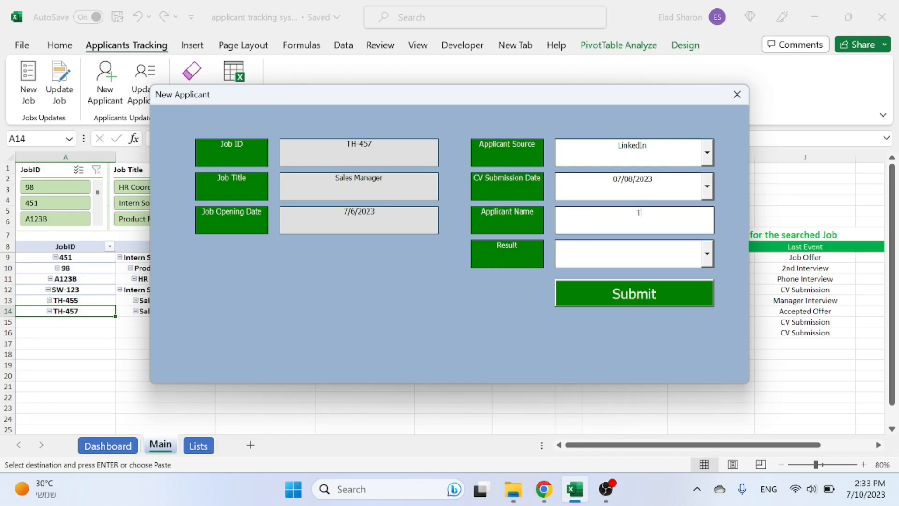
pyautogui.write('Tim Brown')
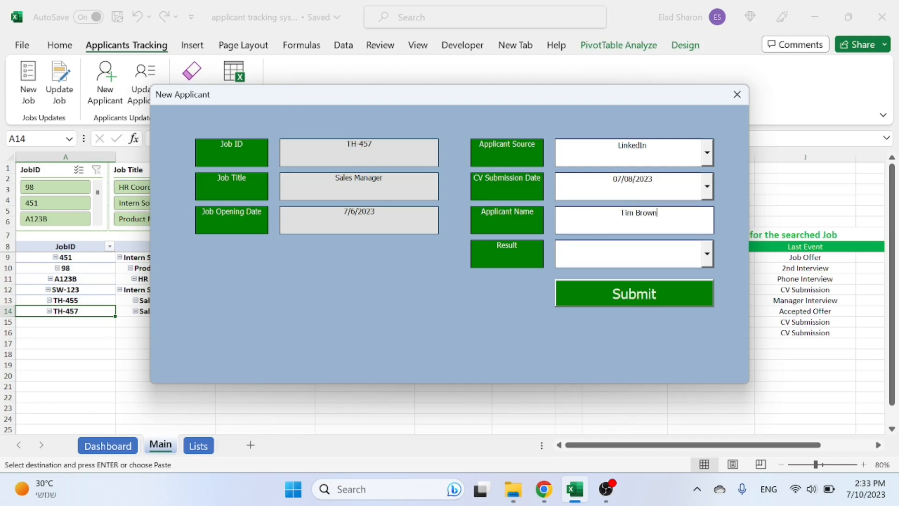
pyautogui.click(706, 253)
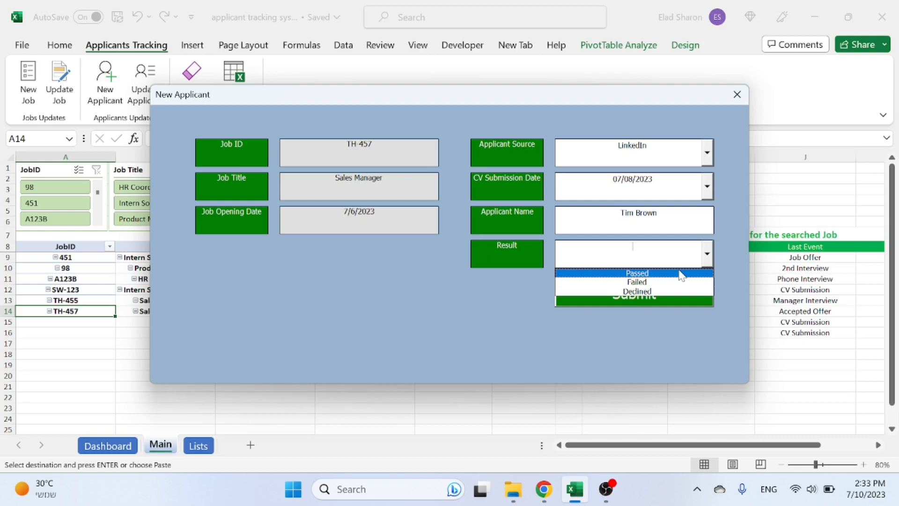
pyautogui.moveTo(636, 281)
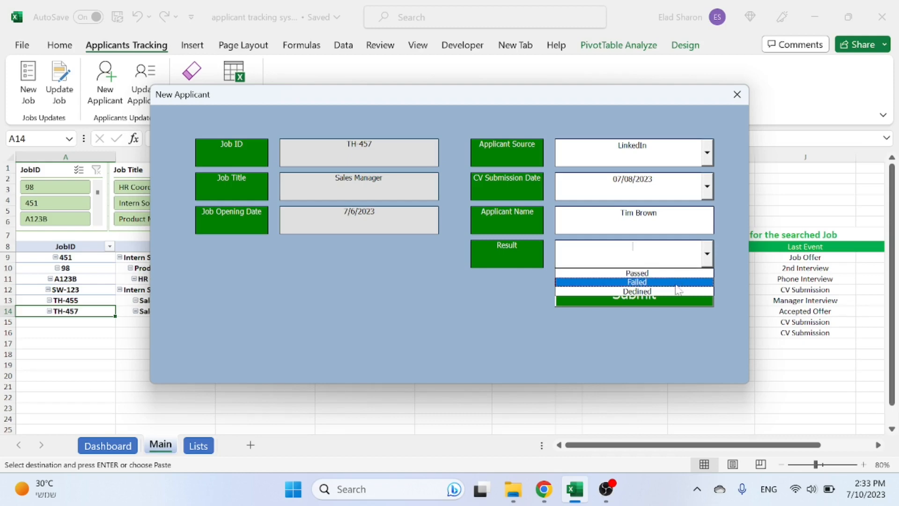
pyautogui.click(636, 273)
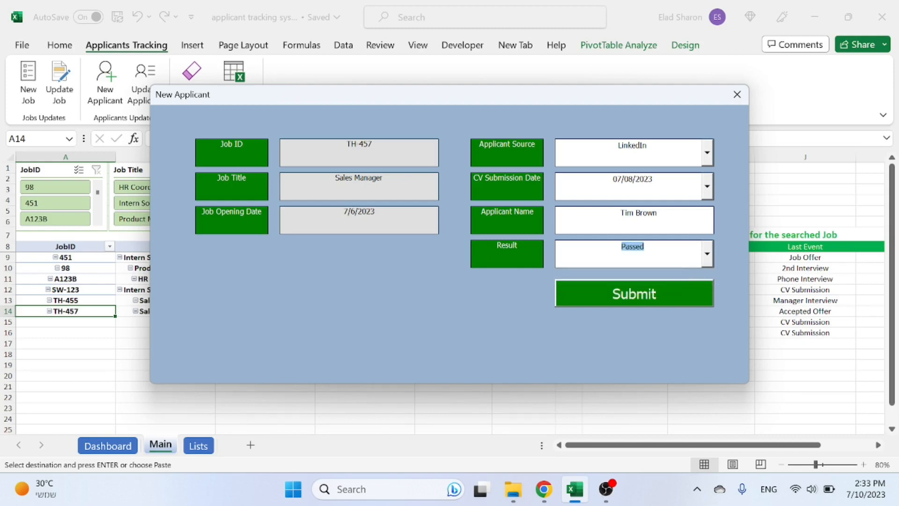
pyautogui.click(634, 294)
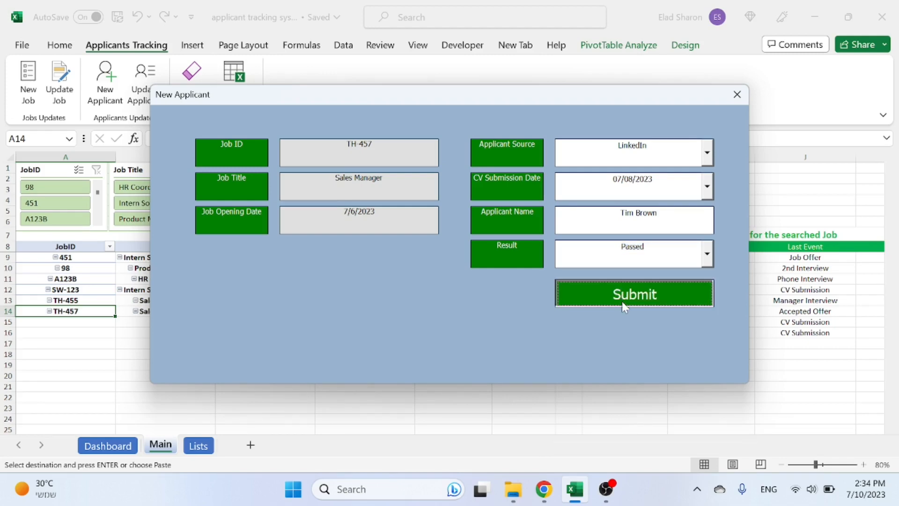
pyautogui.moveTo(536, 247)
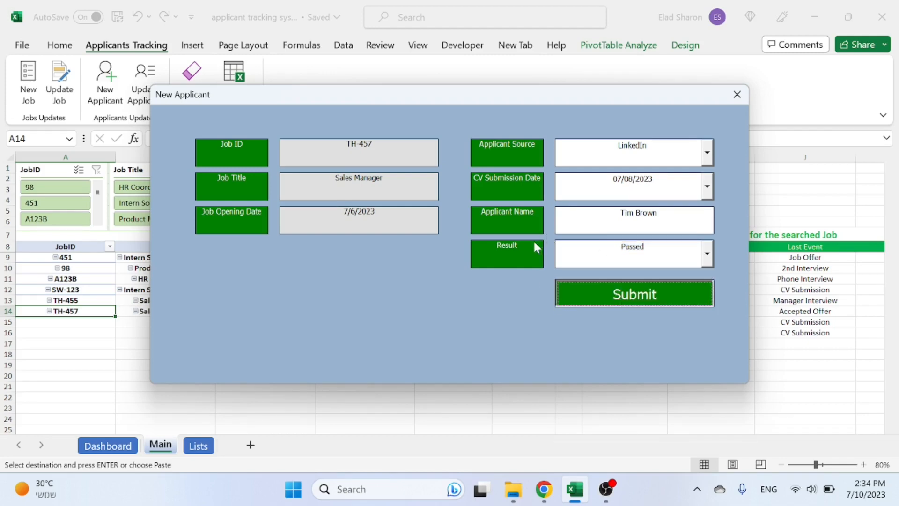
pyautogui.click(633, 294)
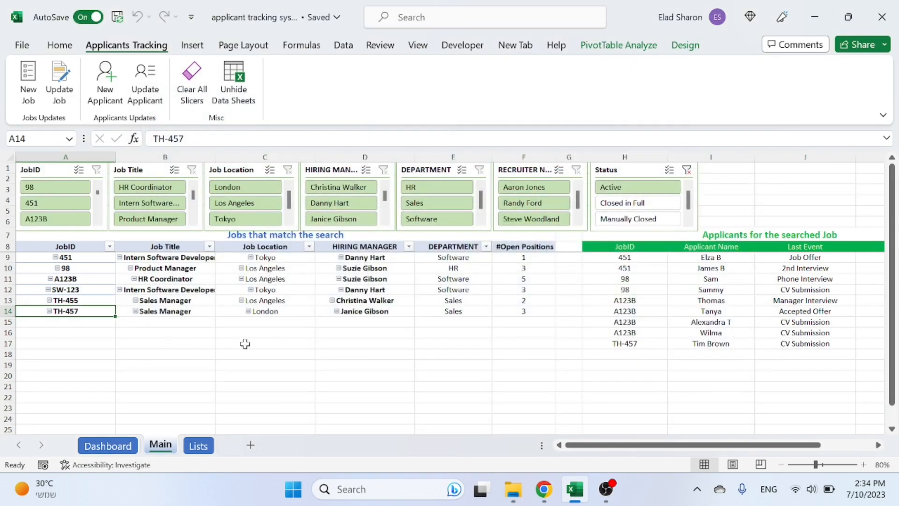
pyautogui.moveTo(609, 380)
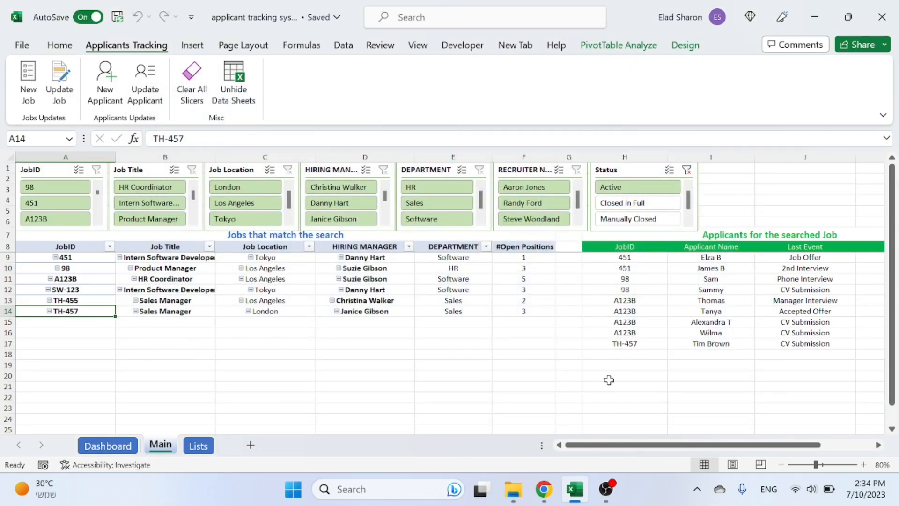
pyautogui.hscroll(3)
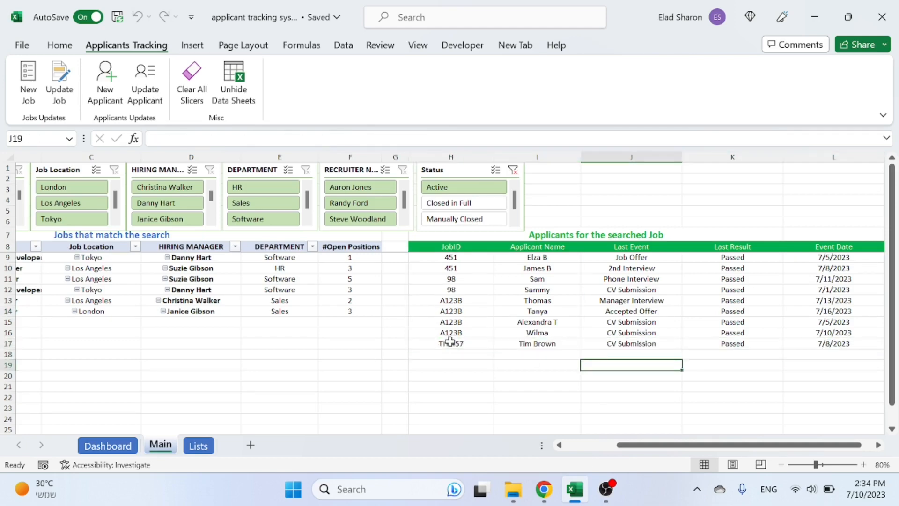
pyautogui.click(631, 342)
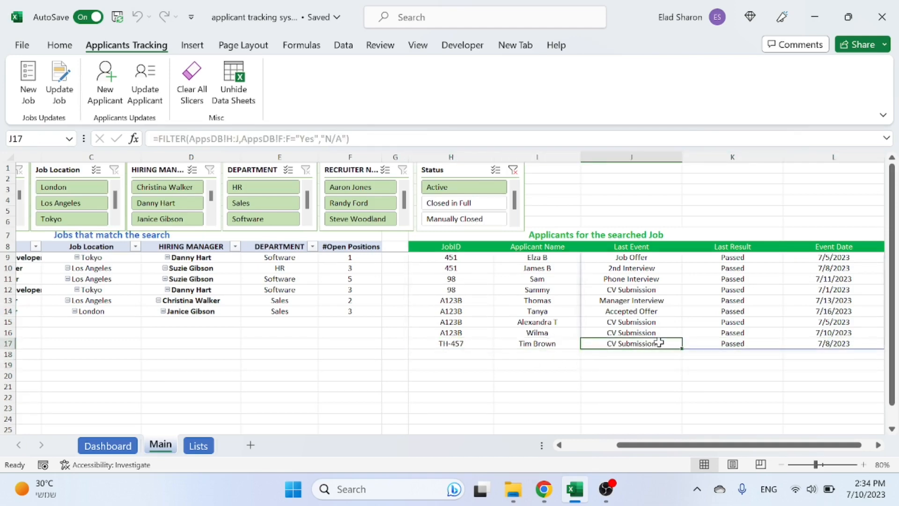
pyautogui.click(732, 343)
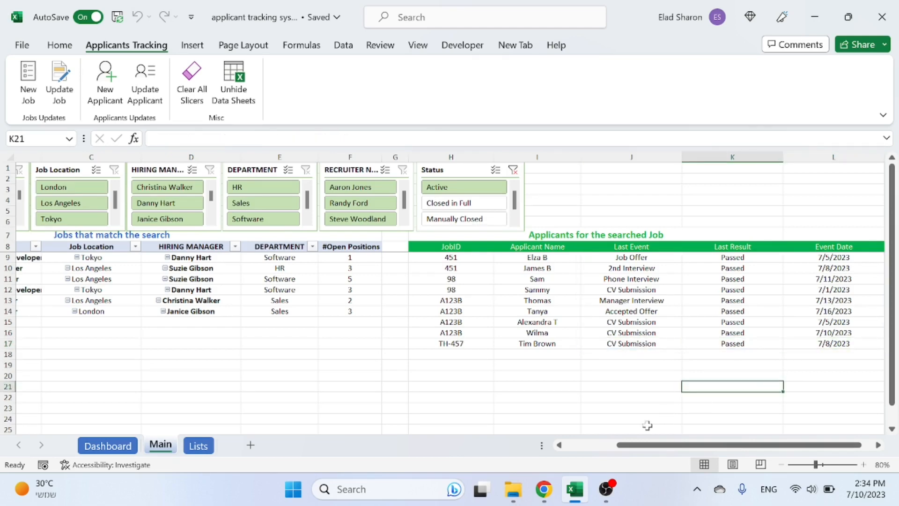
pyautogui.moveTo(600, 447)
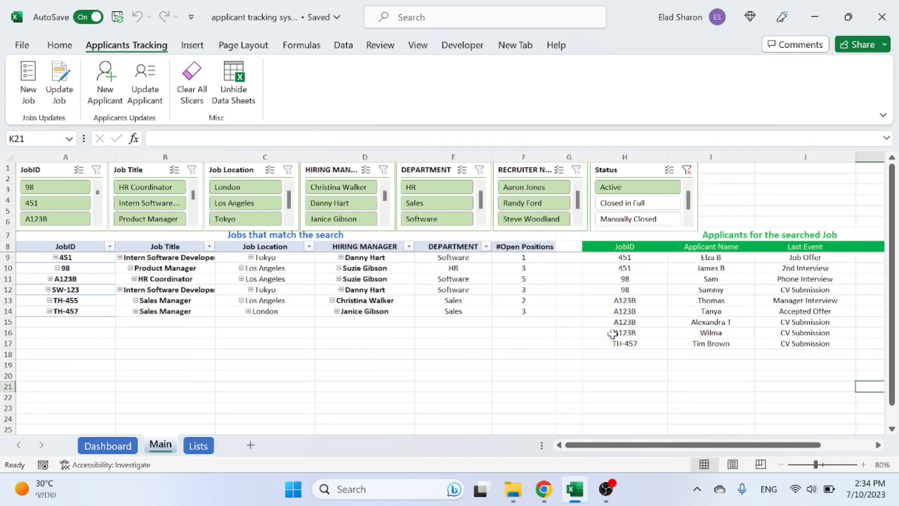
pyautogui.moveTo(676, 397)
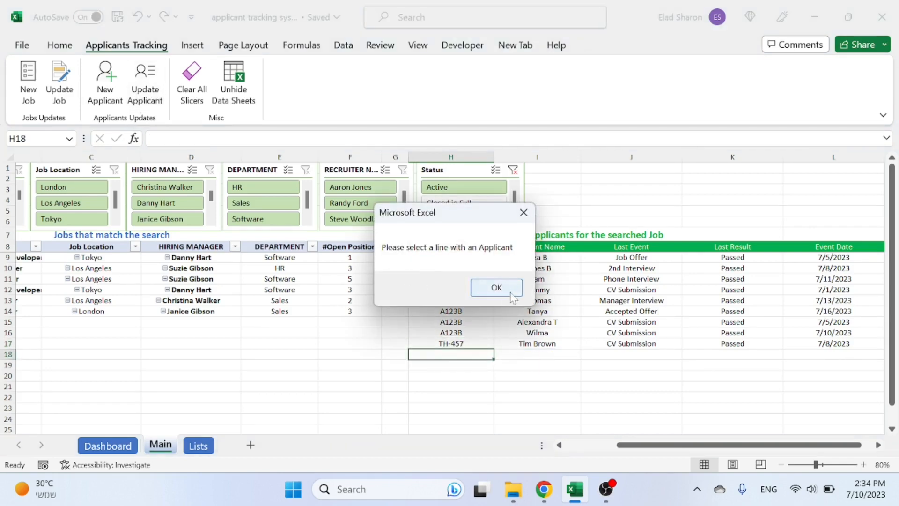
# - Dismiss the warning and open the update form for the TH-457 applicant
pyautogui.click(495, 287)
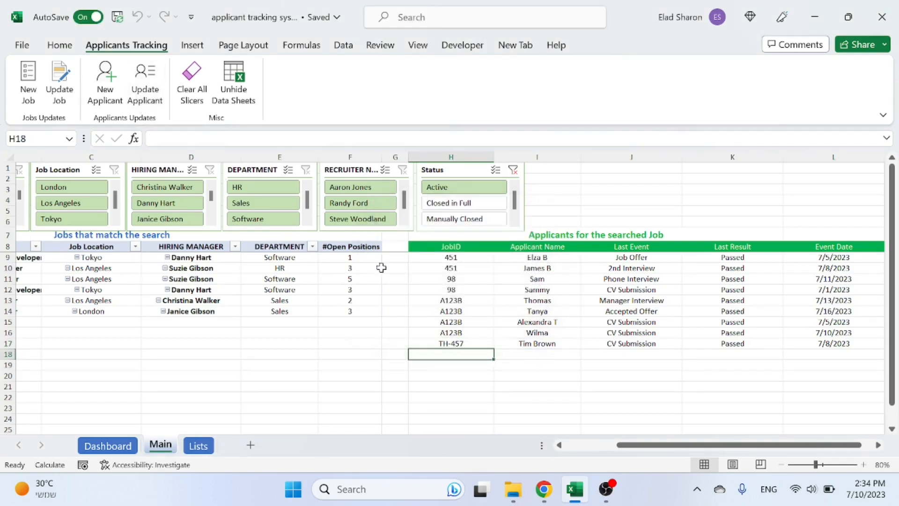
pyautogui.click(450, 343)
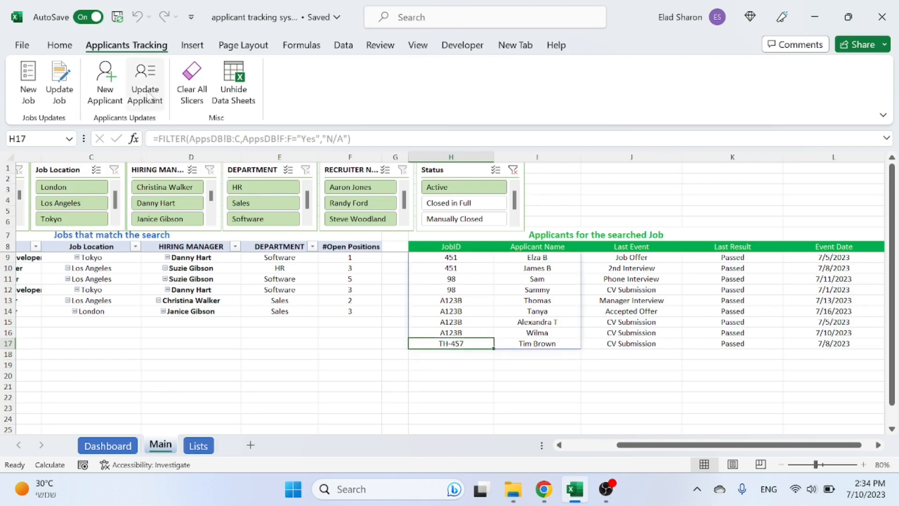
pyautogui.click(145, 83)
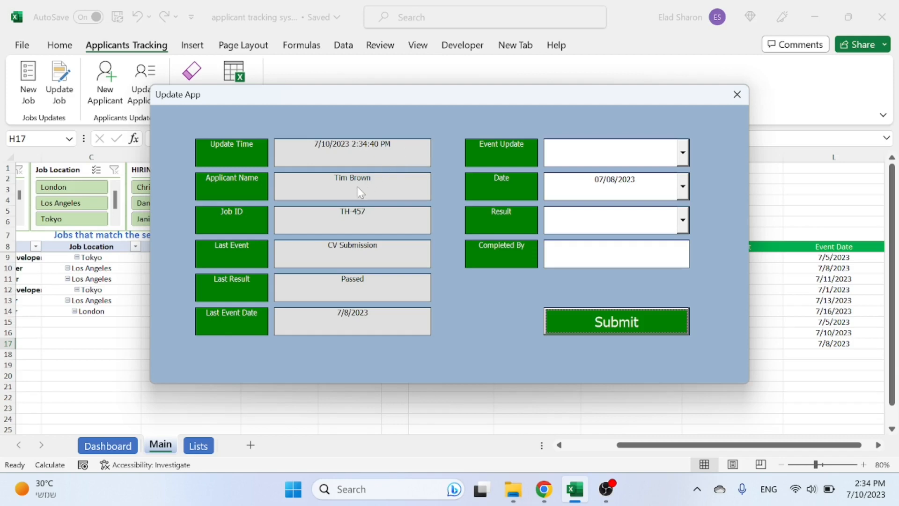
pyautogui.moveTo(376, 268)
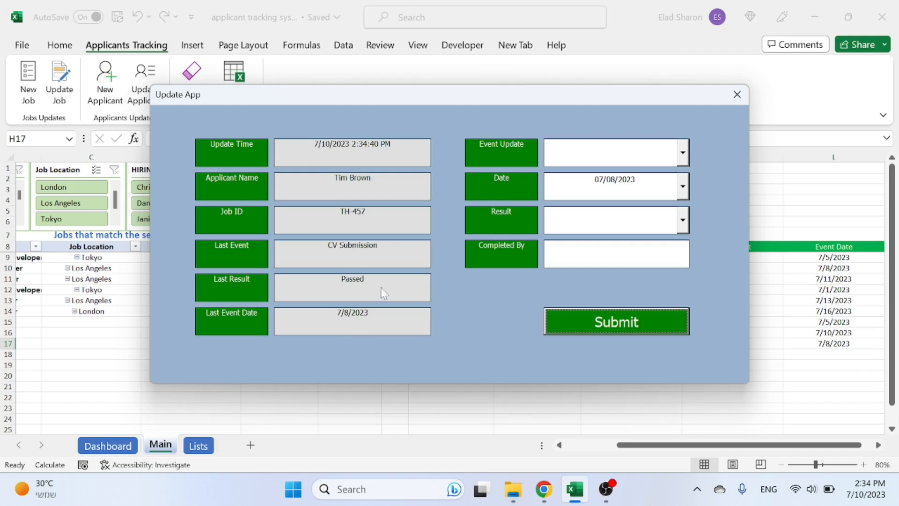
pyautogui.moveTo(685, 151)
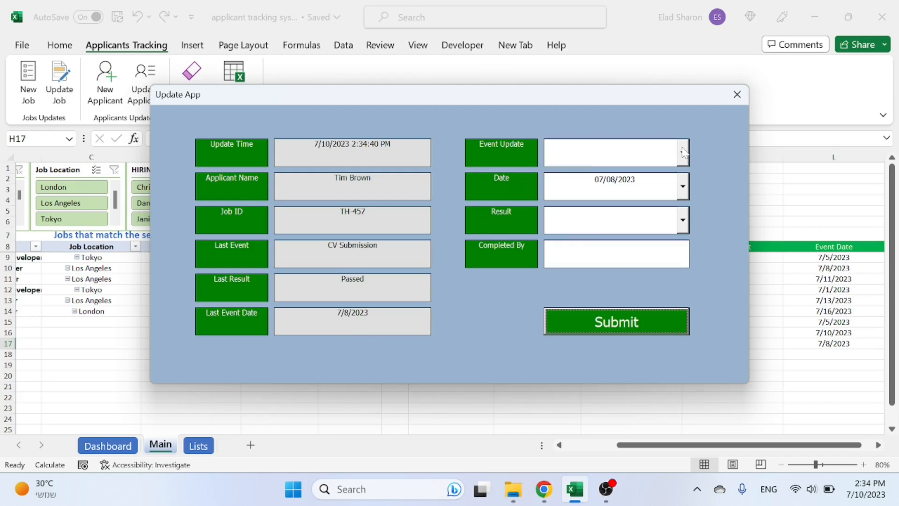
# - Record a Phone Interview on 07/09/2023, Scheduled, completed by Shannon
pyautogui.click(681, 153)
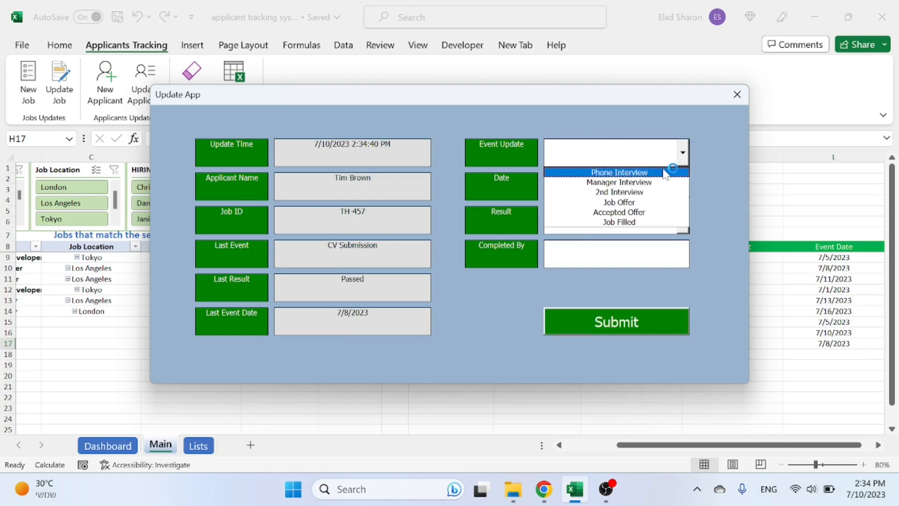
pyautogui.click(618, 172)
pyautogui.write('07/08/2023')
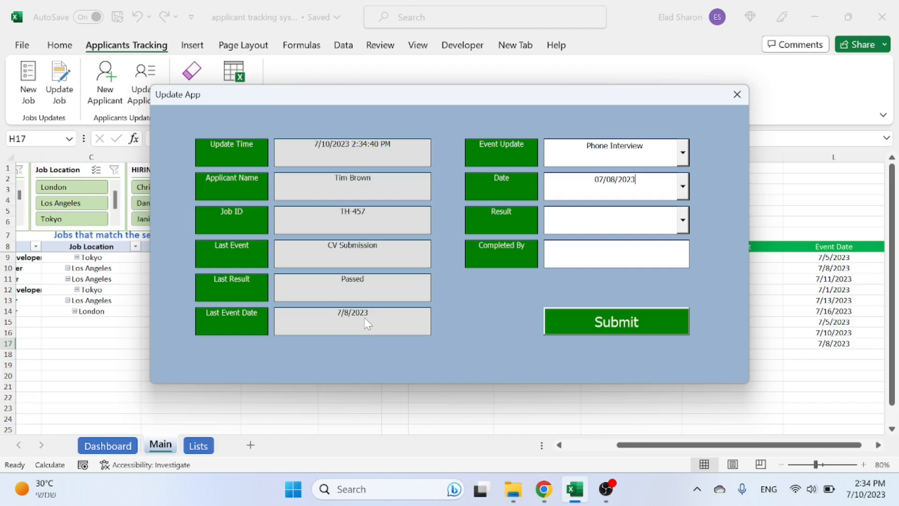
pyautogui.moveTo(682, 187)
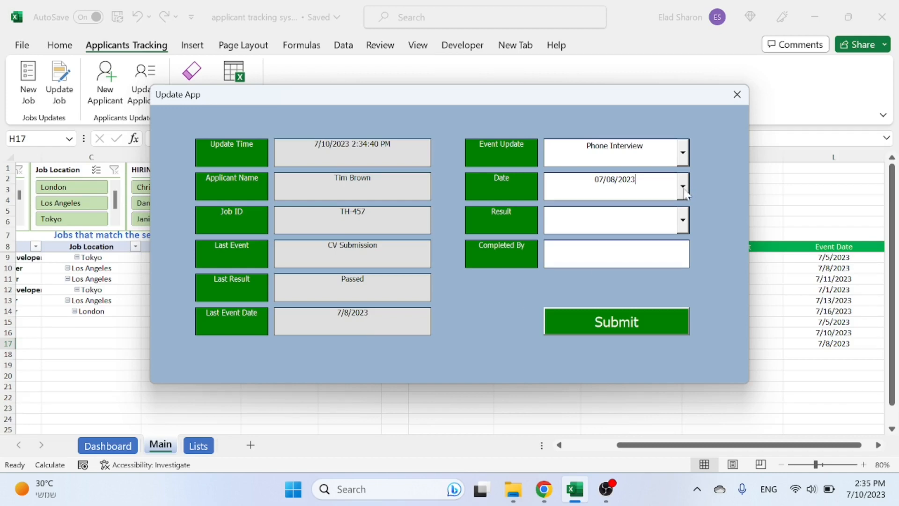
pyautogui.click(682, 187)
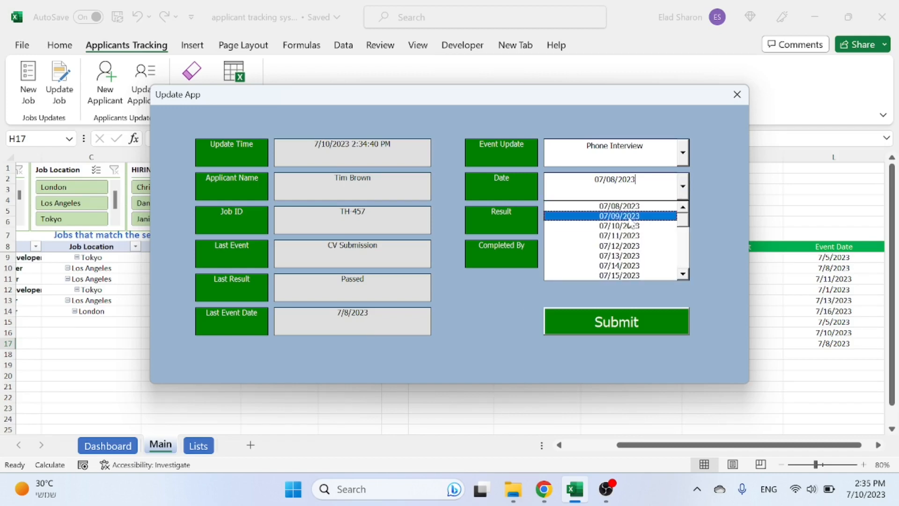
pyautogui.click(618, 215)
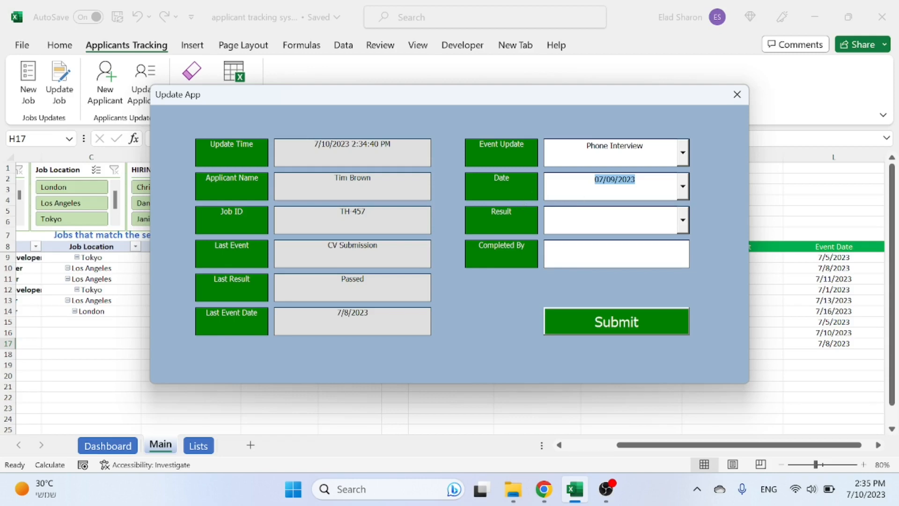
pyautogui.click(682, 220)
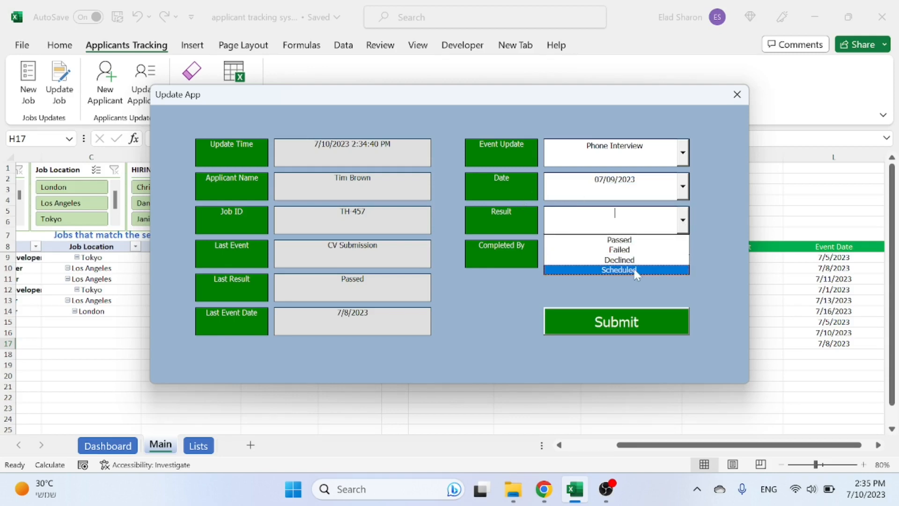
pyautogui.click(618, 270)
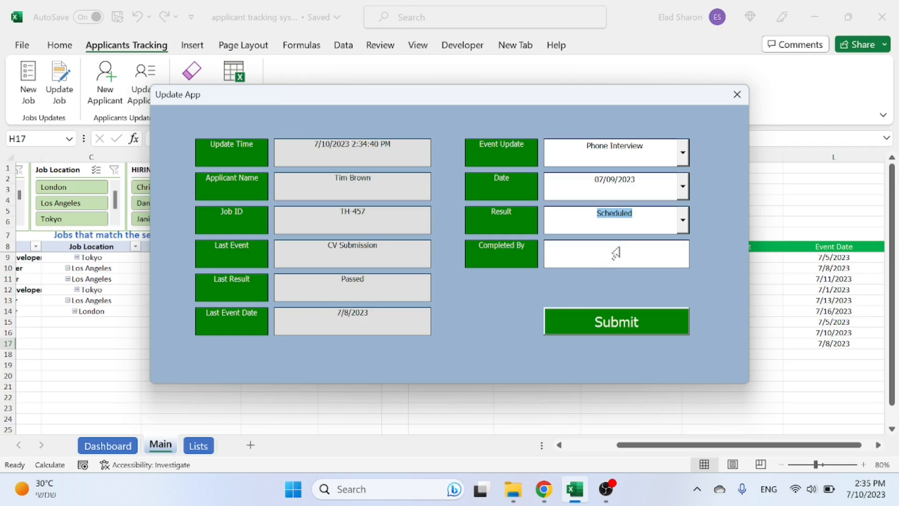
pyautogui.click(615, 254)
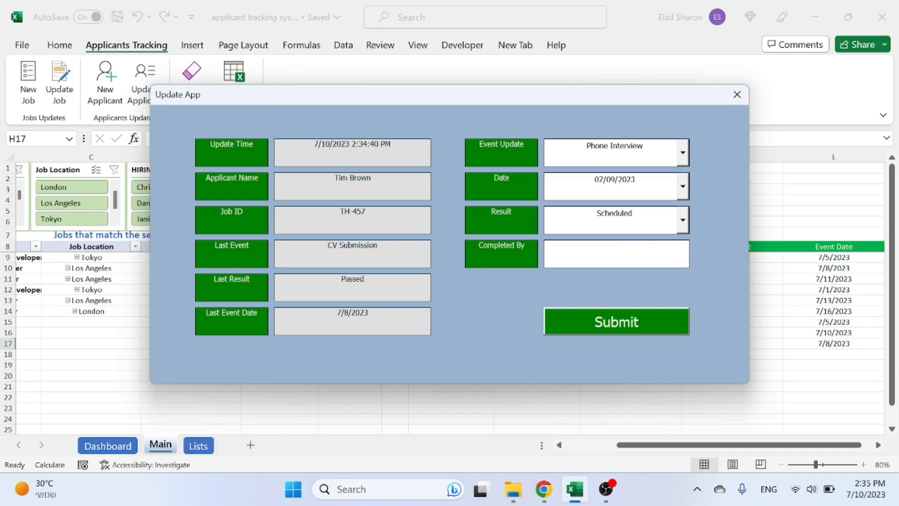
pyautogui.write('Shannon')
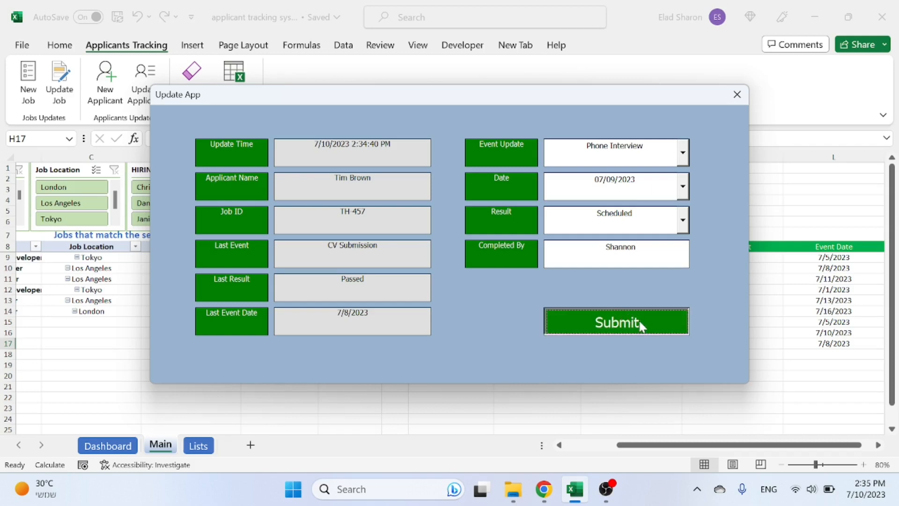
pyautogui.moveTo(647, 322)
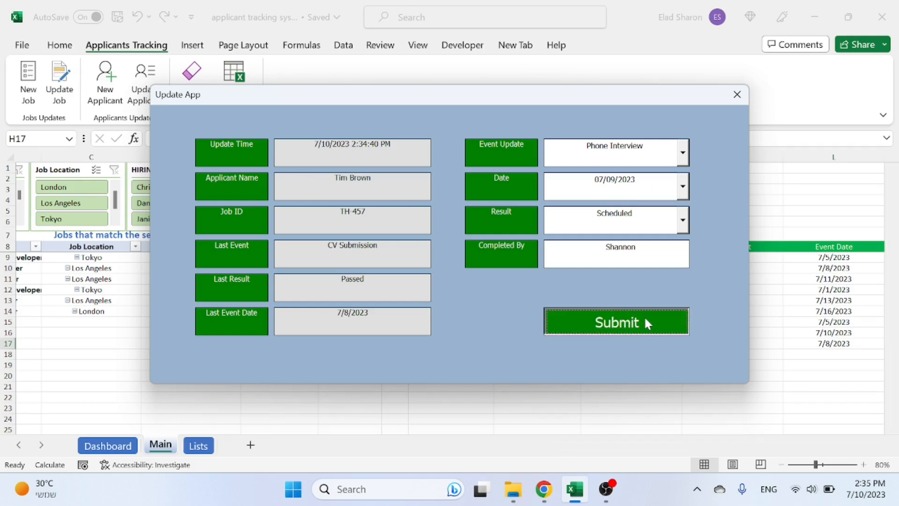
pyautogui.click(616, 322)
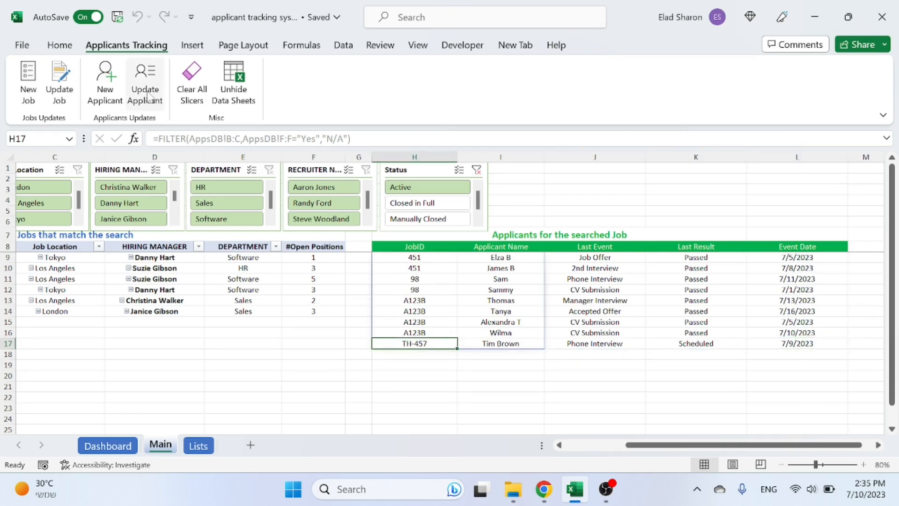
pyautogui.click(145, 84)
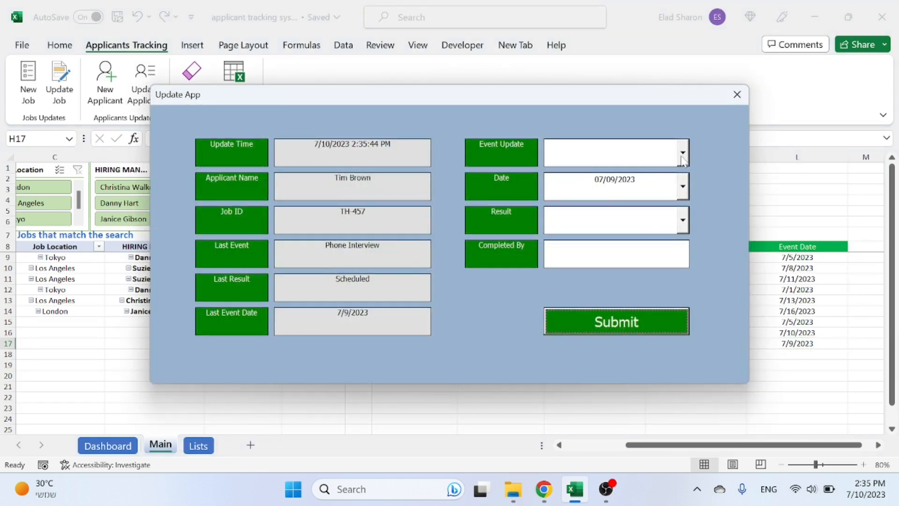
pyautogui.click(615, 153)
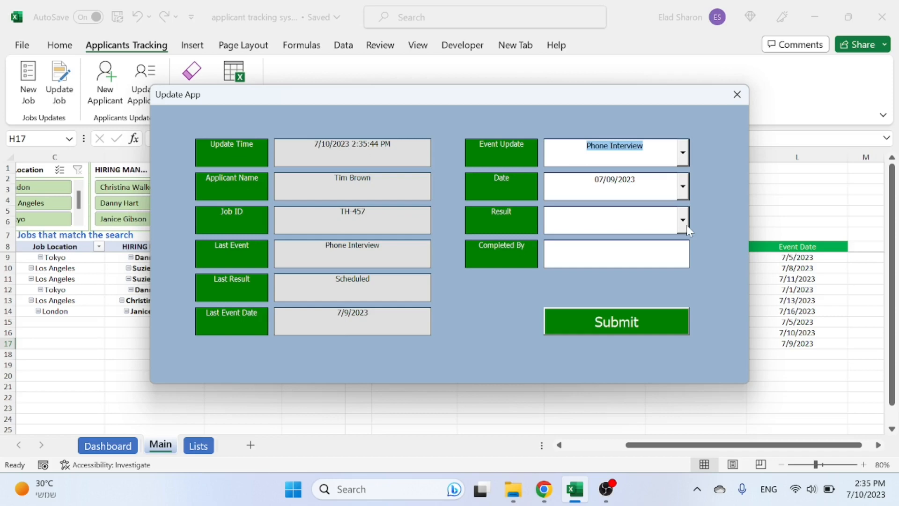
pyautogui.click(614, 220)
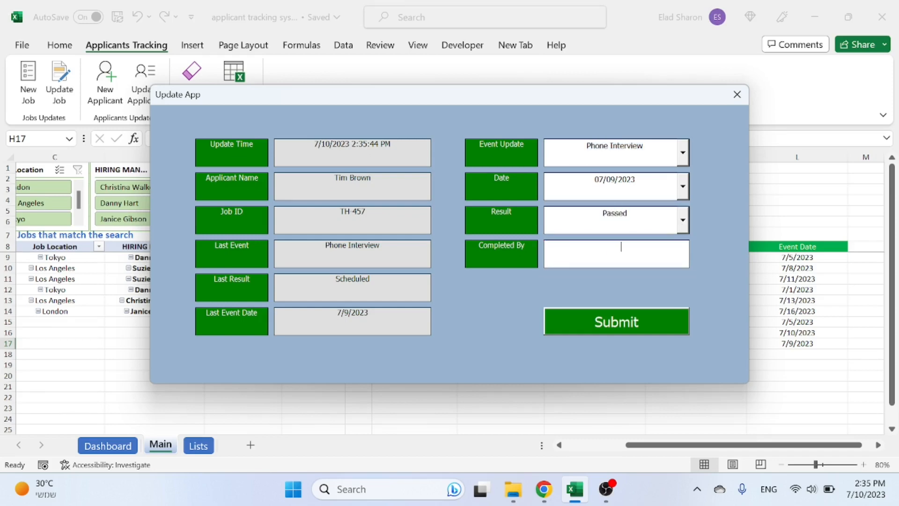
pyautogui.write('Shannon')
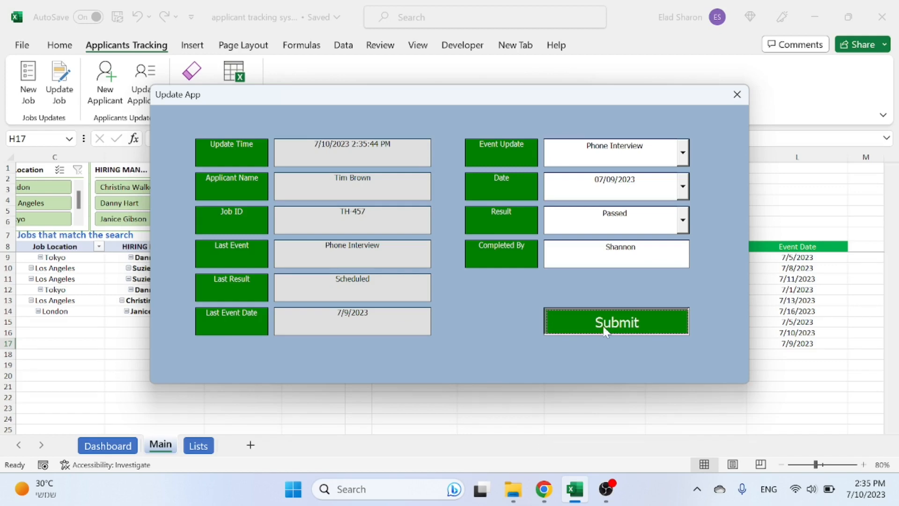
pyautogui.click(615, 321)
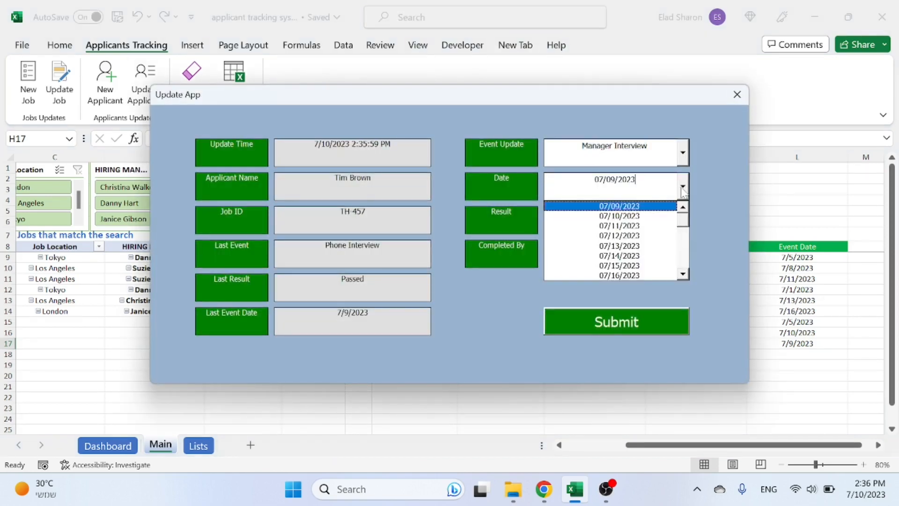
# - Submit a Manager Interview dated 07/11/2023, Failed, completed by Allen
pyautogui.click(619, 216)
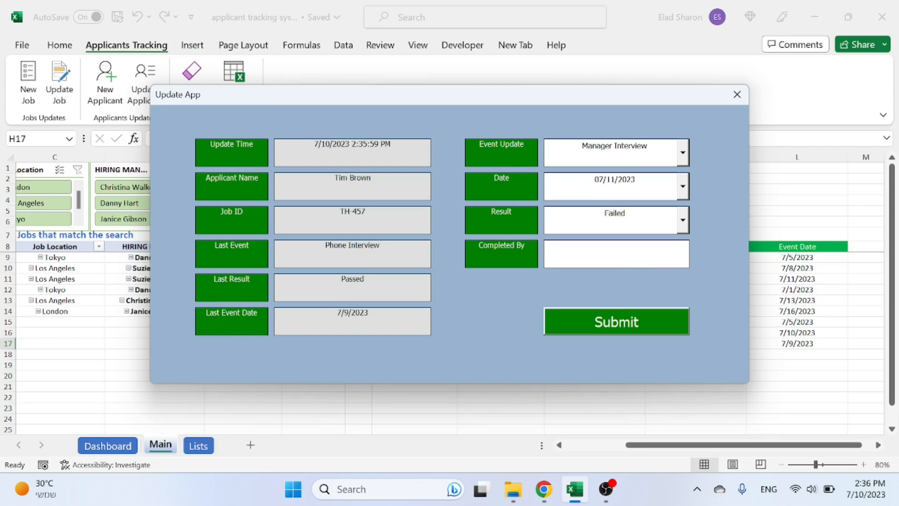
pyautogui.write('A')
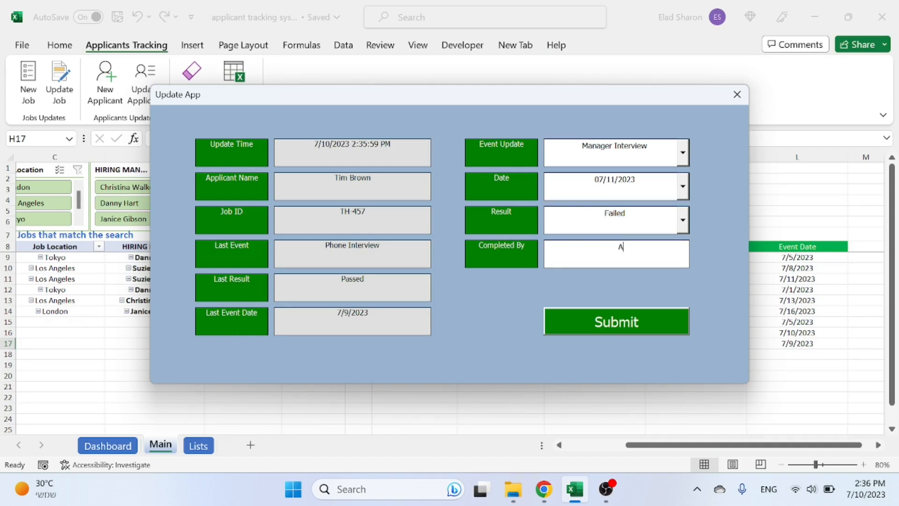
pyautogui.write('llen')
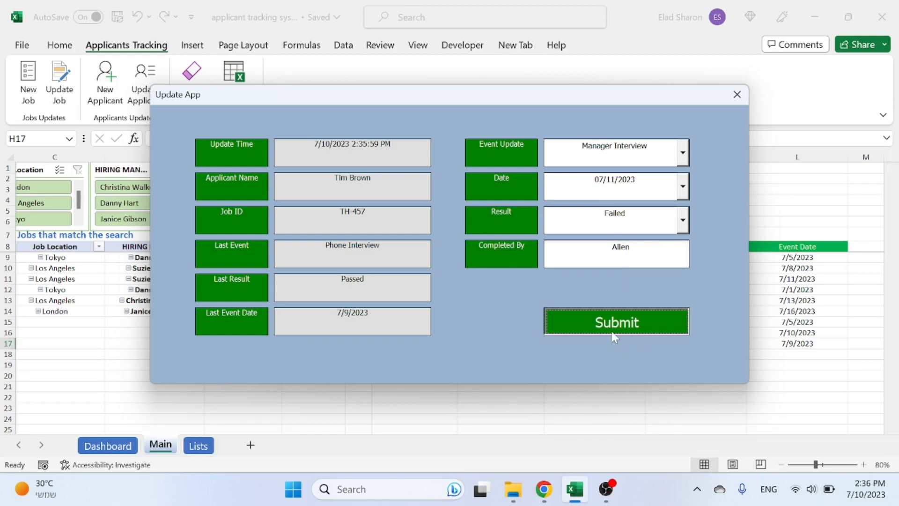
pyautogui.click(616, 321)
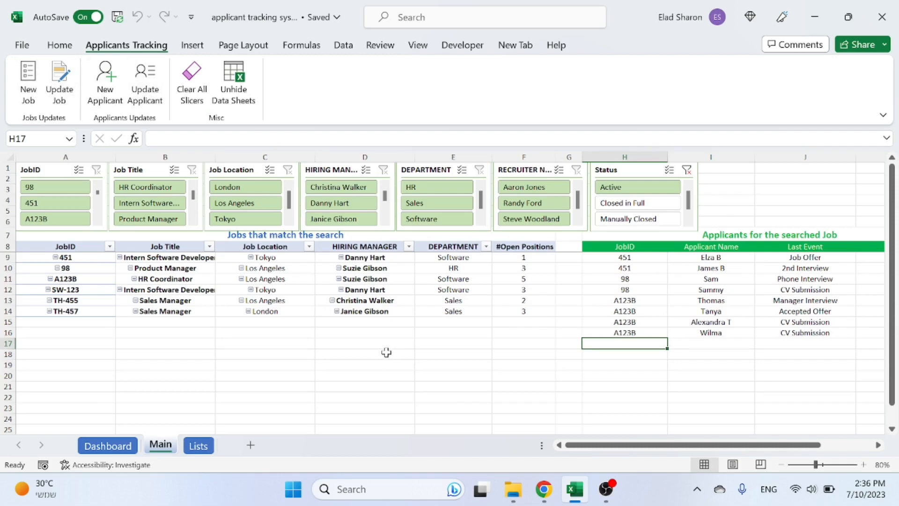
pyautogui.moveTo(386, 350)
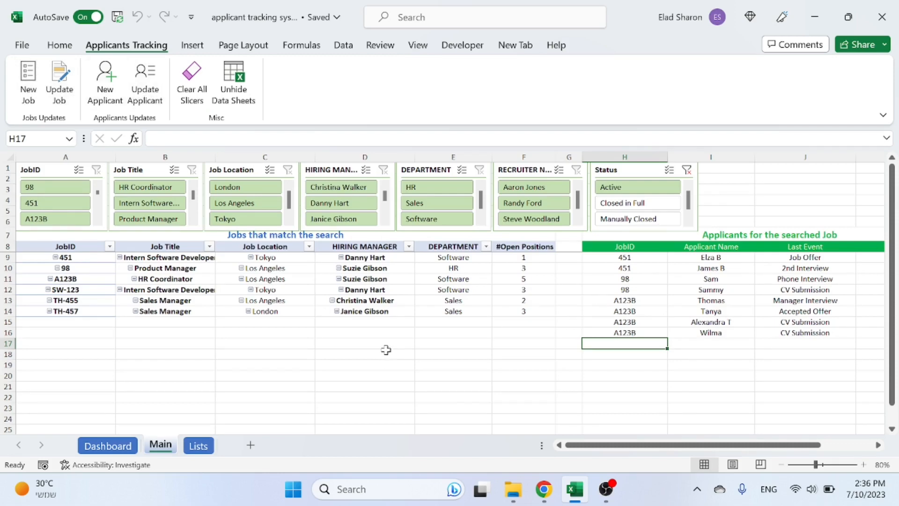
pyautogui.moveTo(386, 352)
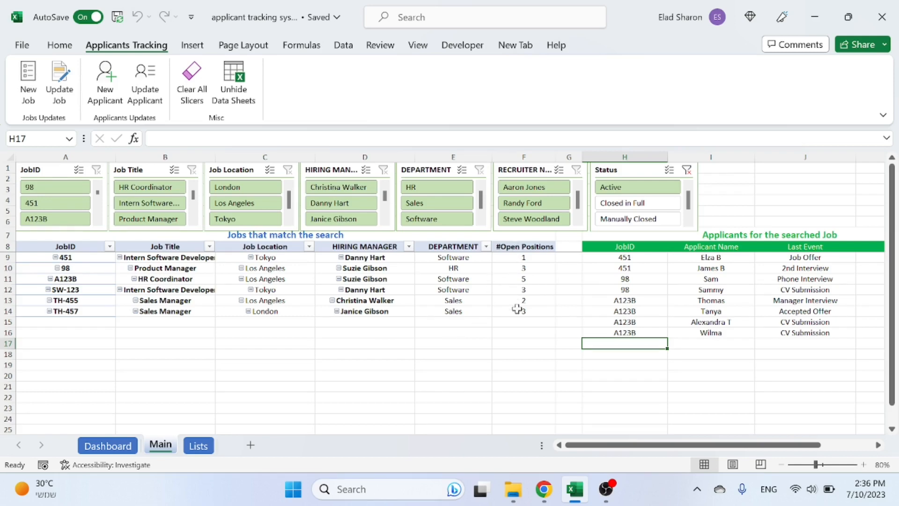
# - Check the open positions for job 451 in the jobs table
pyautogui.click(523, 257)
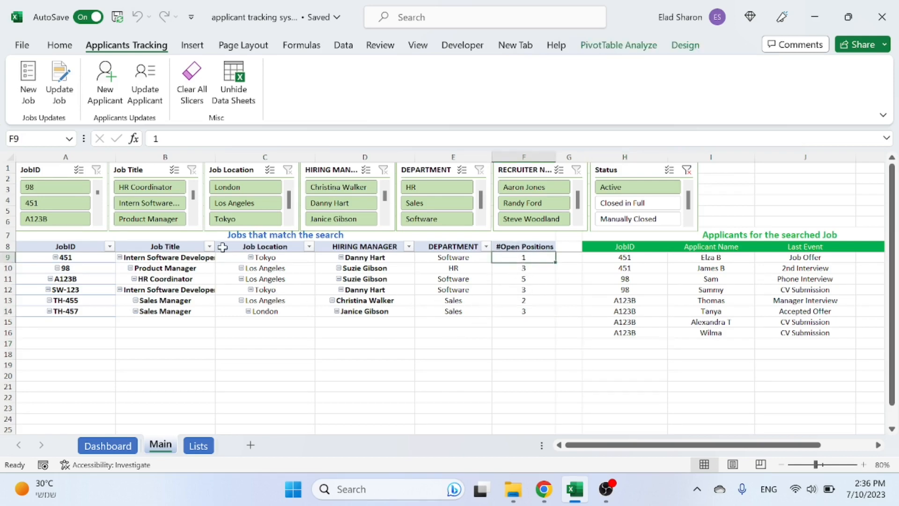
pyautogui.moveTo(95, 258)
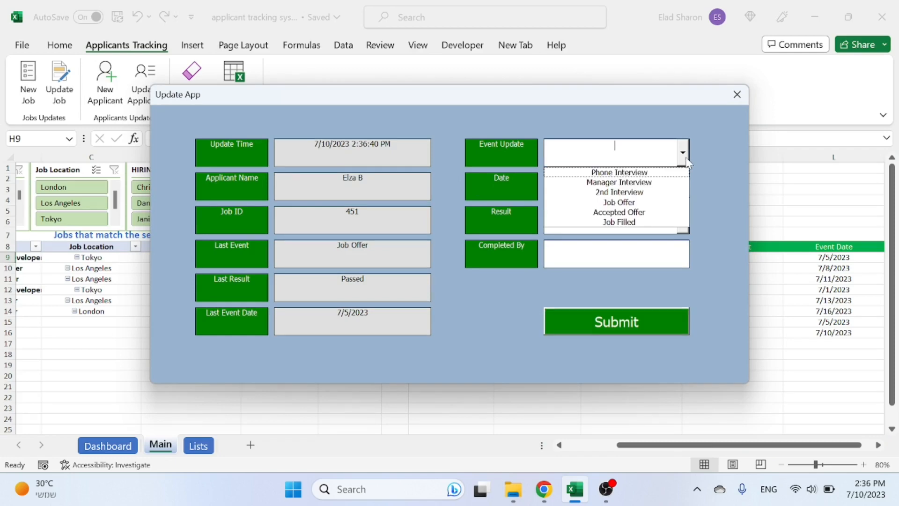
pyautogui.click(618, 223)
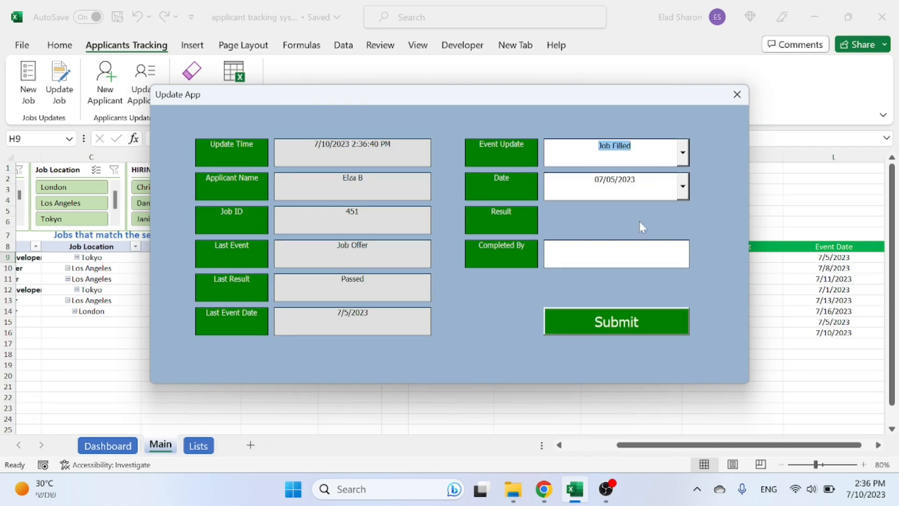
pyautogui.click(736, 94)
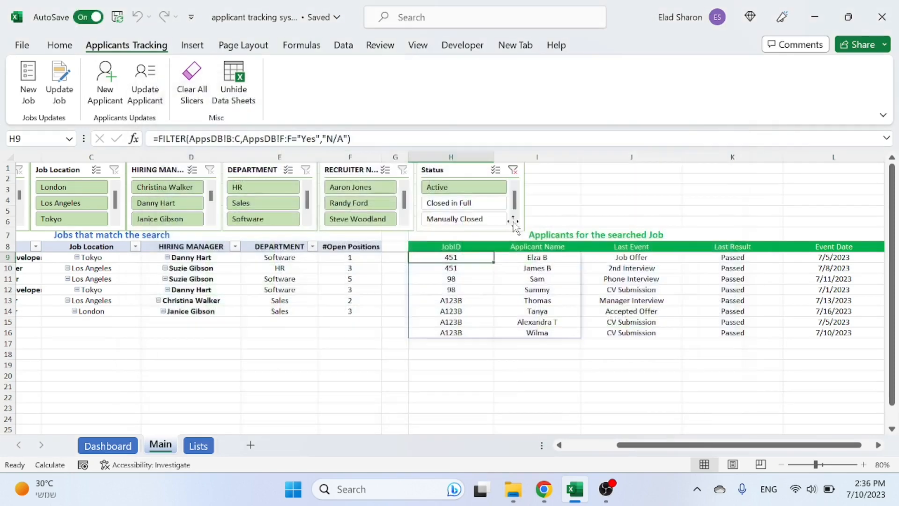
pyautogui.click(350, 257)
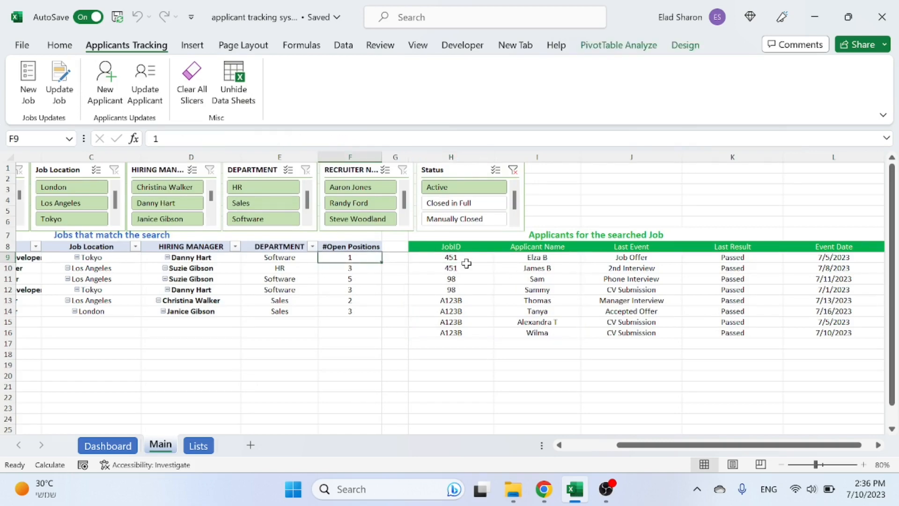
pyautogui.click(450, 257)
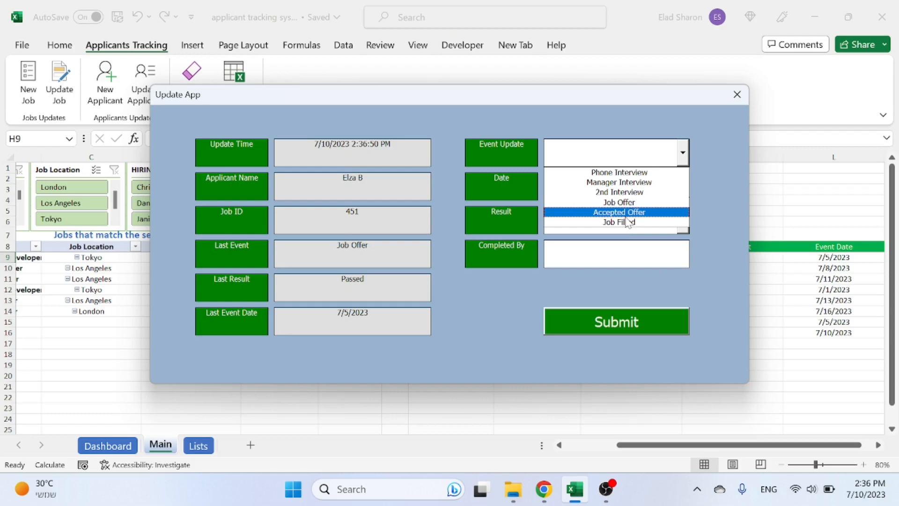
pyautogui.click(619, 223)
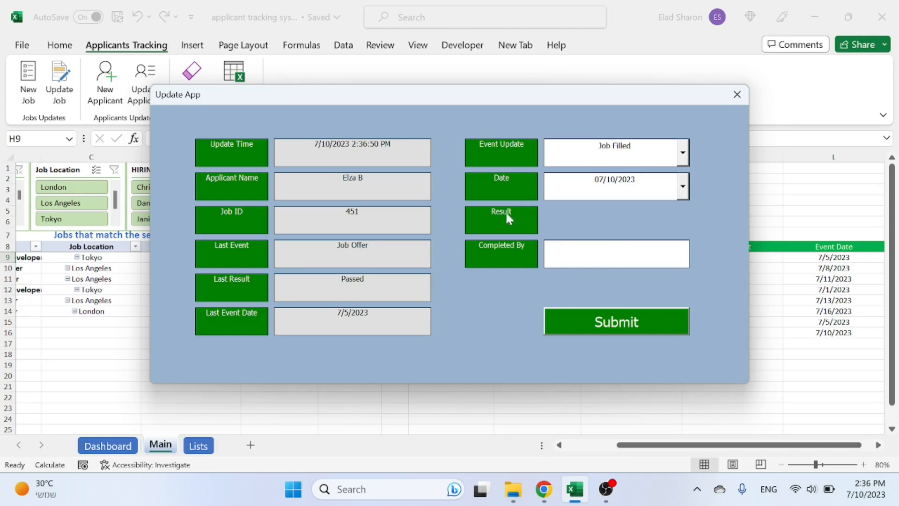
pyautogui.click(615, 252)
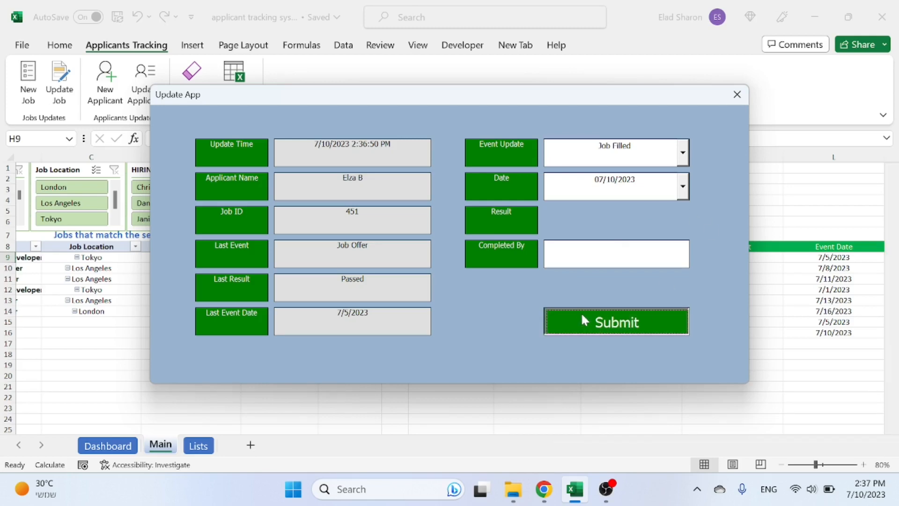
pyautogui.click(616, 322)
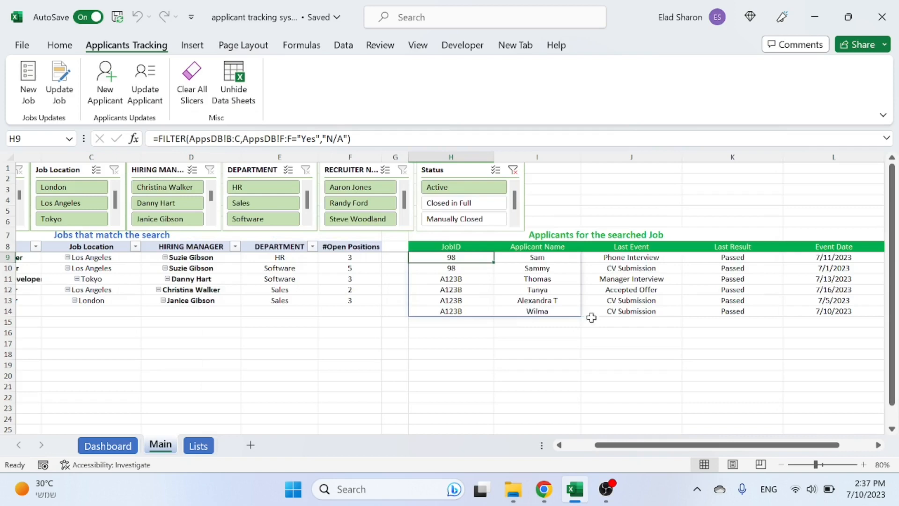
# - Go to the Lists sheet of events and results
pyautogui.hscroll(-3)
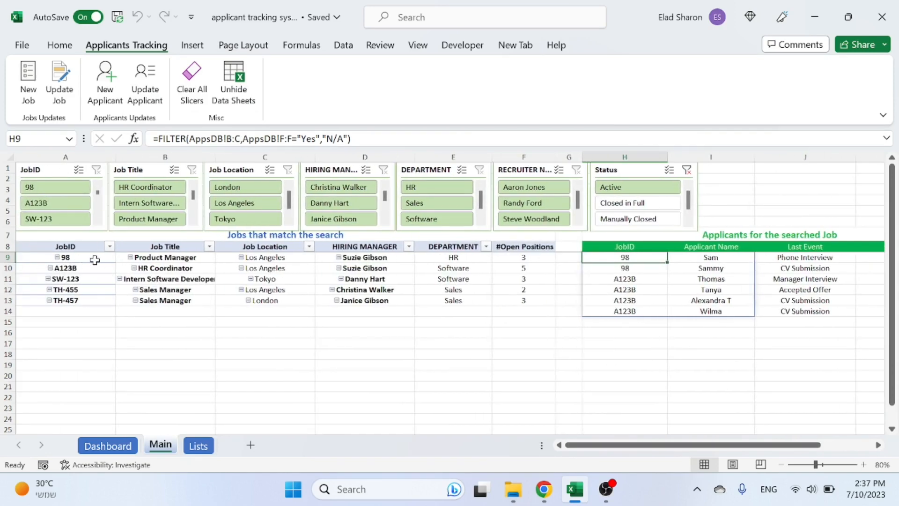
pyautogui.click(636, 202)
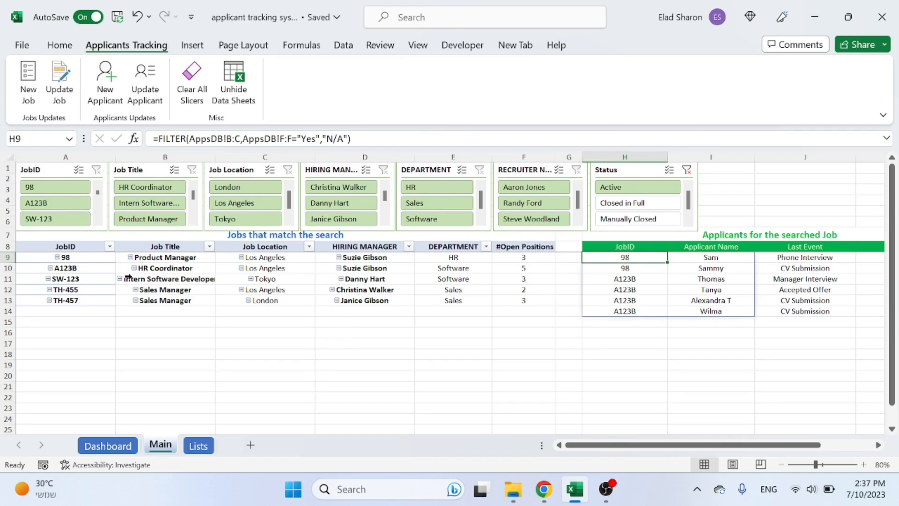
pyautogui.moveTo(263, 392)
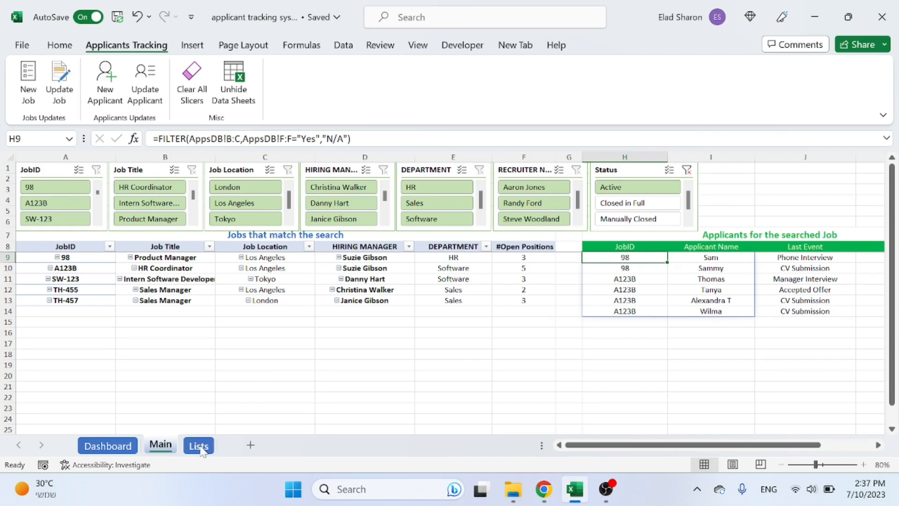
pyautogui.click(197, 445)
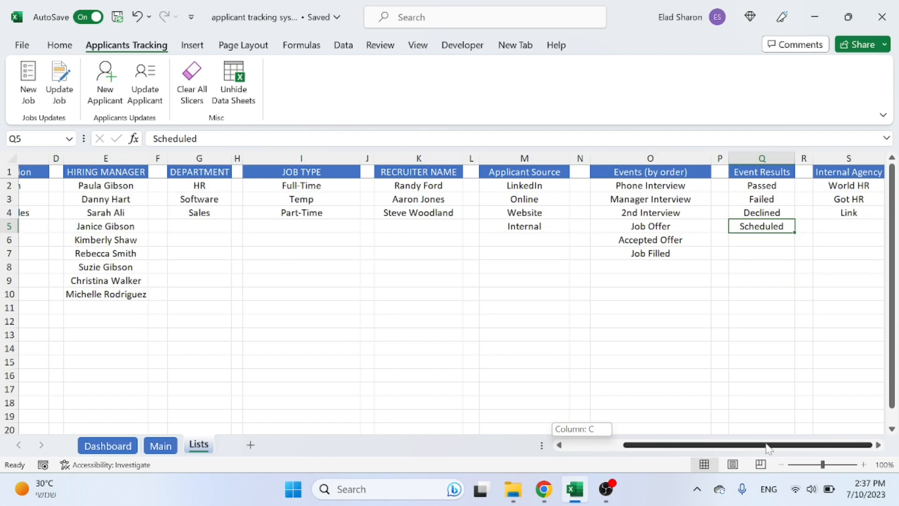
# - Select the Job Title list and start a New Job form titled Product Manager
pyautogui.hscroll(-3)
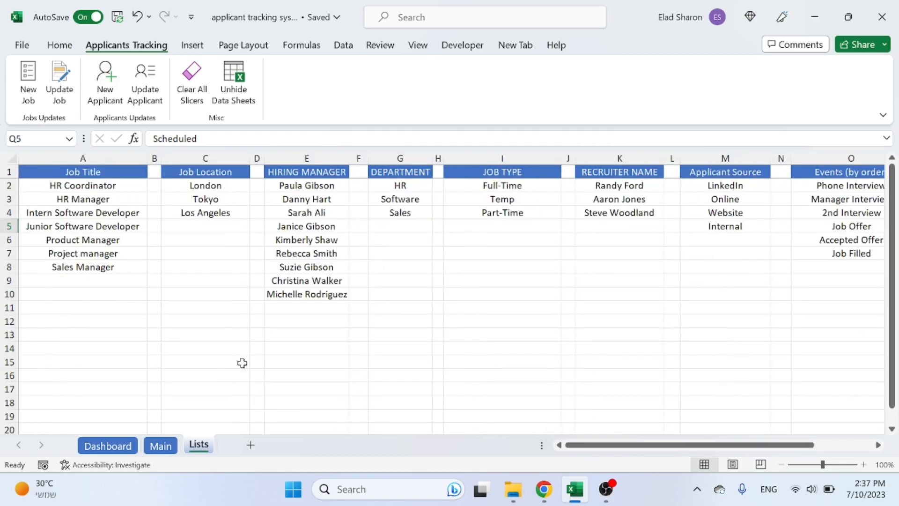
pyautogui.moveTo(178, 345)
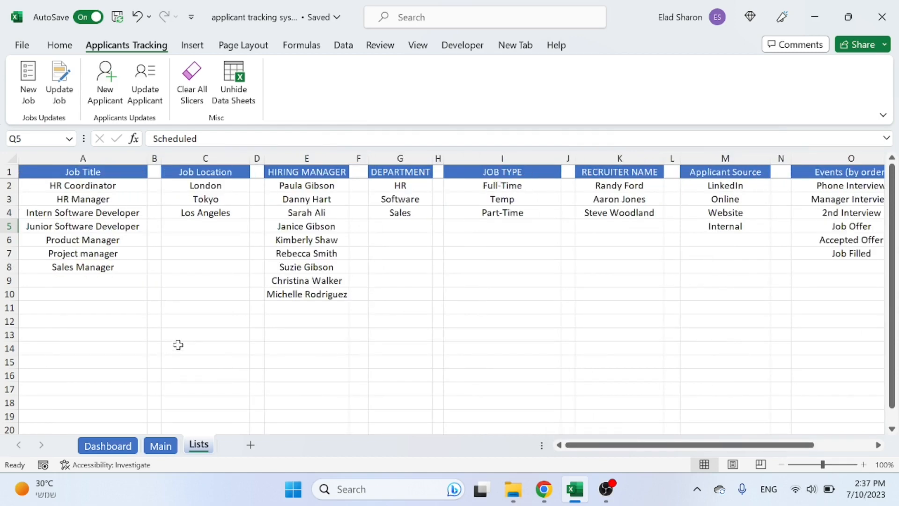
pyautogui.click(83, 158)
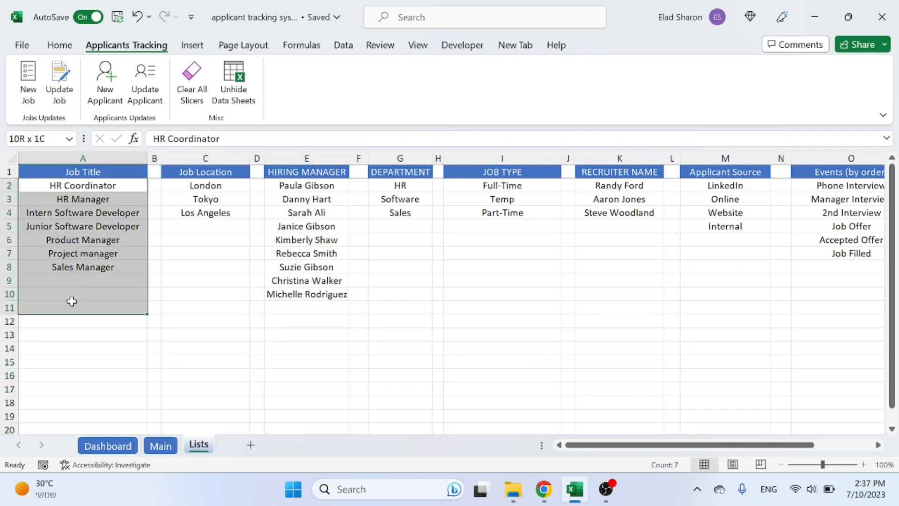
pyautogui.click(81, 252)
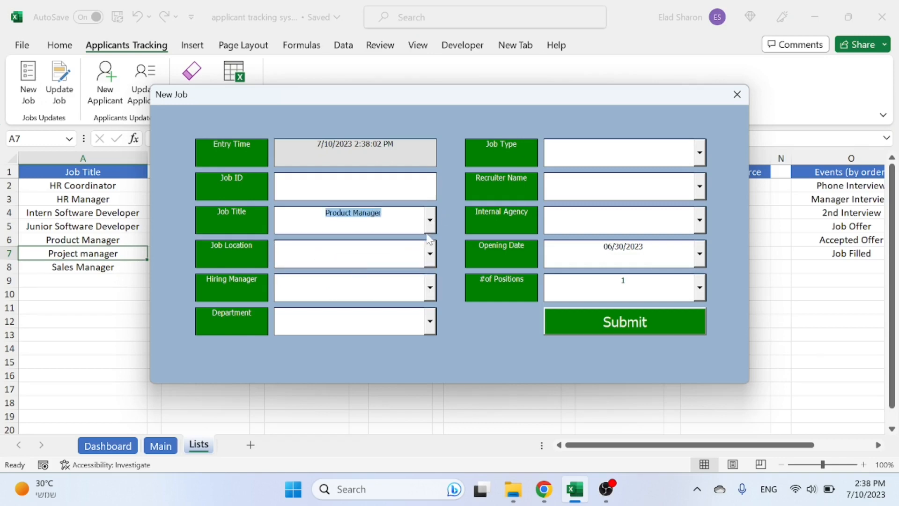
# - Test a location 'Me' below Los Angeles in the New Job form, then remove it
pyautogui.click(737, 95)
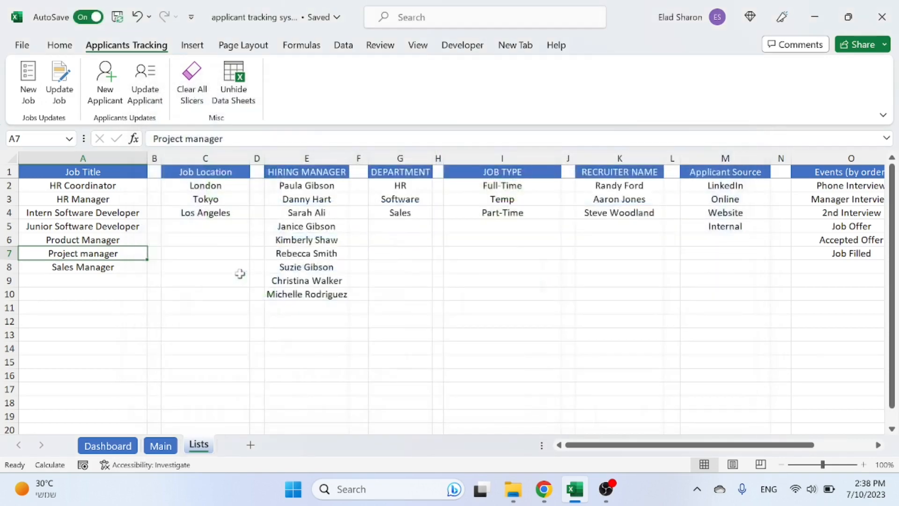
pyautogui.click(205, 226)
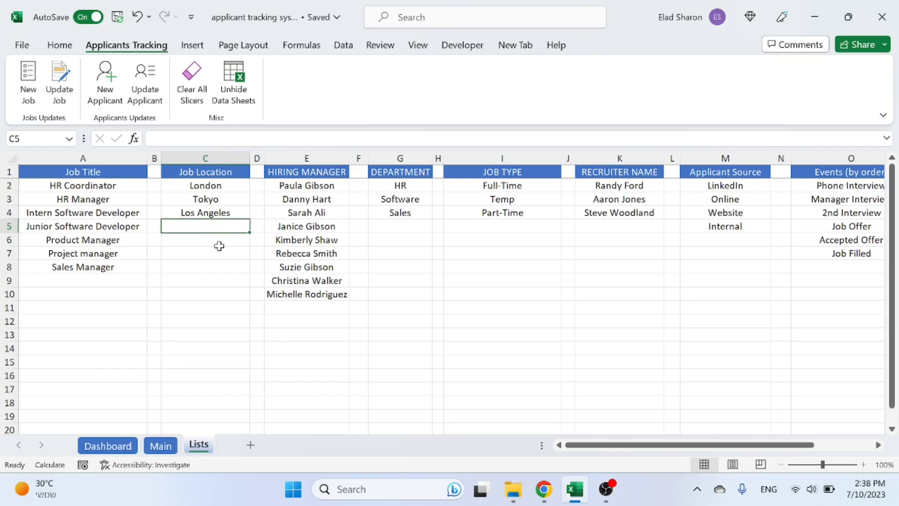
pyautogui.write('Mexico City')
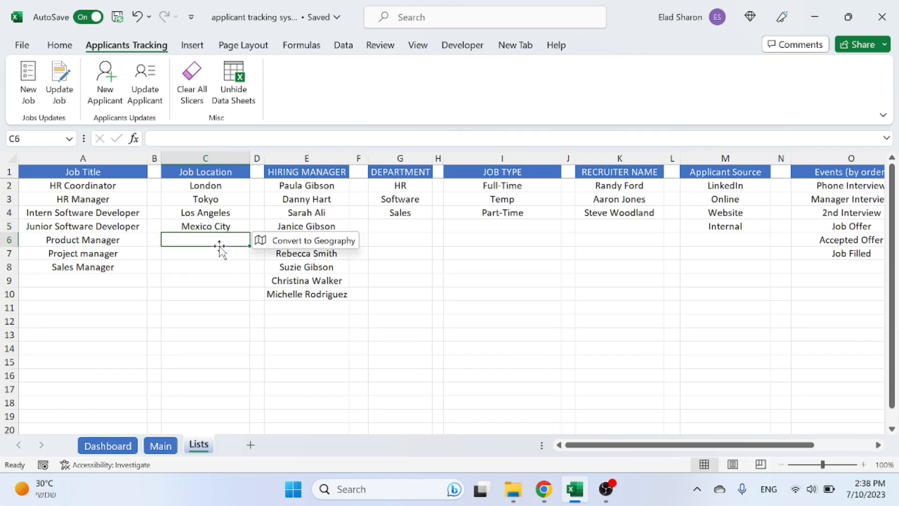
pyautogui.click(28, 84)
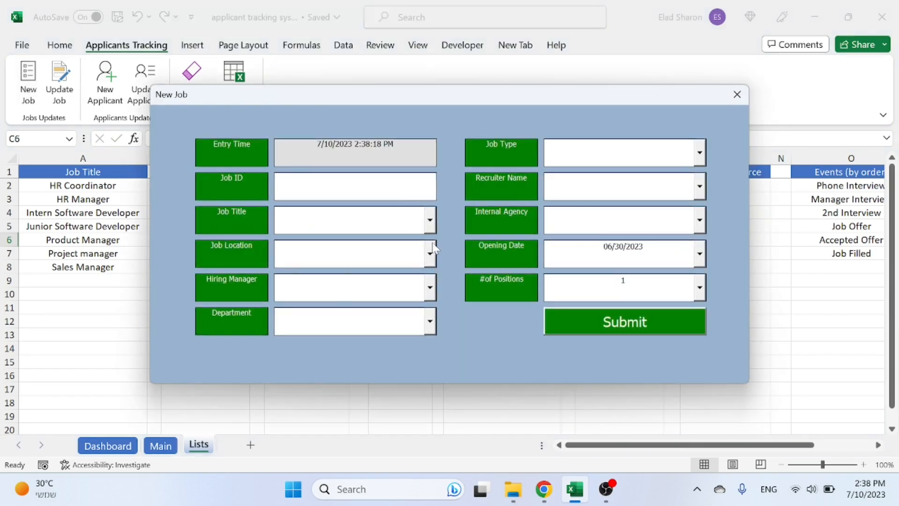
pyautogui.click(429, 253)
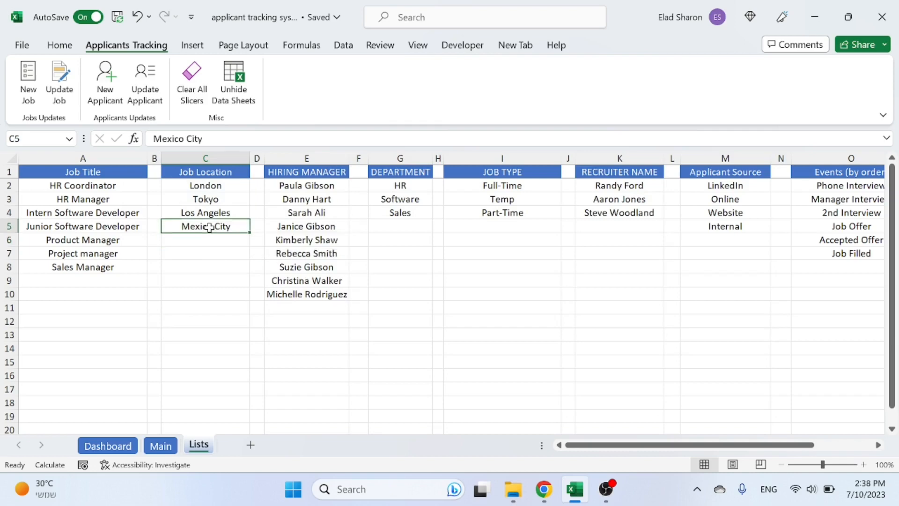
pyautogui.click(28, 83)
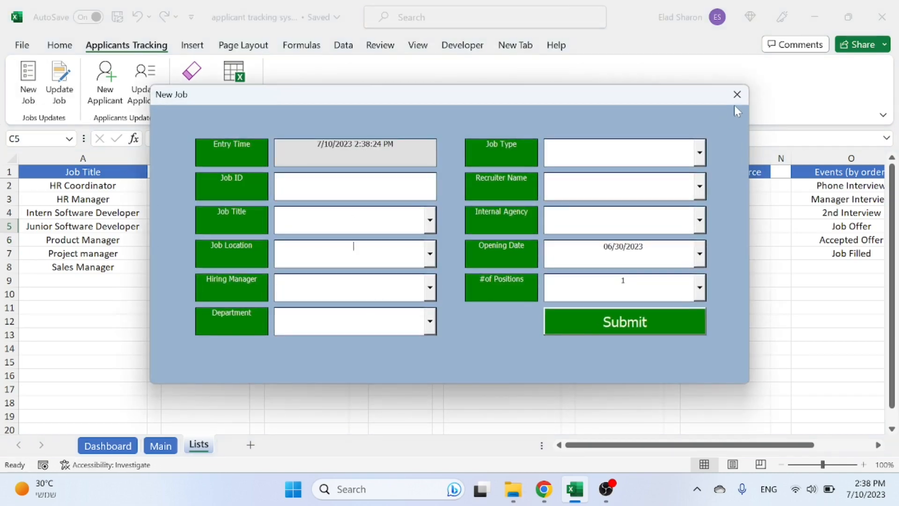
pyautogui.click(737, 94)
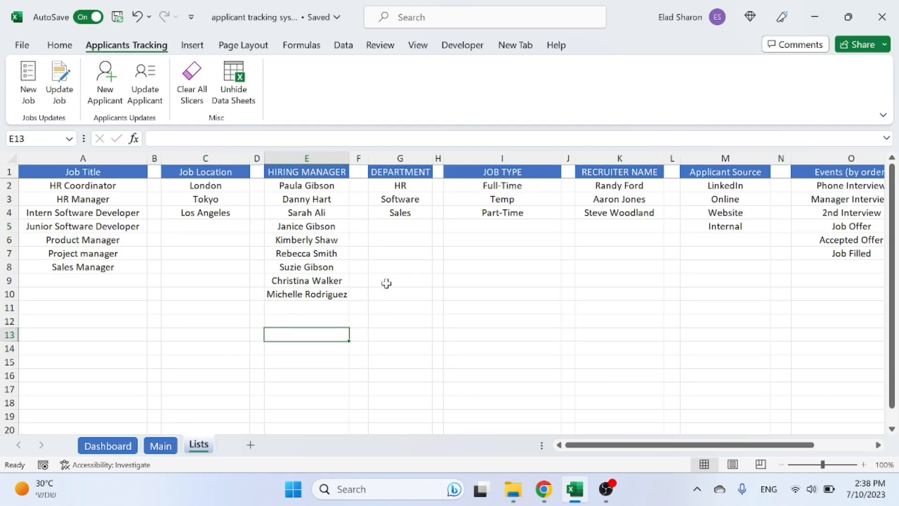
pyautogui.moveTo(233, 80)
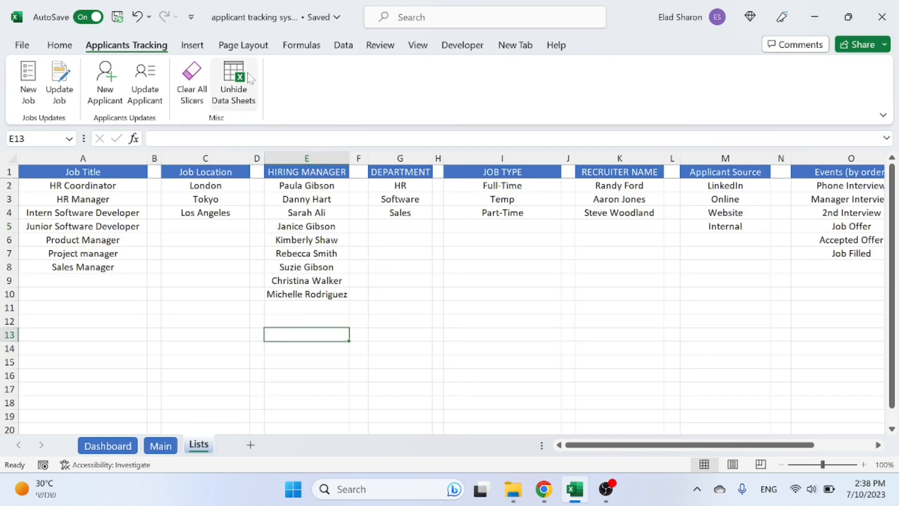
# - On the Main sheet, clear all slicer filters and filter Status to Active
pyautogui.click(160, 445)
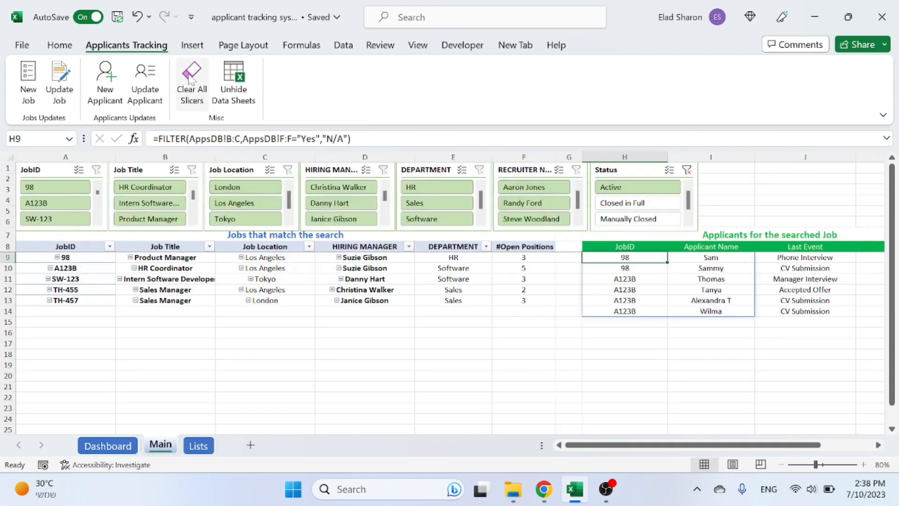
pyautogui.click(149, 187)
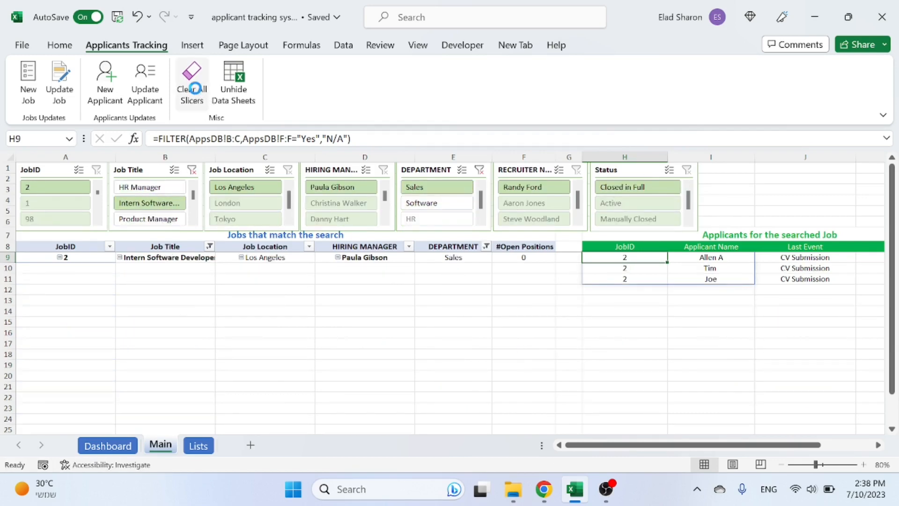
pyautogui.click(191, 82)
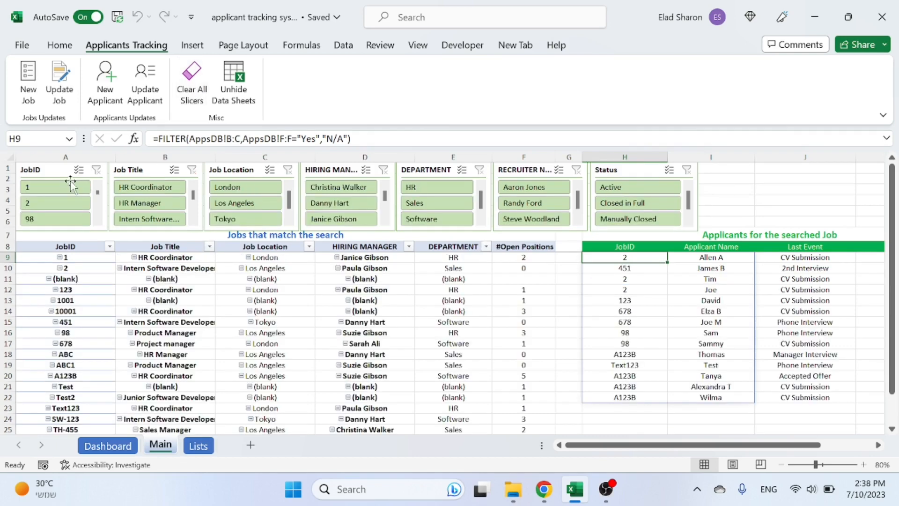
pyautogui.click(637, 187)
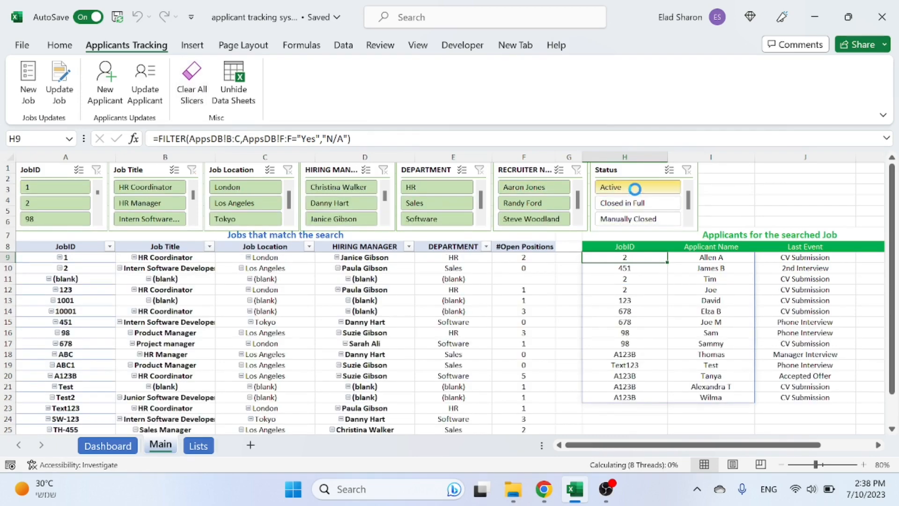
pyautogui.click(625, 186)
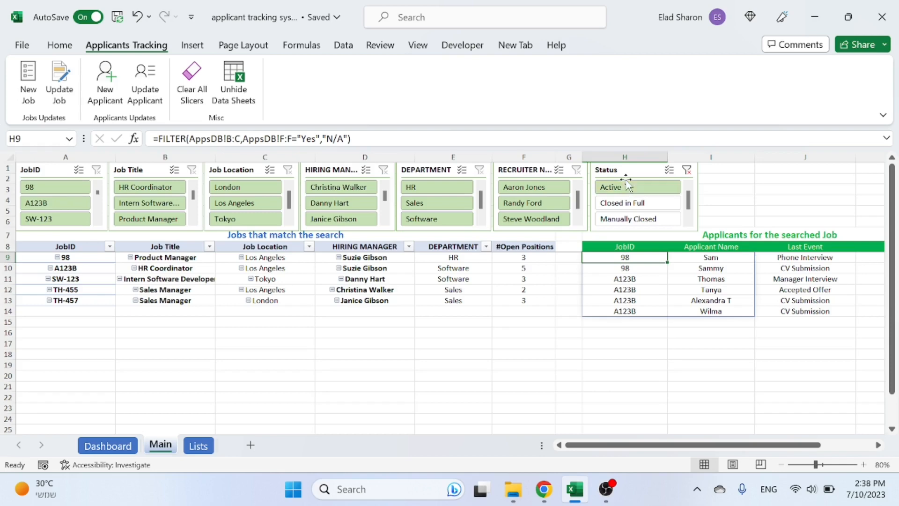
pyautogui.moveTo(545, 322)
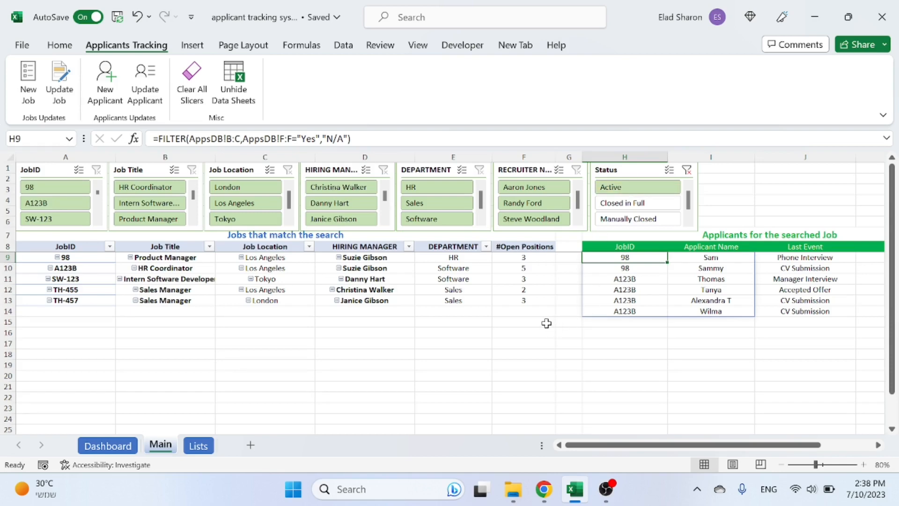
pyautogui.moveTo(212, 299)
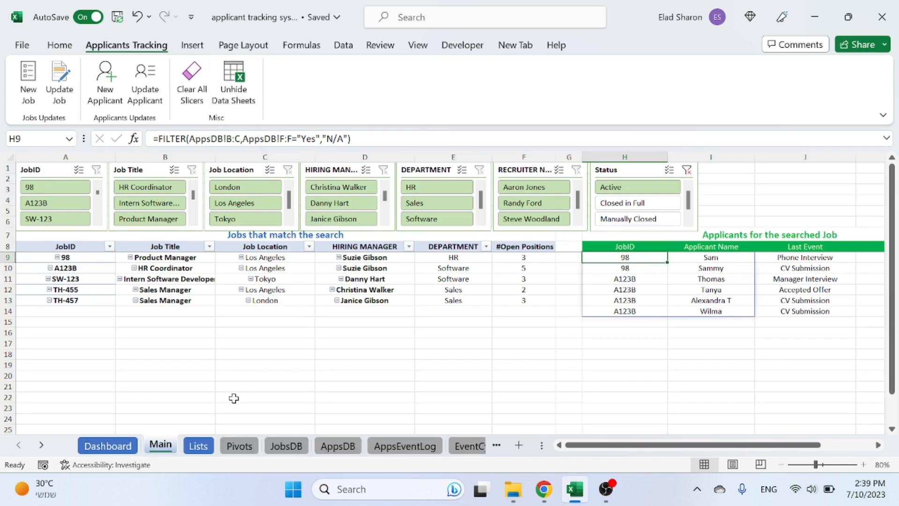
pyautogui.moveTo(266, 367)
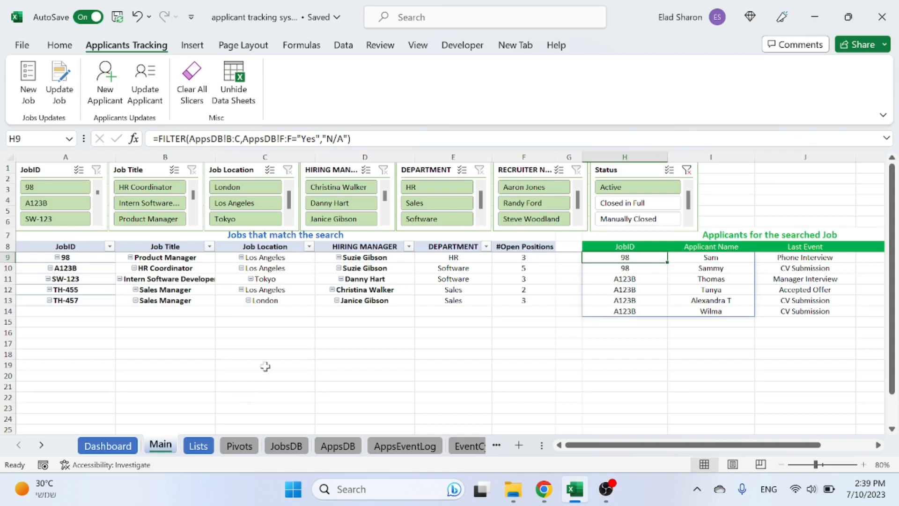
pyautogui.moveTo(162, 290)
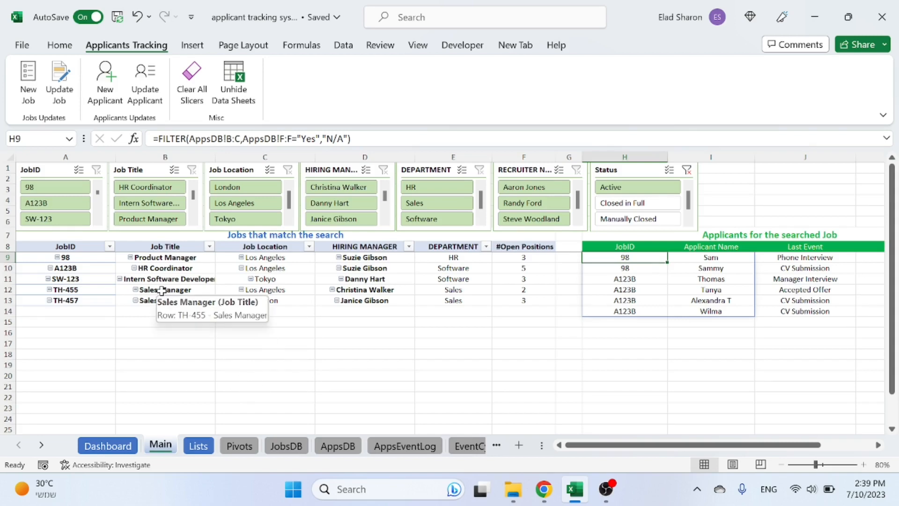
pyautogui.moveTo(192, 375)
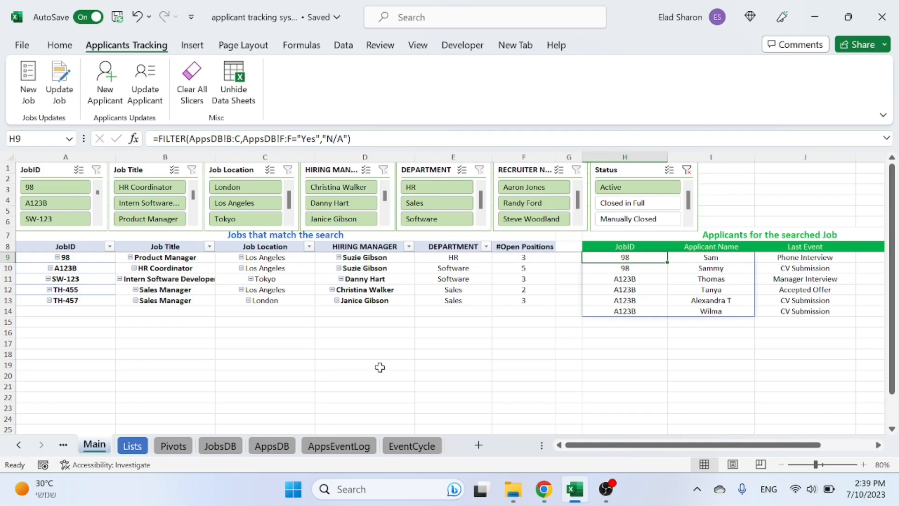
pyautogui.moveTo(391, 378)
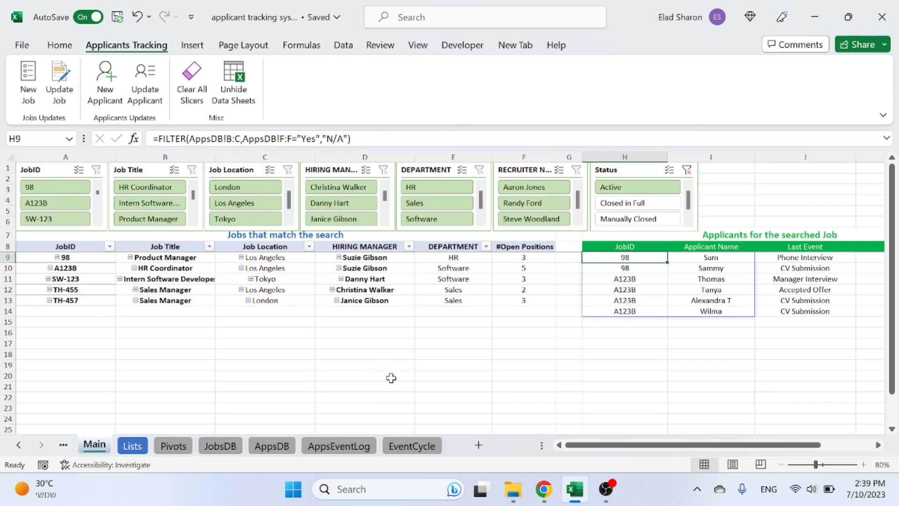
pyautogui.moveTo(400, 377)
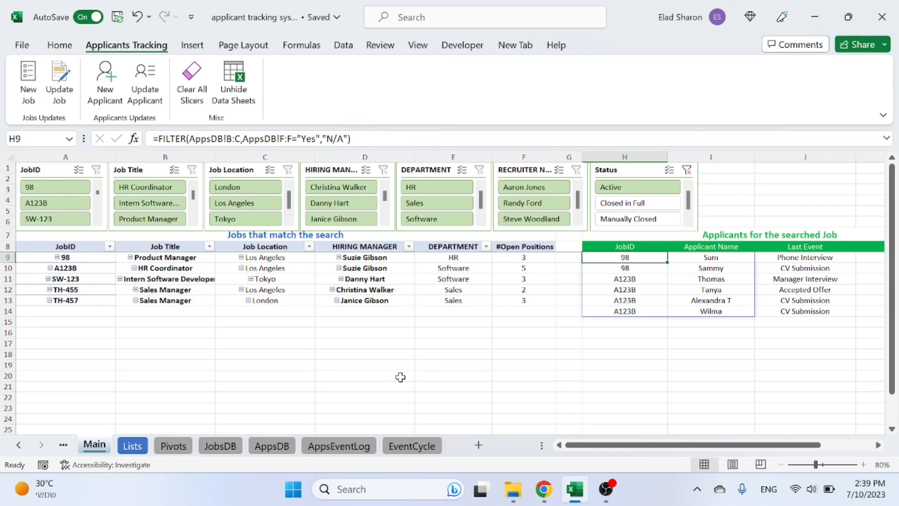
# - Review row 20's #Filled, Last Filled Date and manual closing date cells on JobsDB
pyautogui.click(220, 445)
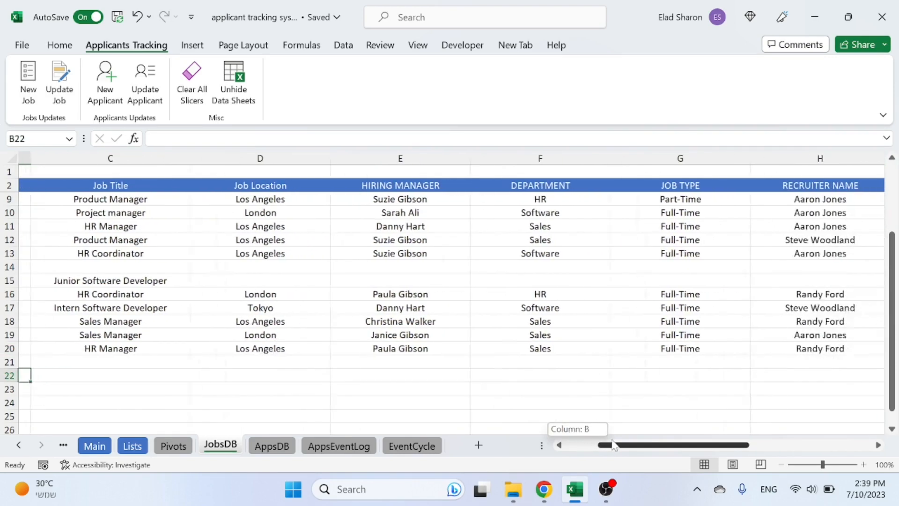
pyautogui.hscroll(3)
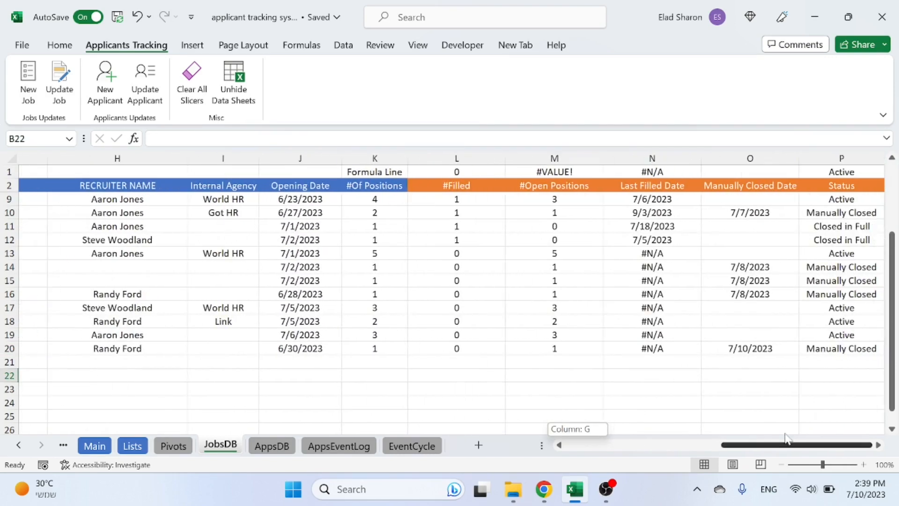
pyautogui.click(457, 347)
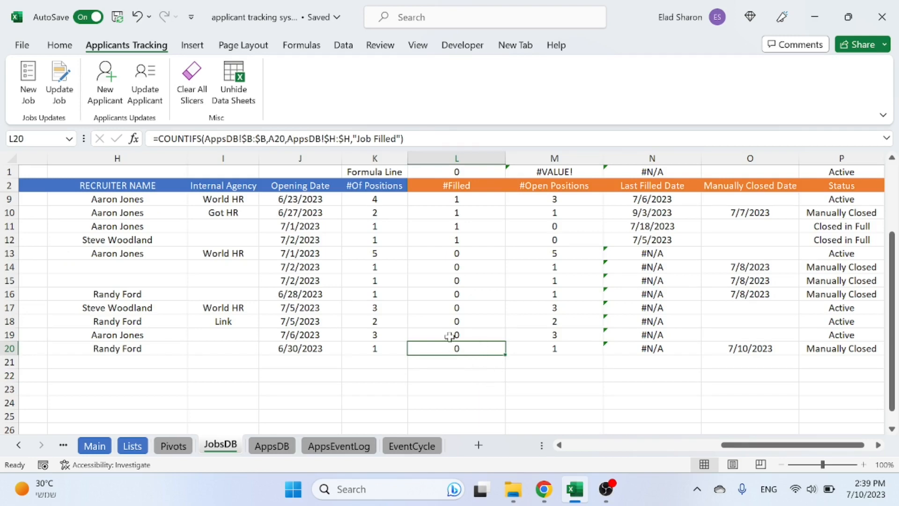
pyautogui.click(554, 348)
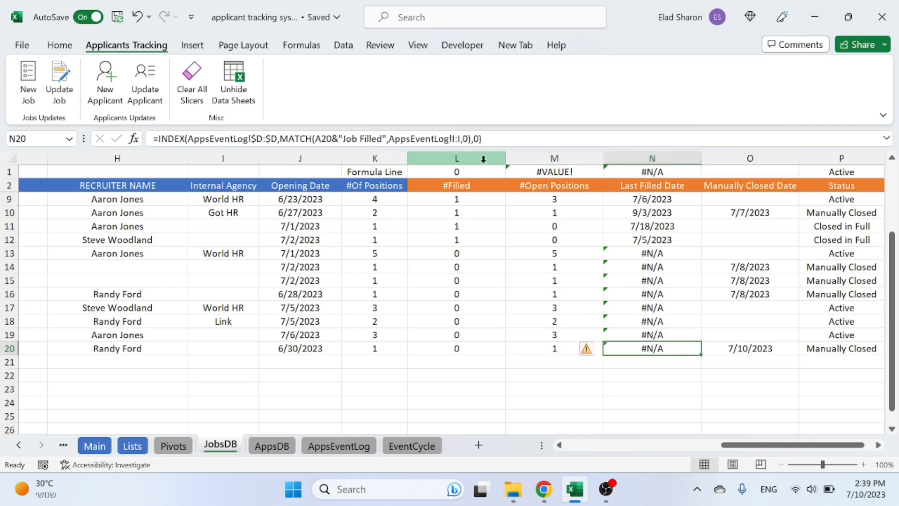
pyautogui.click(749, 348)
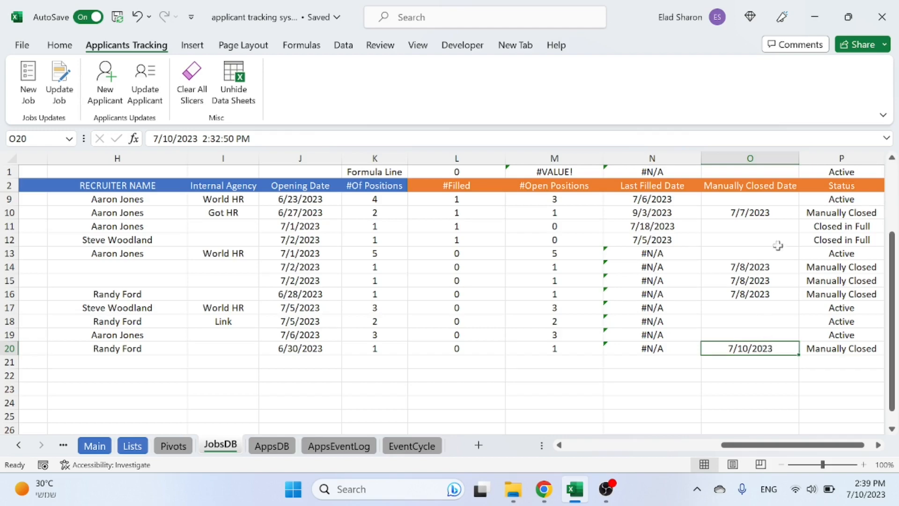
pyautogui.moveTo(761, 317)
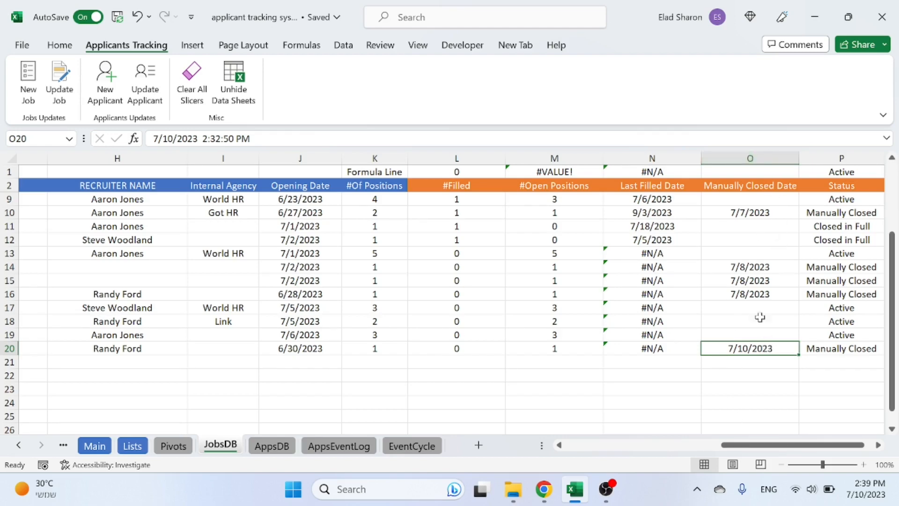
# - Inspect row 20's IFS Status formula, leaving it unchanged
pyautogui.hscroll(3)
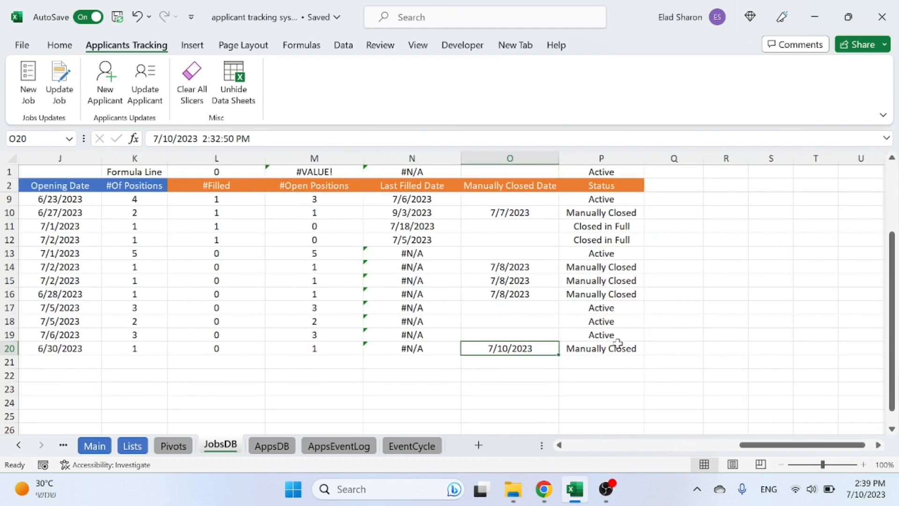
pyautogui.click(601, 348)
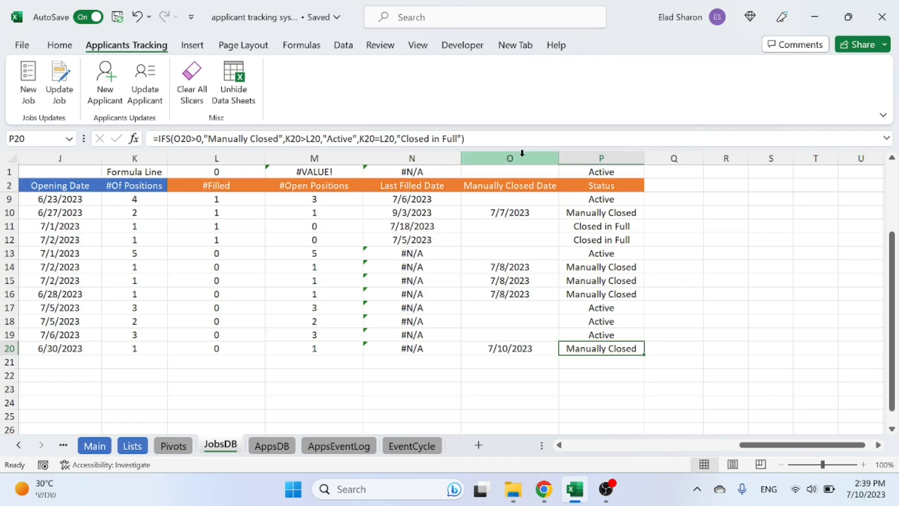
pyautogui.doubleClick(600, 348)
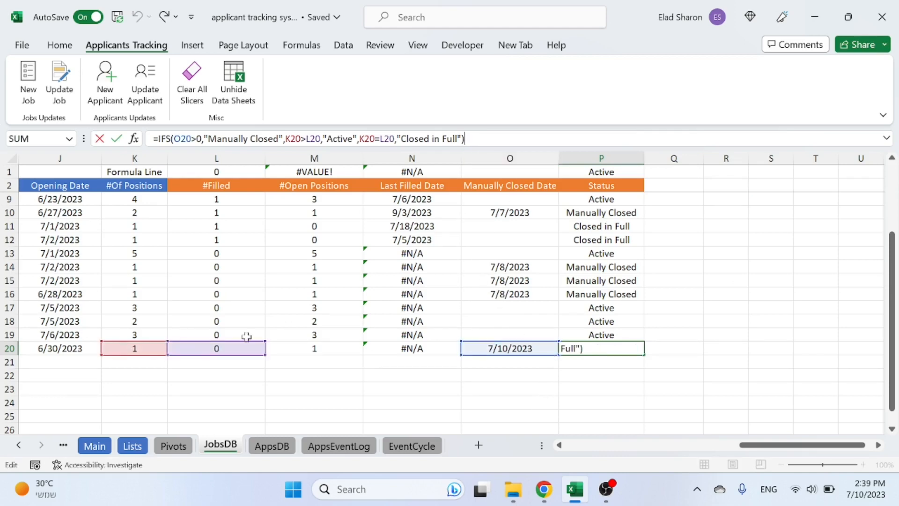
pyautogui.press('Enter')
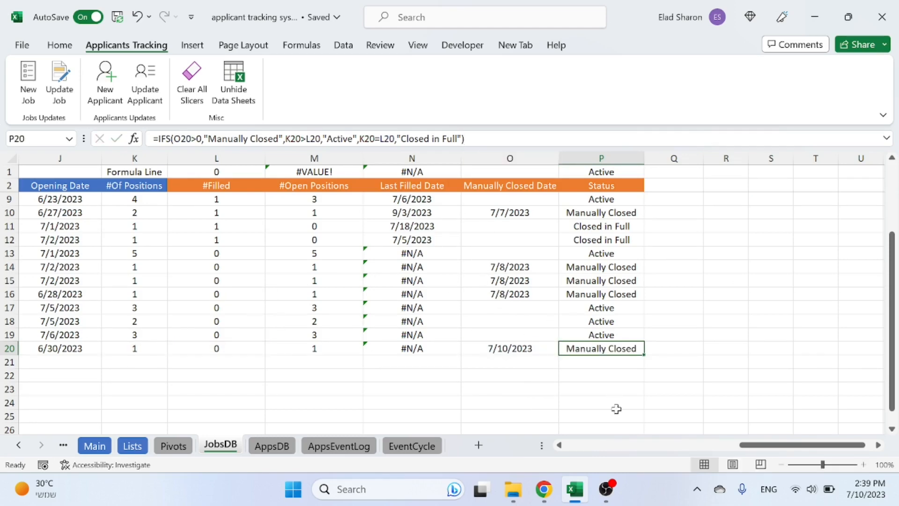
pyautogui.hscroll(-3)
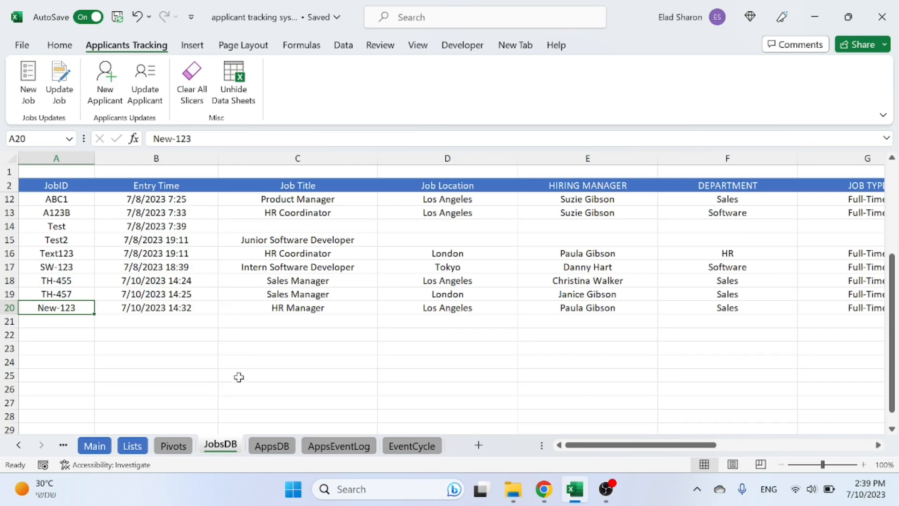
# - Select the TH-457 applicant's row 32 and check its JobID and source
pyautogui.click(271, 446)
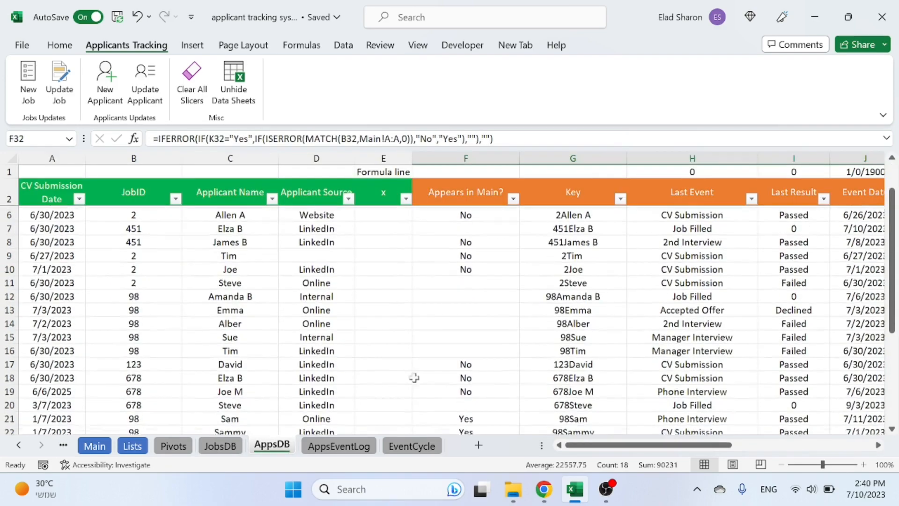
pyautogui.scroll(-3)
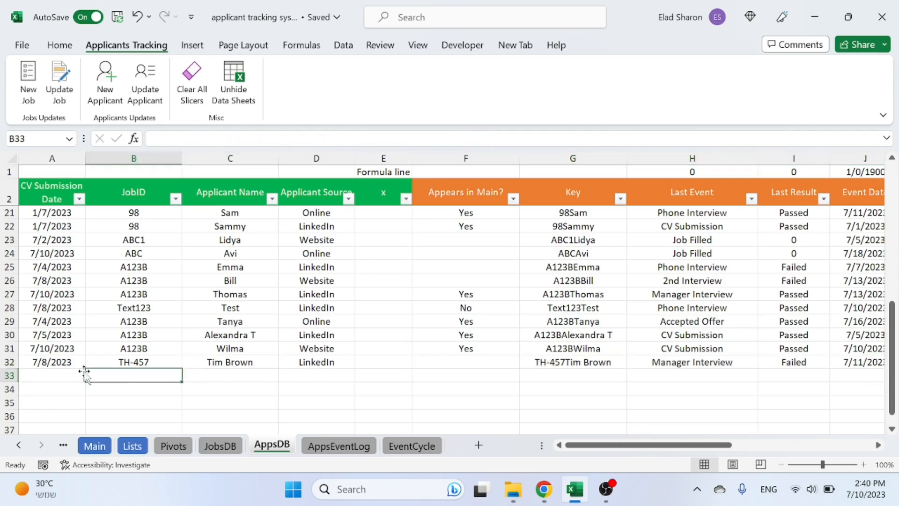
pyautogui.moveTo(52, 362); pyautogui.dragTo(316, 362)
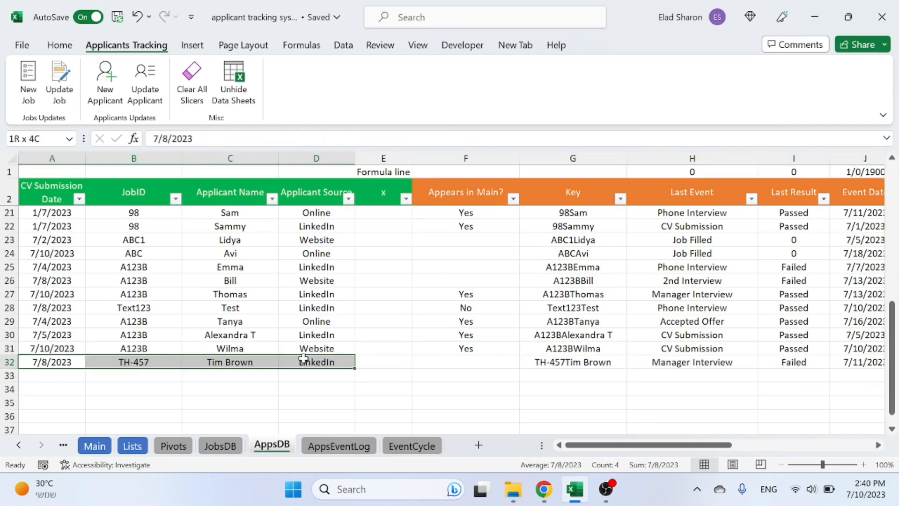
pyautogui.click(134, 376)
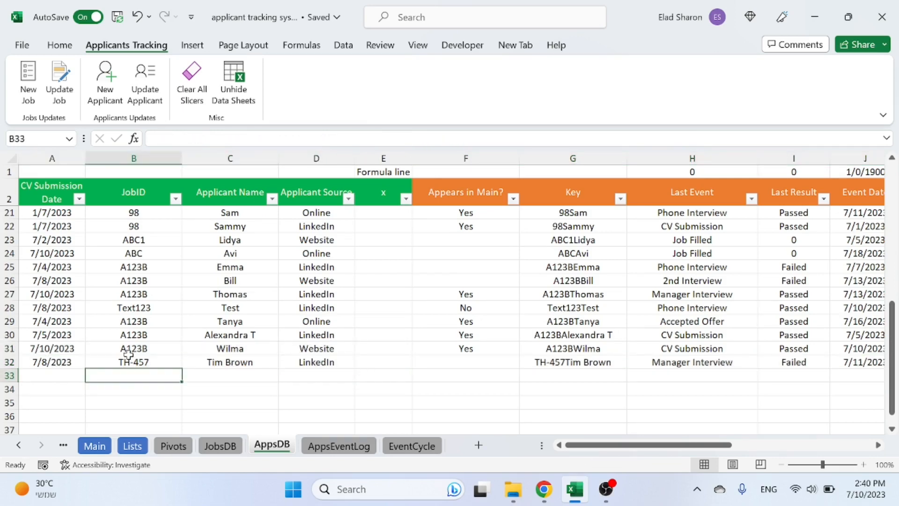
pyautogui.click(134, 362)
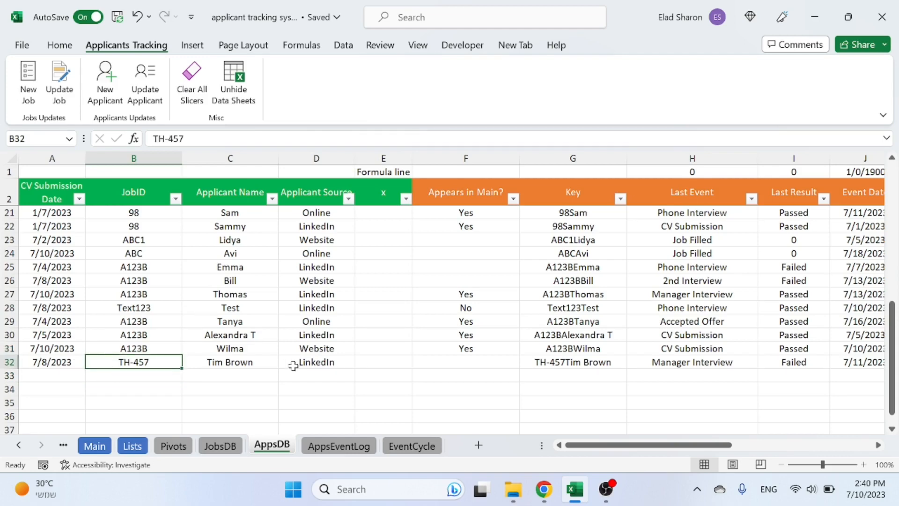
pyautogui.click(316, 362)
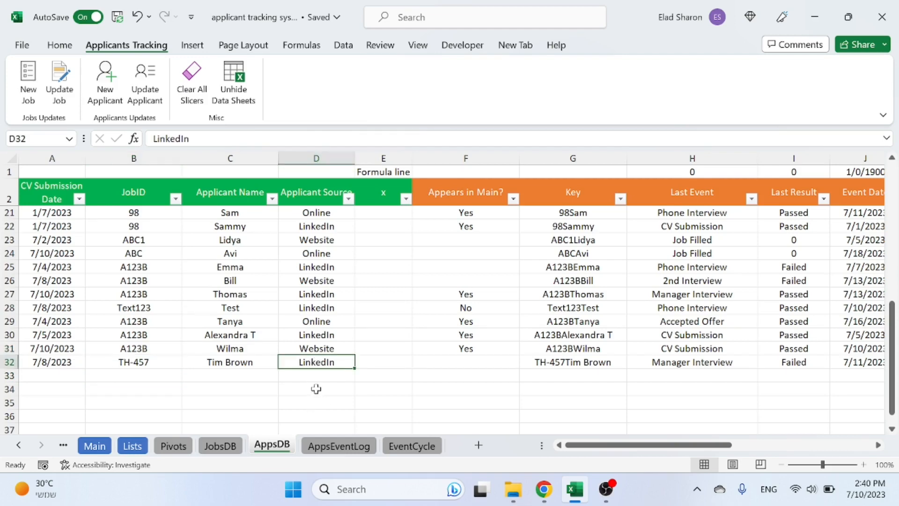
pyautogui.moveTo(460, 349)
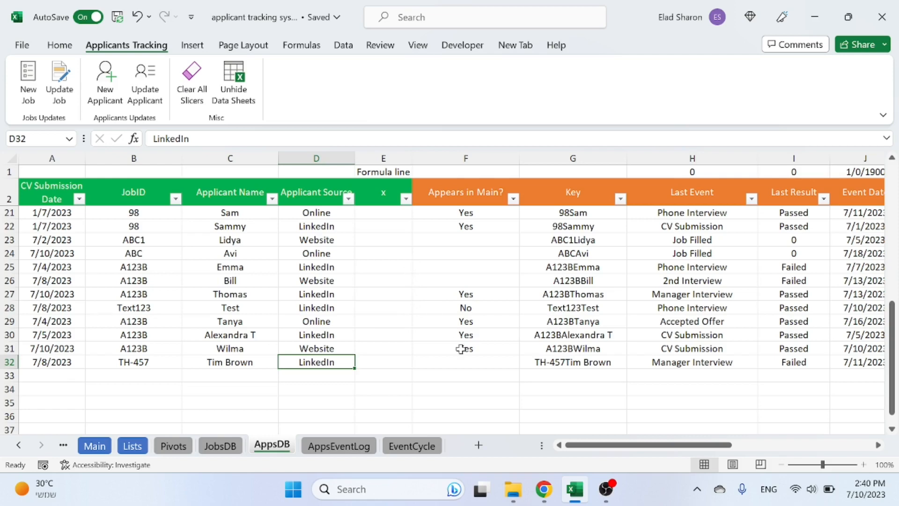
# - Inspect row 32's Appears in Main? and Key formulas
pyautogui.click(465, 348)
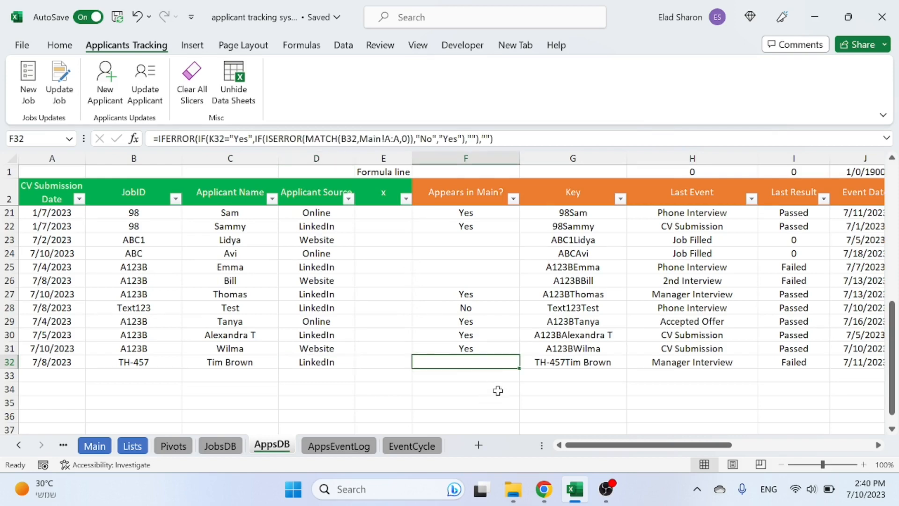
pyautogui.hscroll(3)
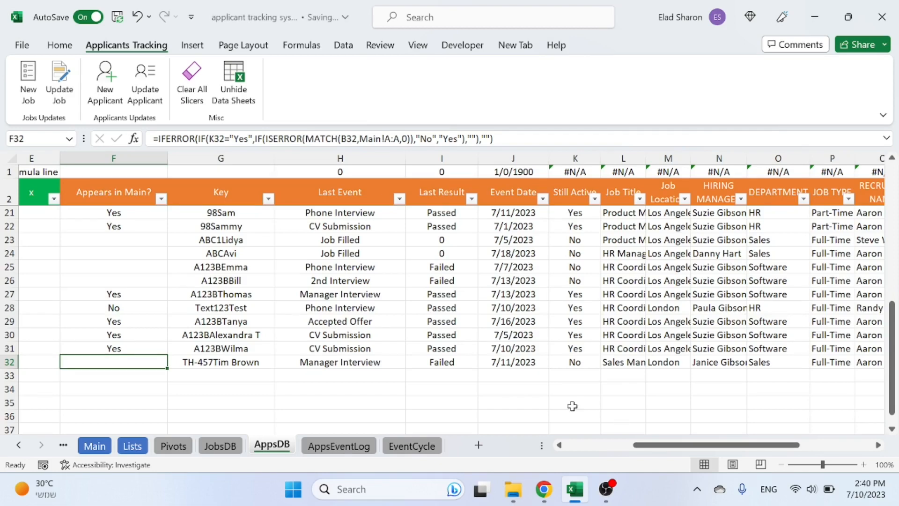
pyautogui.click(221, 362)
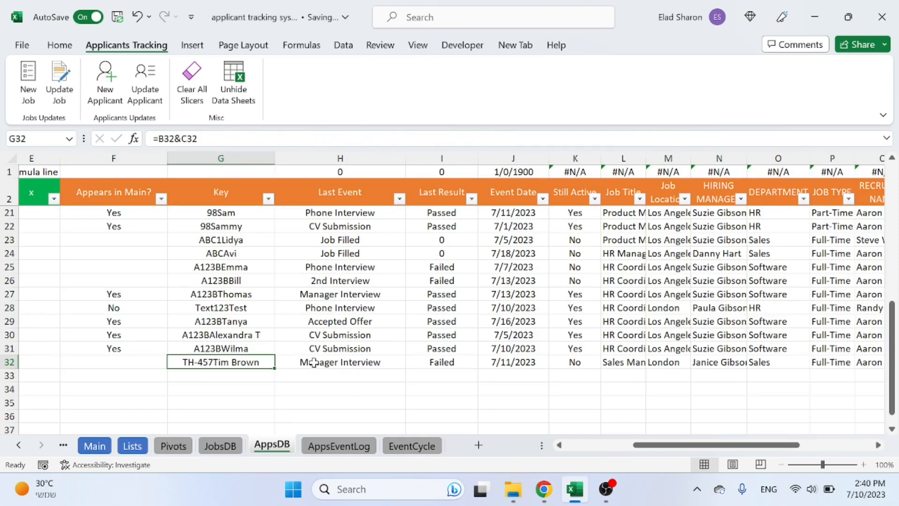
pyautogui.click(340, 362)
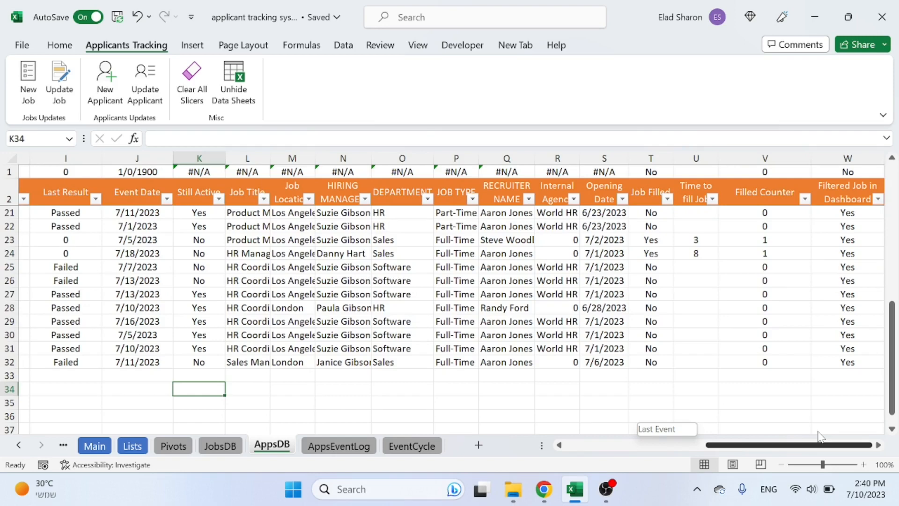
pyautogui.hscroll(-3)
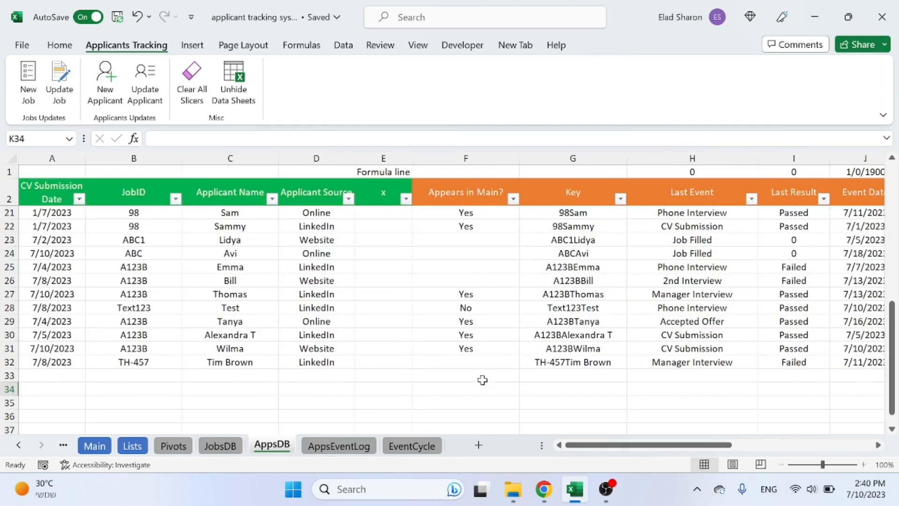
pyautogui.moveTo(234, 364)
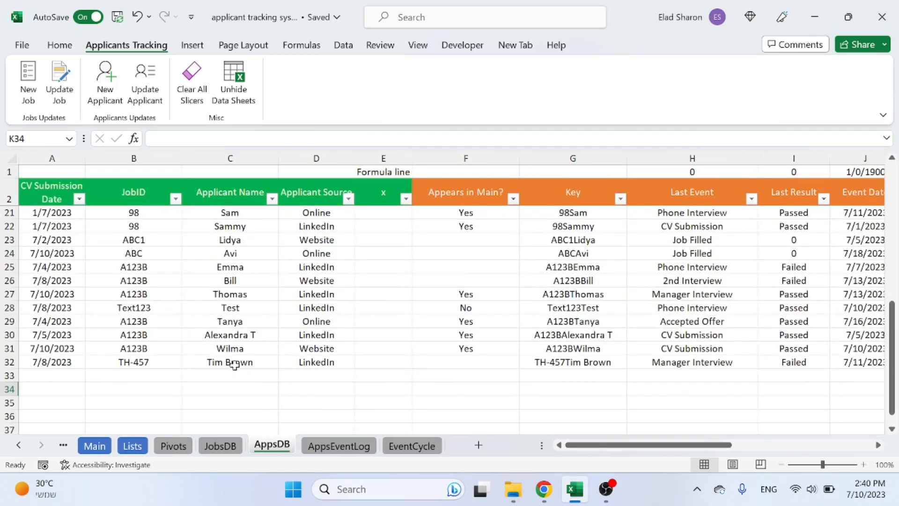
pyautogui.click(338, 445)
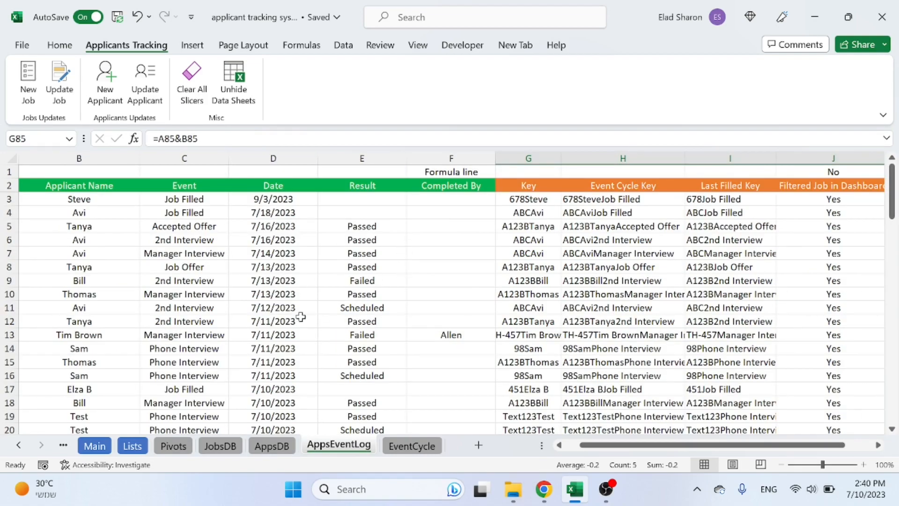
pyautogui.scroll(-3)
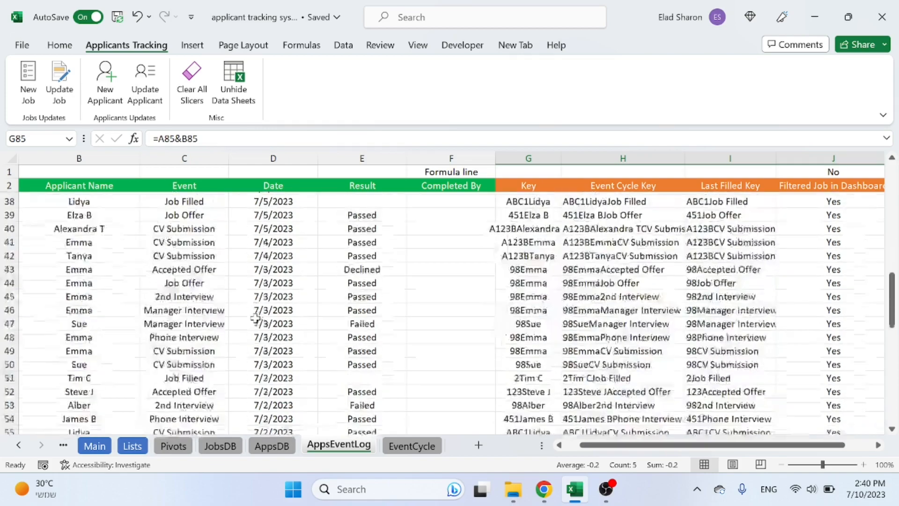
pyautogui.scroll(-3)
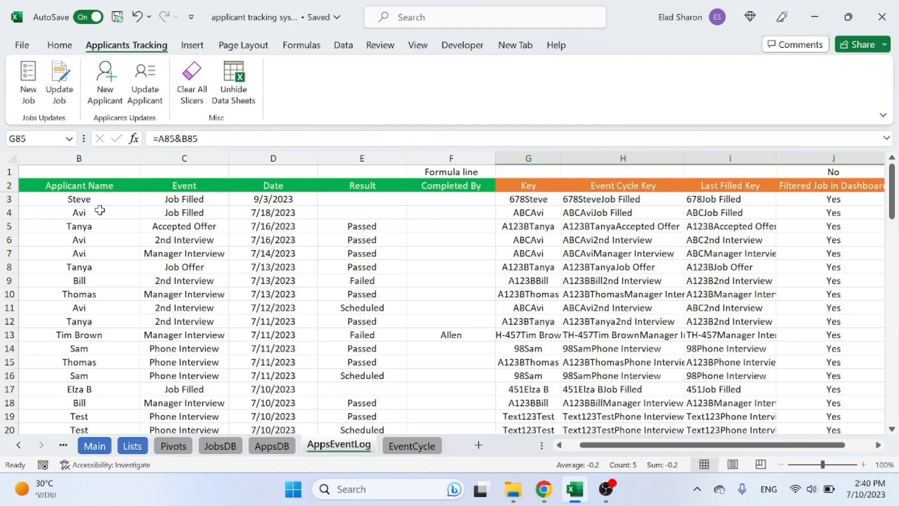
pyautogui.moveTo(182, 248)
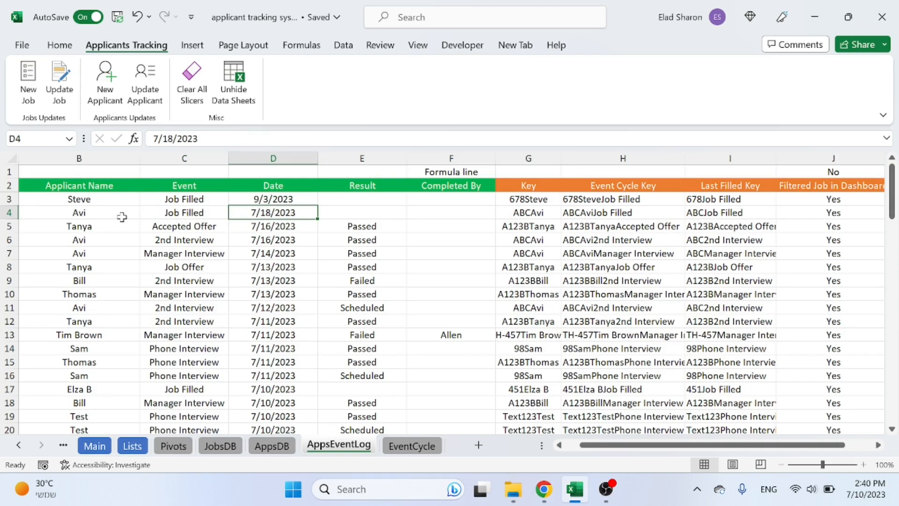
pyautogui.click(79, 226)
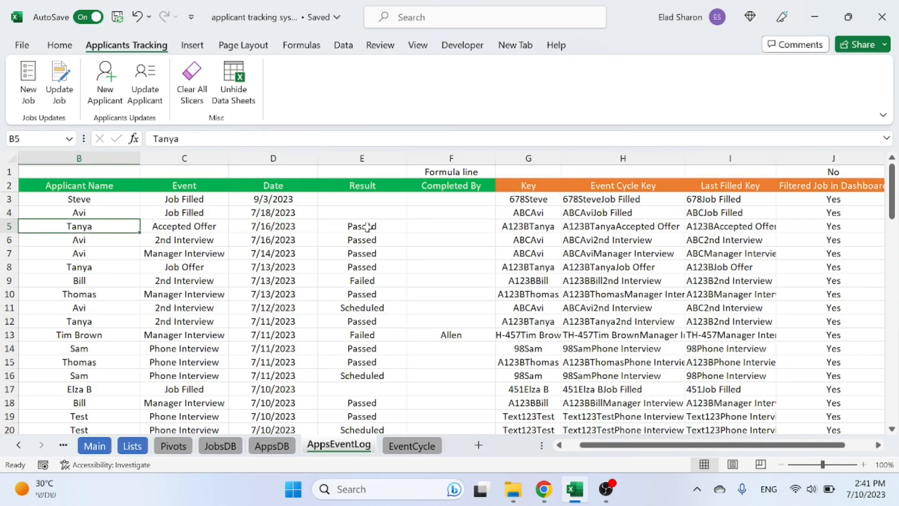
pyautogui.scroll(-3)
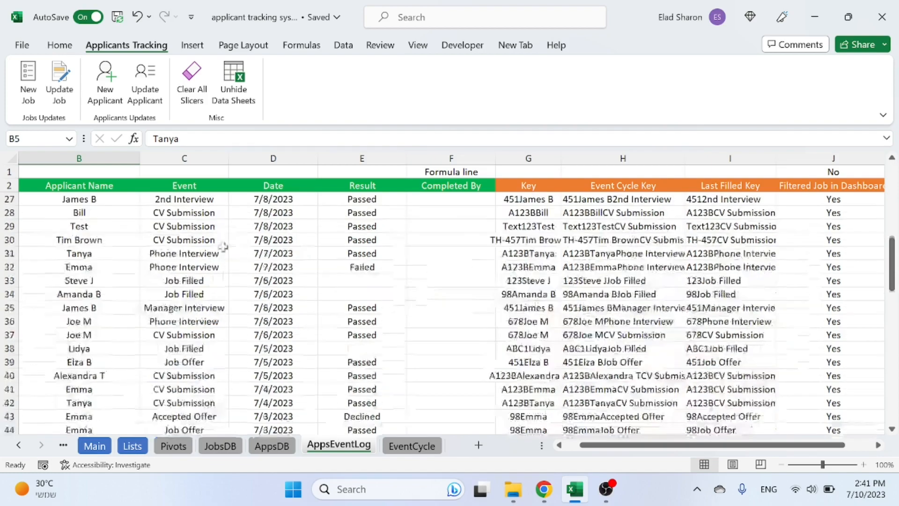
pyautogui.scroll(-3)
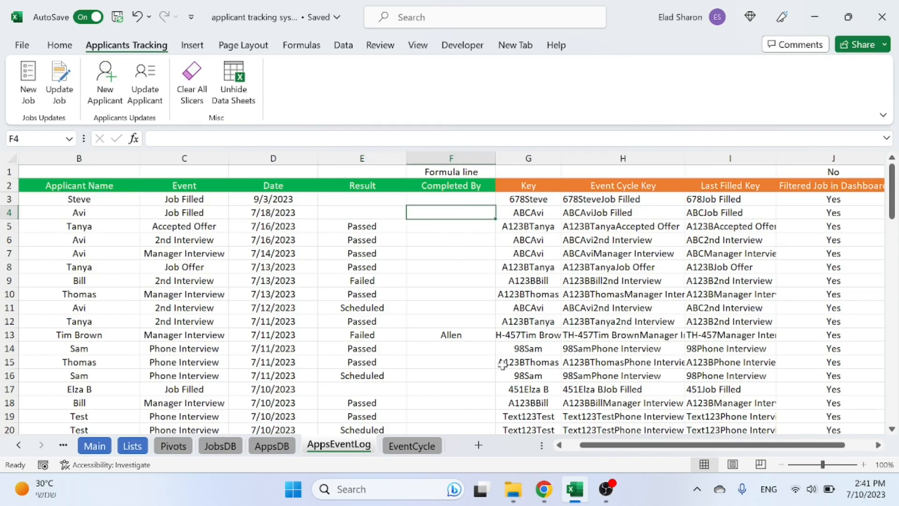
pyautogui.moveTo(615, 445)
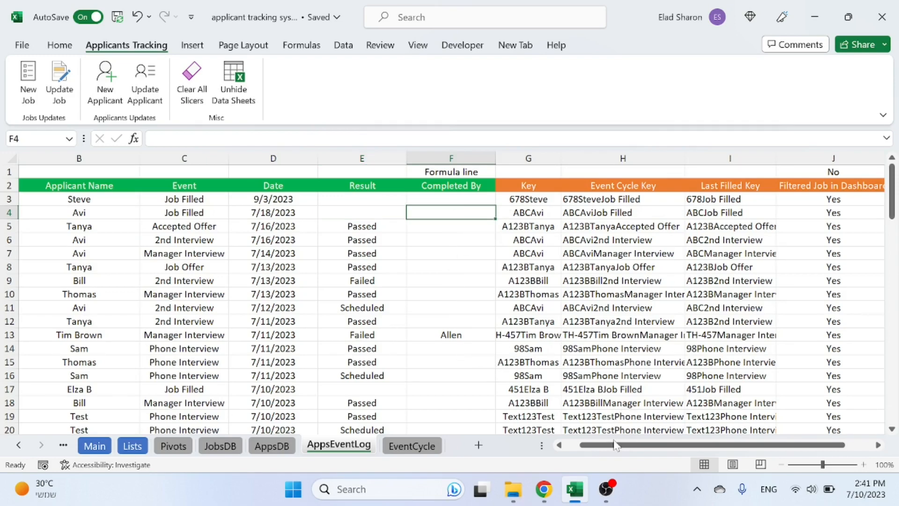
pyautogui.hscroll(3)
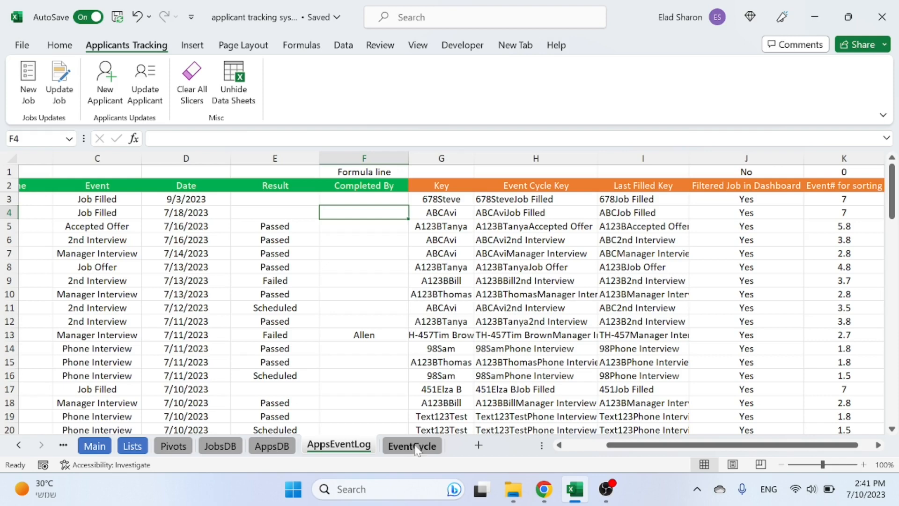
# - Inspect the unique JobID formula and CV Submission heading, then scroll through the stage times
pyautogui.click(411, 446)
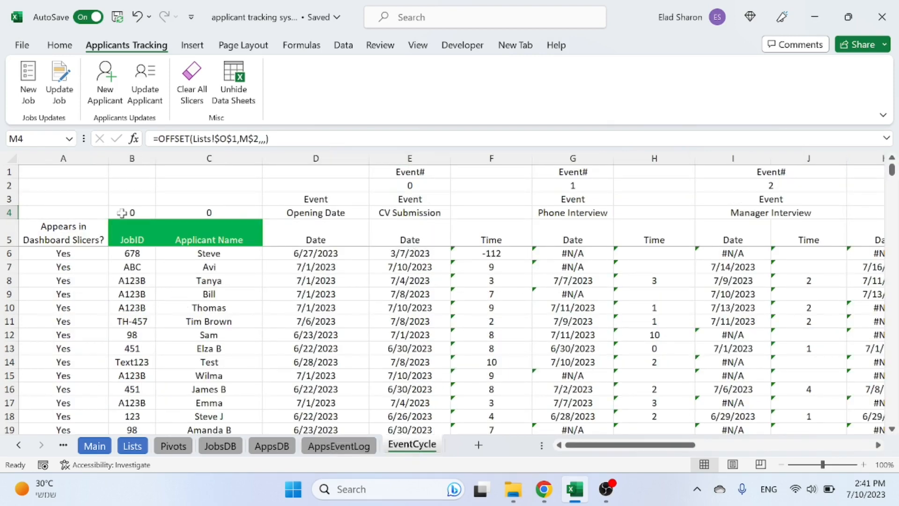
pyautogui.click(132, 253)
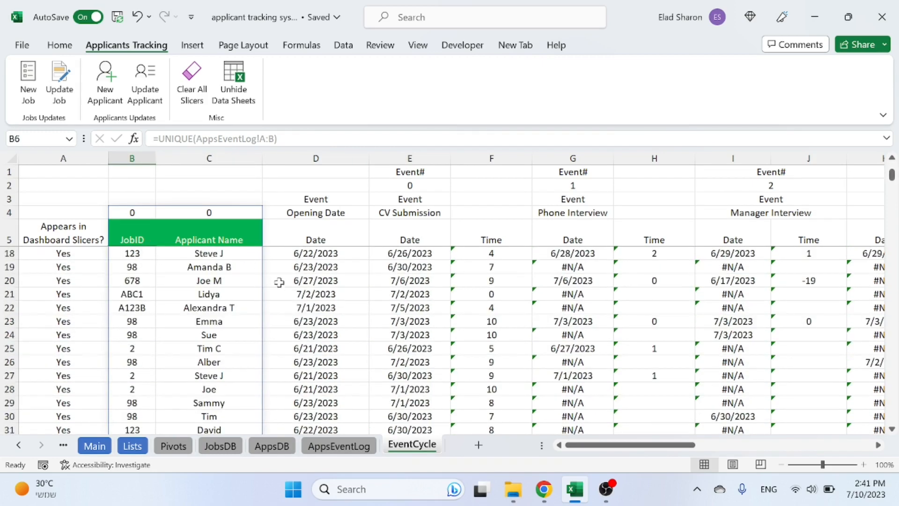
pyautogui.click(409, 253)
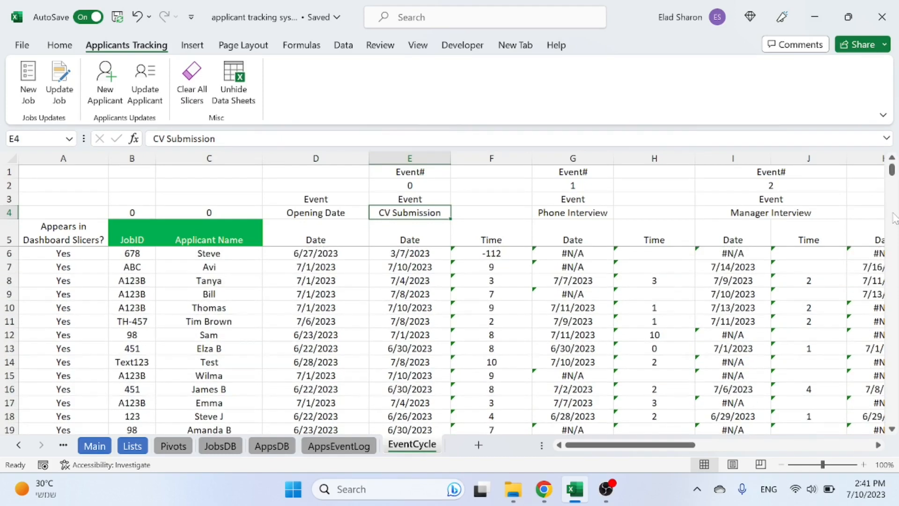
pyautogui.moveTo(893, 170); pyautogui.dragTo(892, 415)
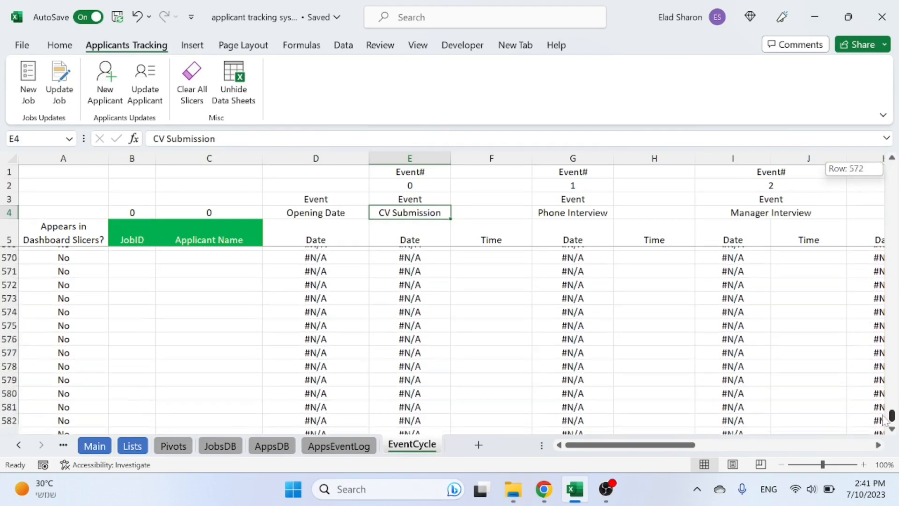
pyautogui.scroll(-3)
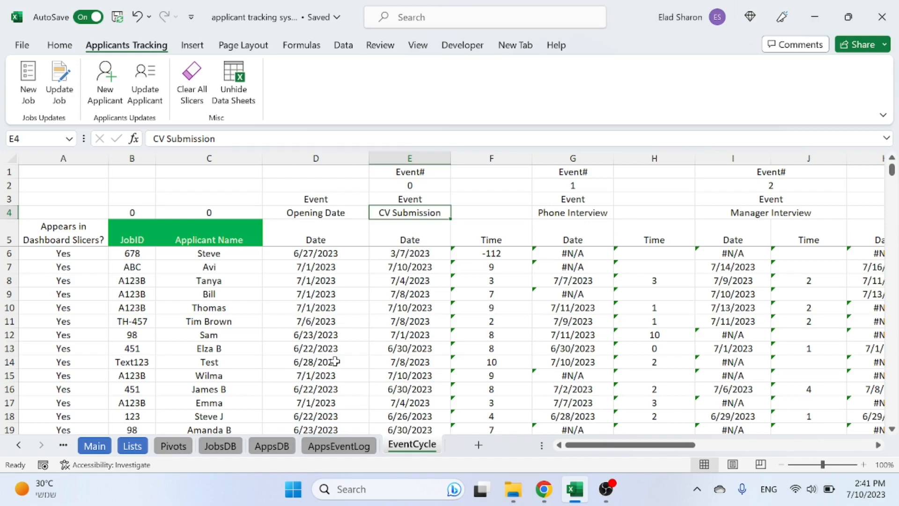
pyautogui.moveTo(355, 356)
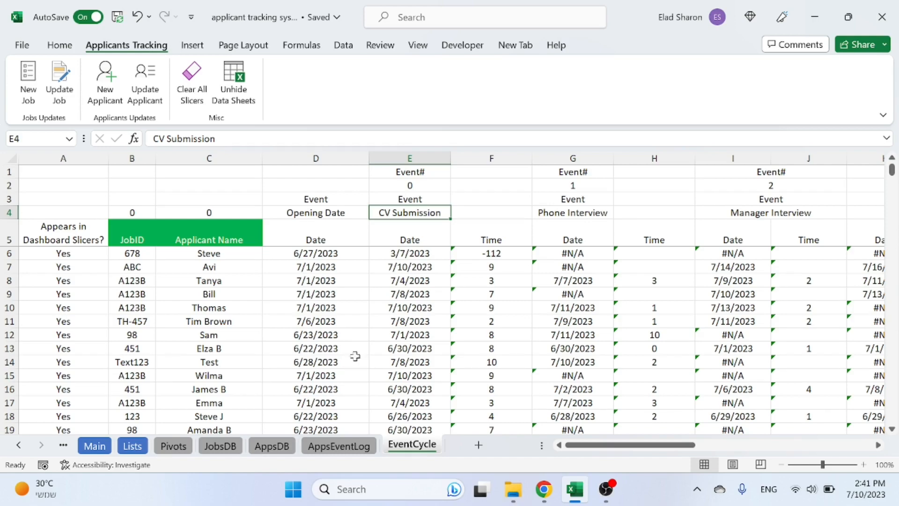
# - Move through the AppsDB, Pivots and Main sheets, ending back on Pivots
pyautogui.click(272, 445)
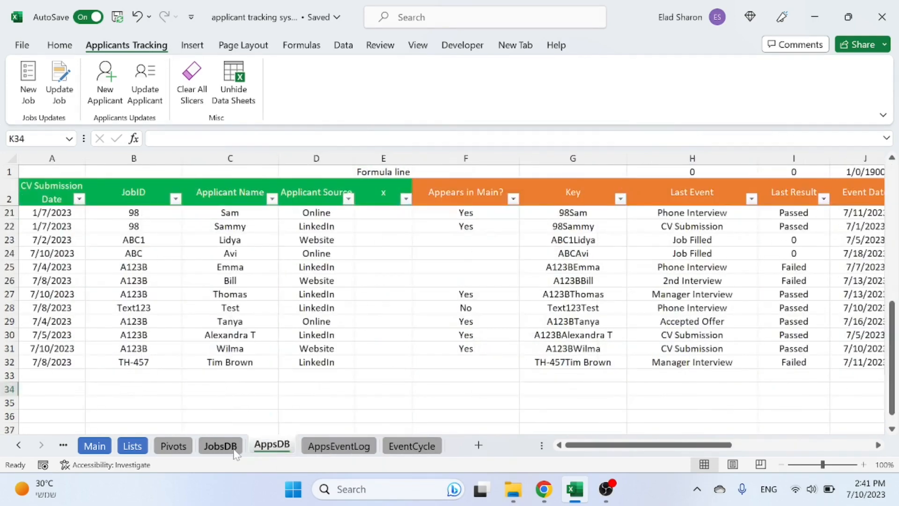
pyautogui.click(172, 446)
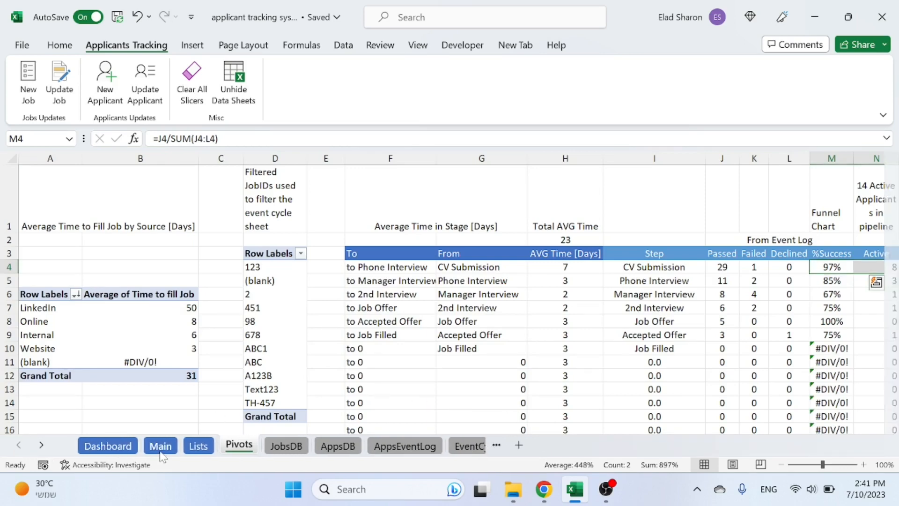
pyautogui.click(161, 445)
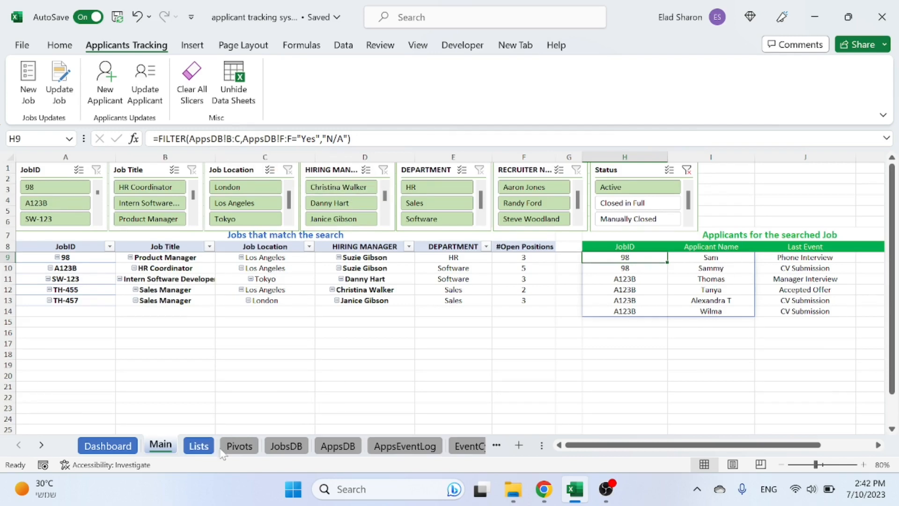
pyautogui.click(238, 445)
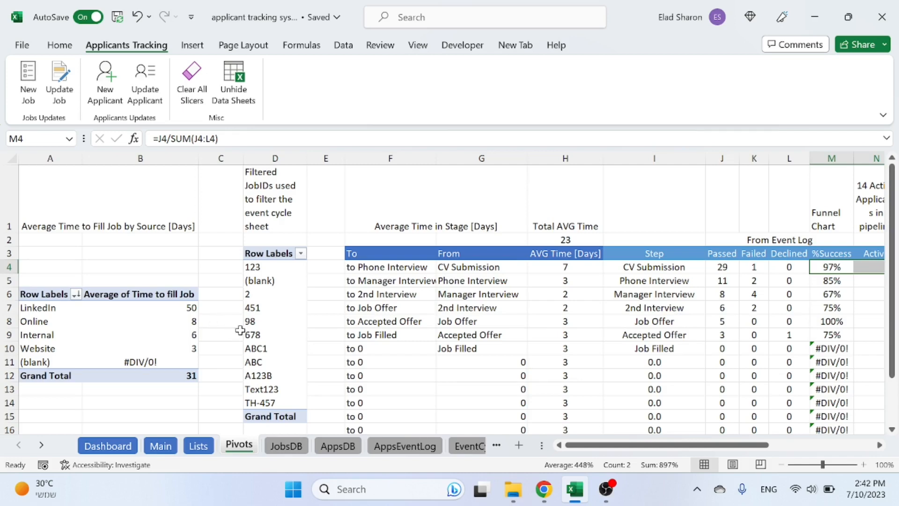
pyautogui.moveTo(403, 321)
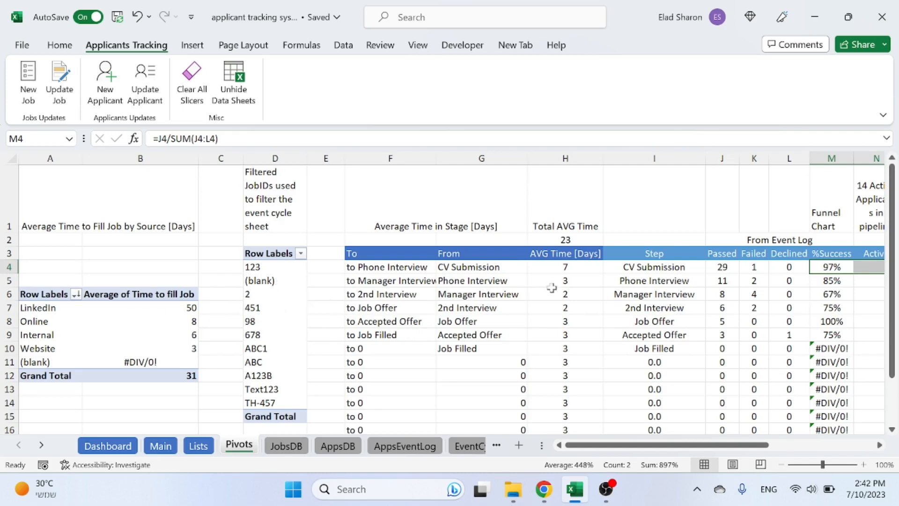
# - Inspect the Job Offer and Phone Interview average-time formulas and the hire summary labels
pyautogui.click(564, 307)
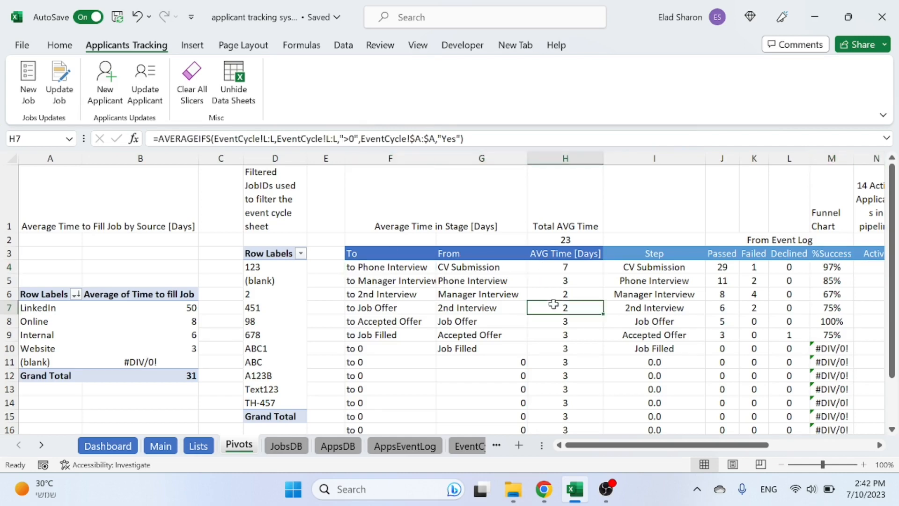
pyautogui.click(564, 266)
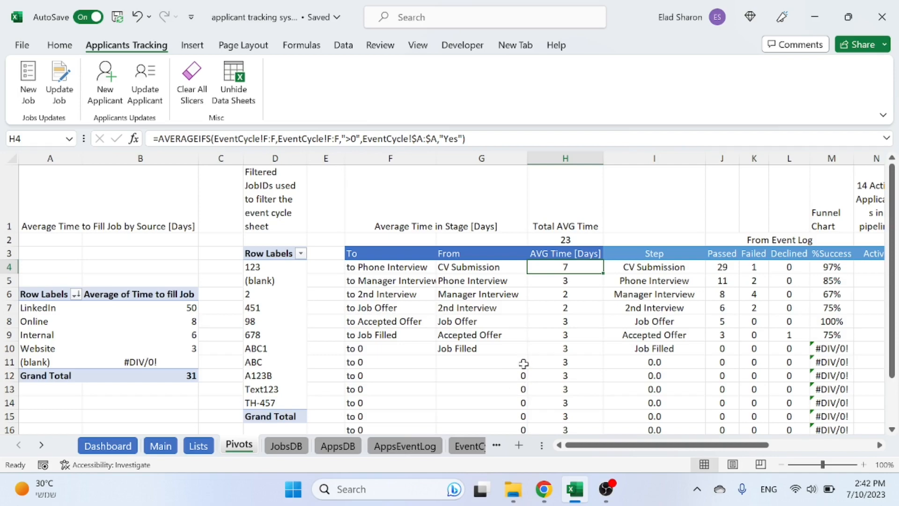
pyautogui.click(412, 445)
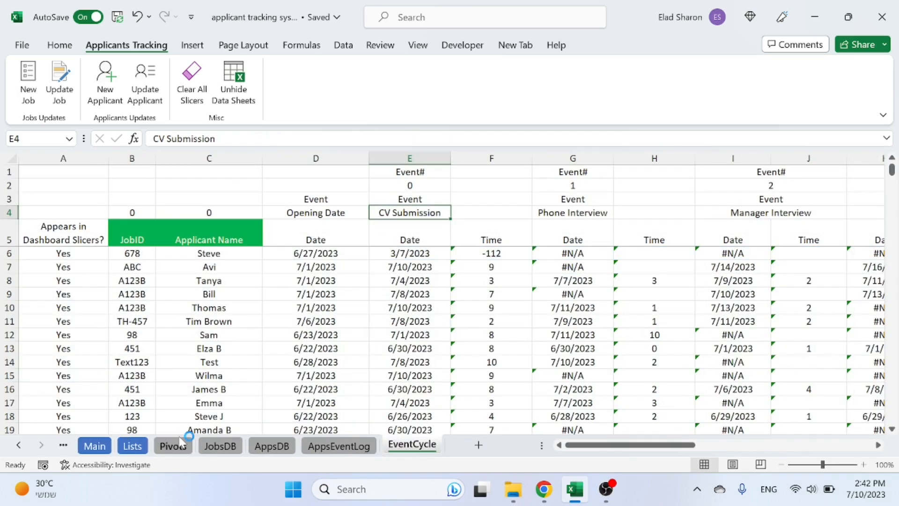
pyautogui.click(173, 446)
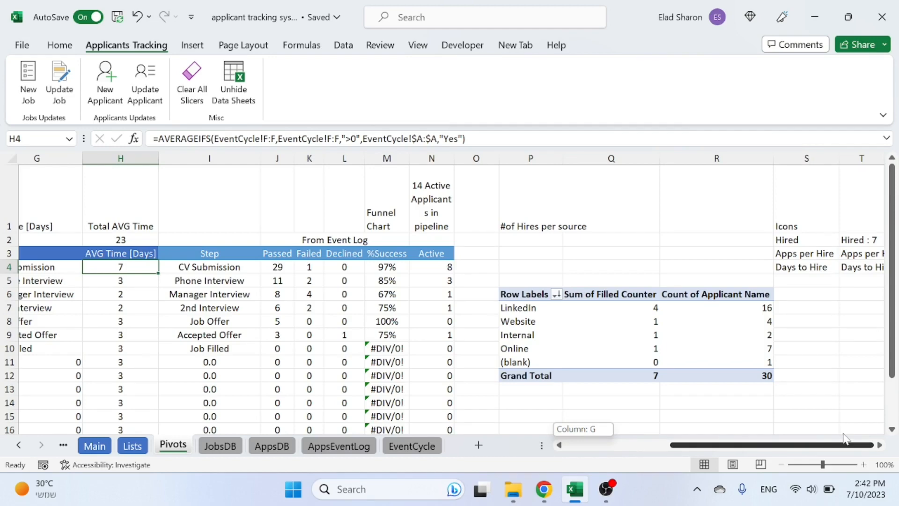
pyautogui.hscroll(3)
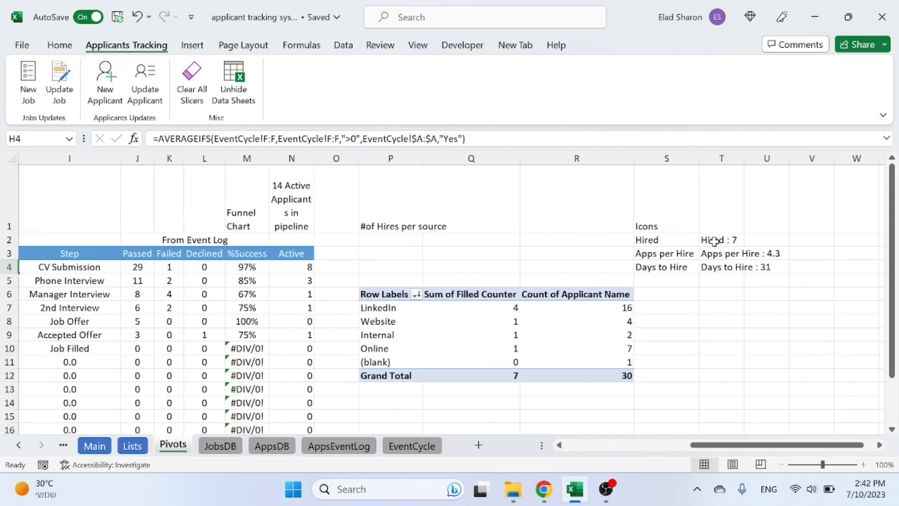
pyautogui.click(721, 280)
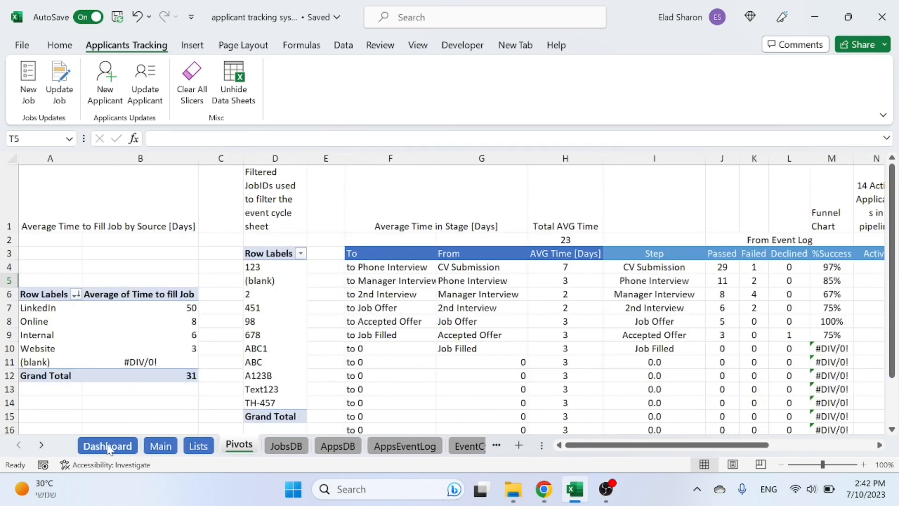
# - Review the Dashboard's slicers, funnel, time-in-stage donut and hire icons (Hired 7)
pyautogui.click(107, 445)
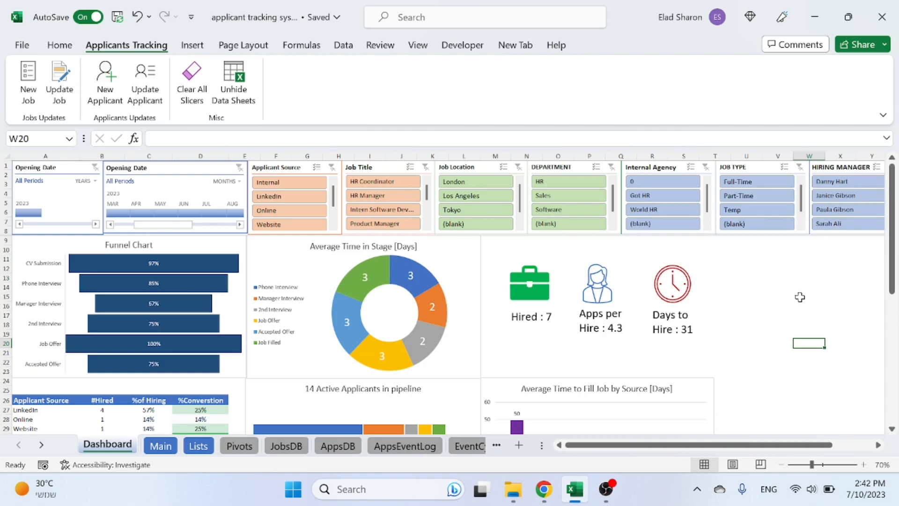
pyautogui.moveTo(241, 429)
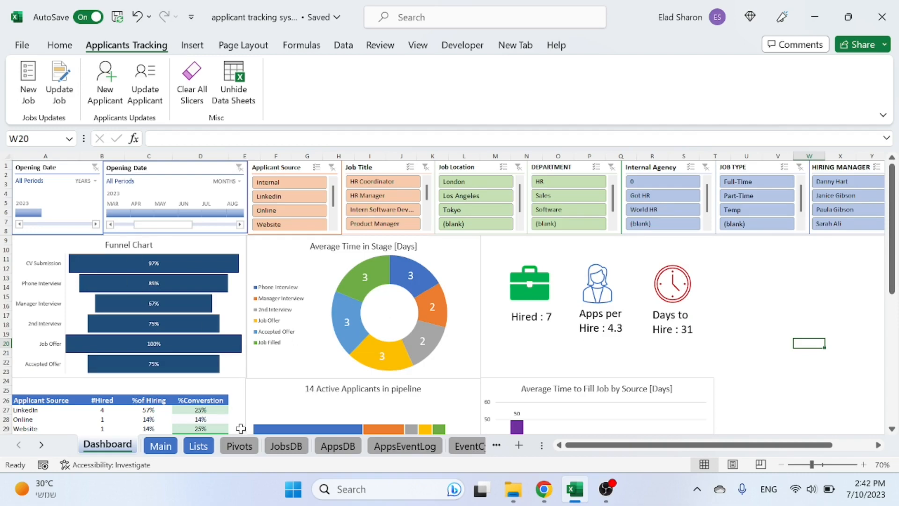
pyautogui.moveTo(576, 302)
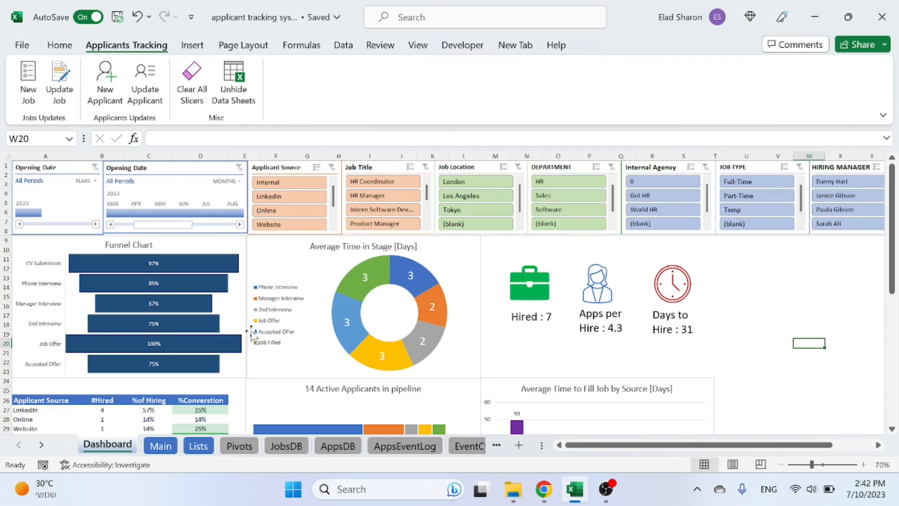
pyautogui.click(289, 196)
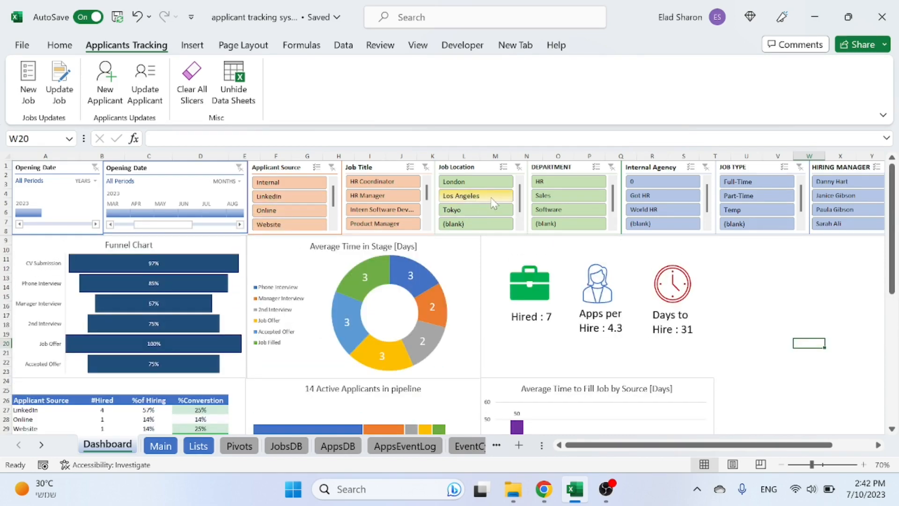
pyautogui.click(475, 196)
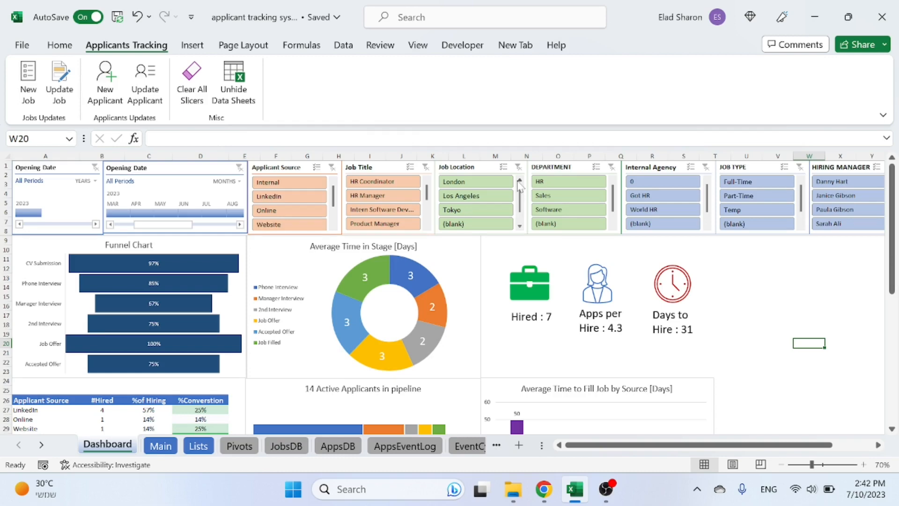
pyautogui.moveTo(739, 303)
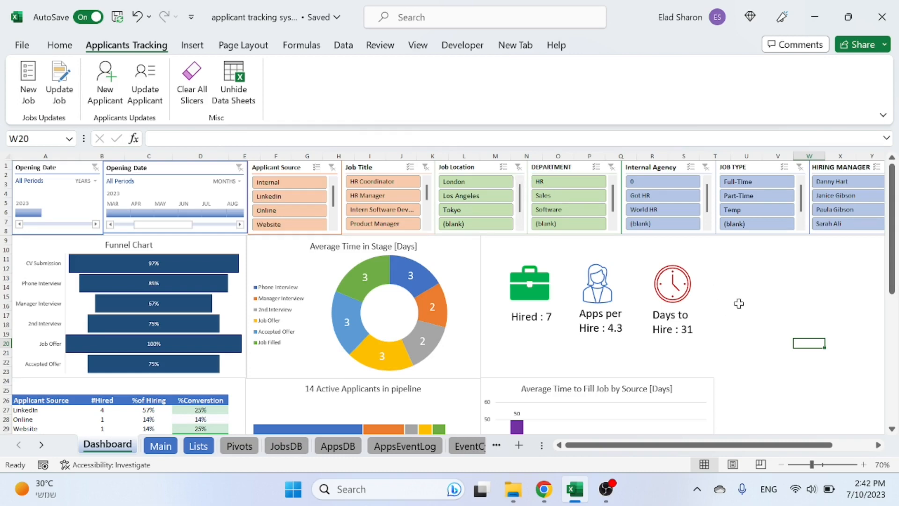
pyautogui.moveTo(738, 302)
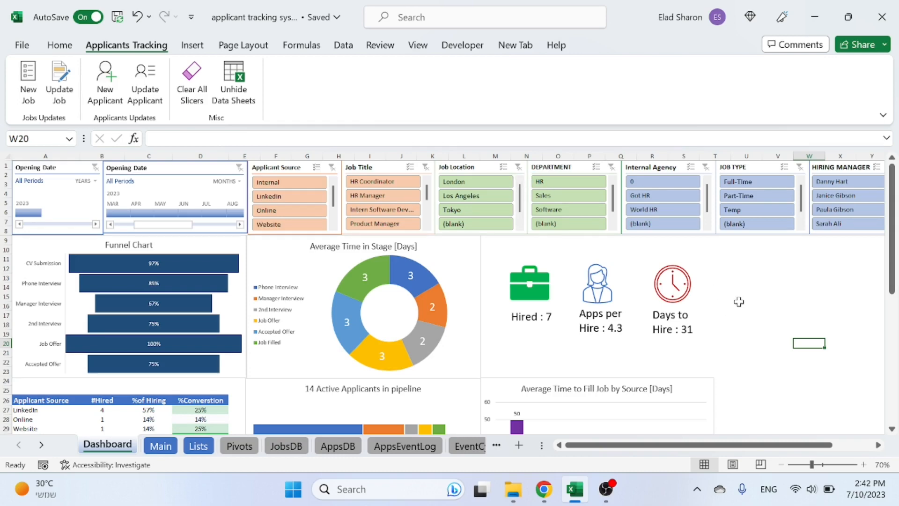